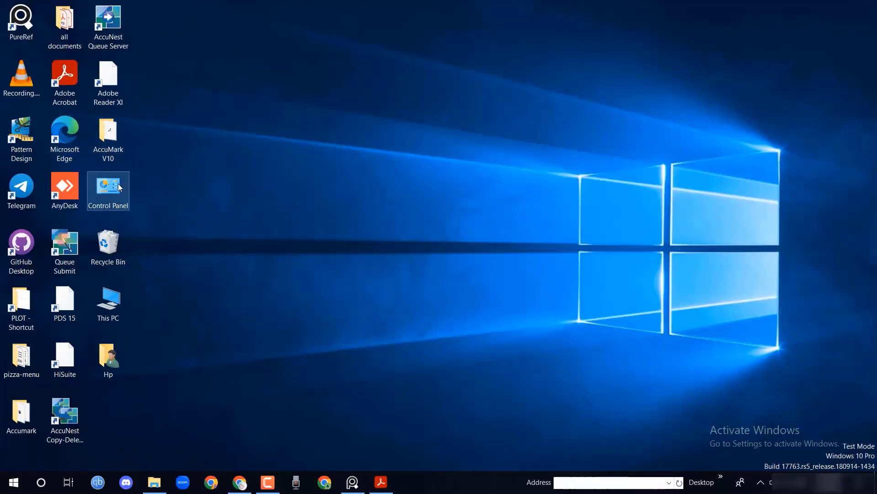
Launch Pattern Design from the desktop icon beside the measurement chart
double_click(21, 135)
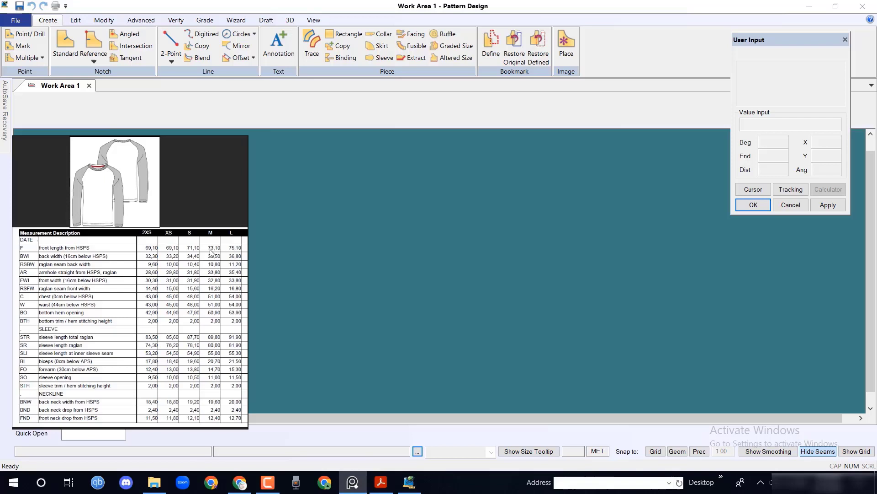
mouse_move(210, 253)
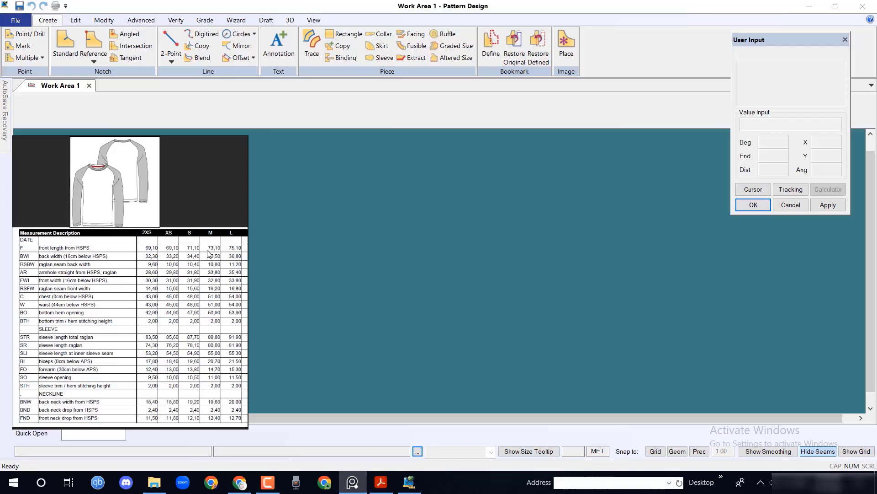
mouse_move(219, 255)
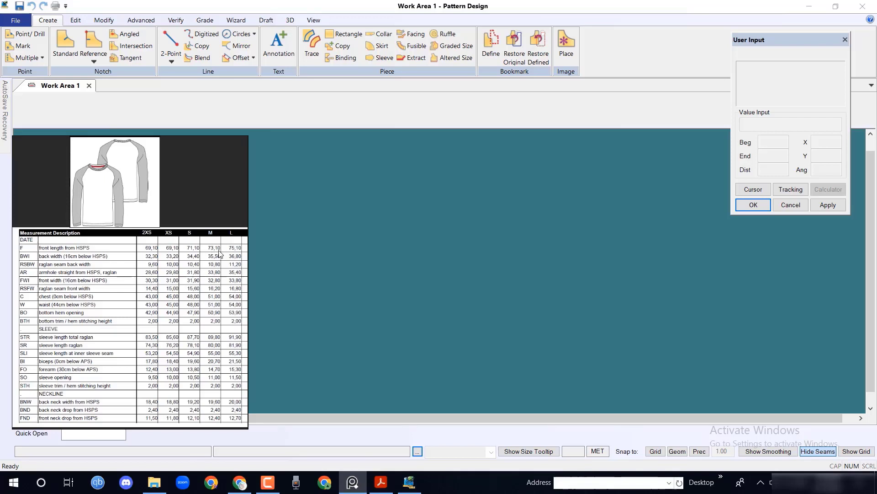
mouse_move(133, 301)
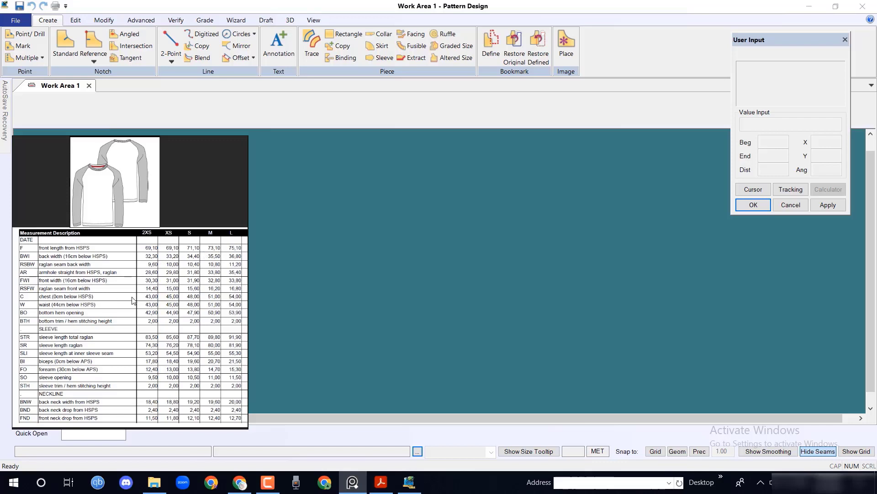
mouse_move(220, 295)
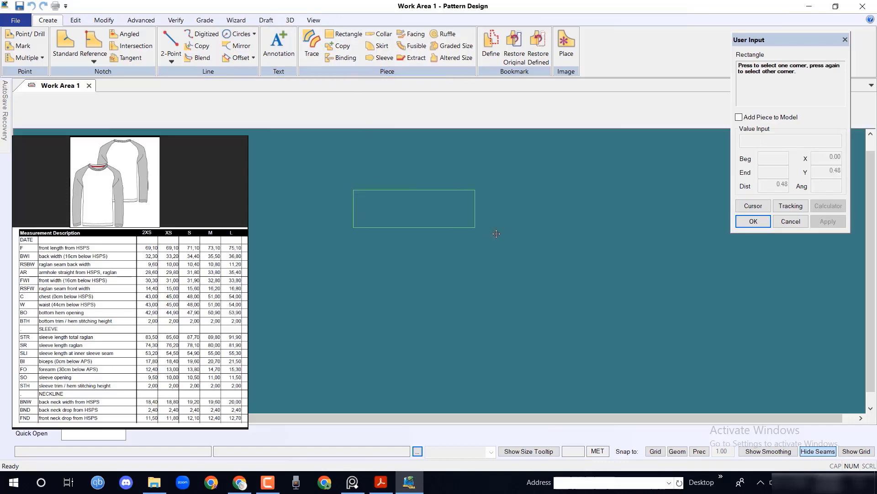
Size the rectangle to X 73.10 by Y -51/2 from the size M front length and chest
click(496, 233)
text(73)
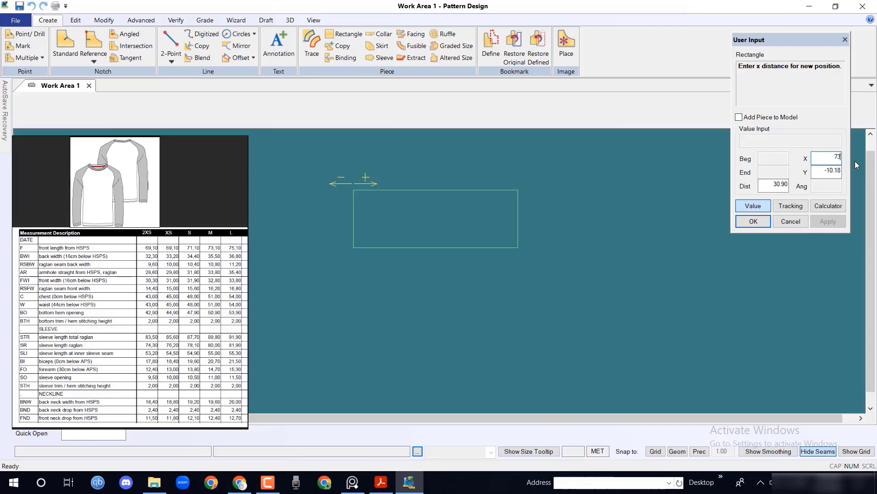
text(10)
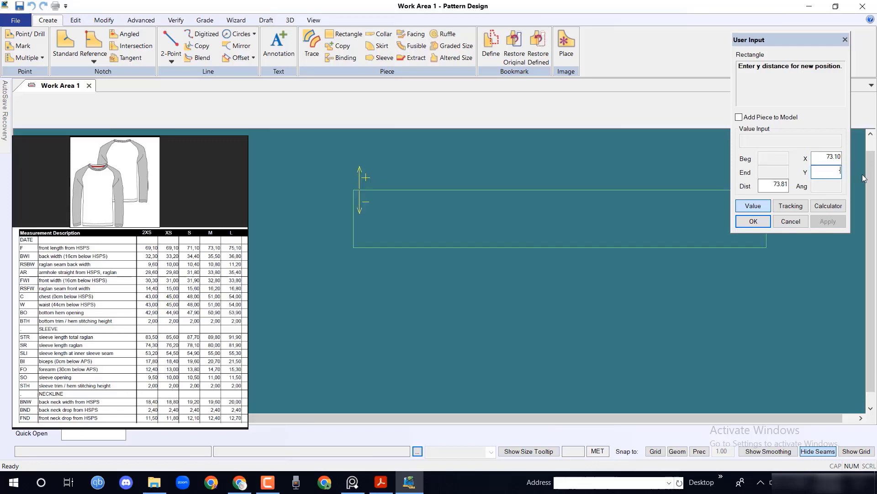
text(-51/2)
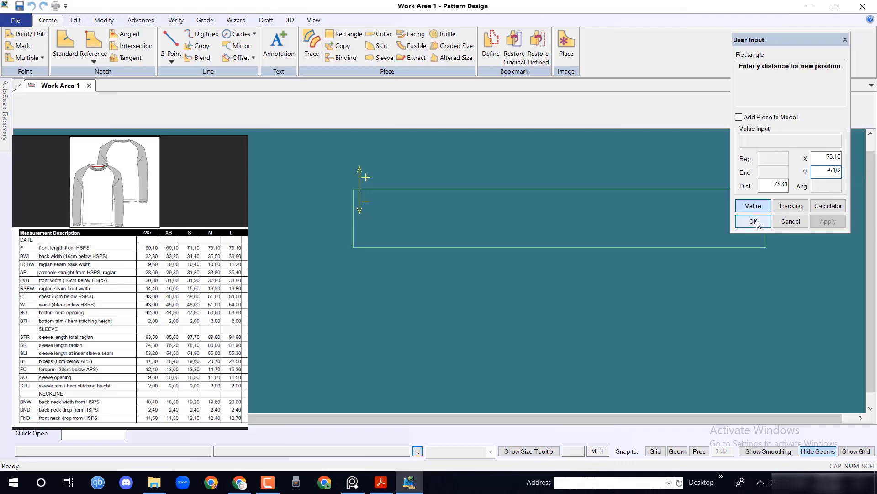
click(752, 221)
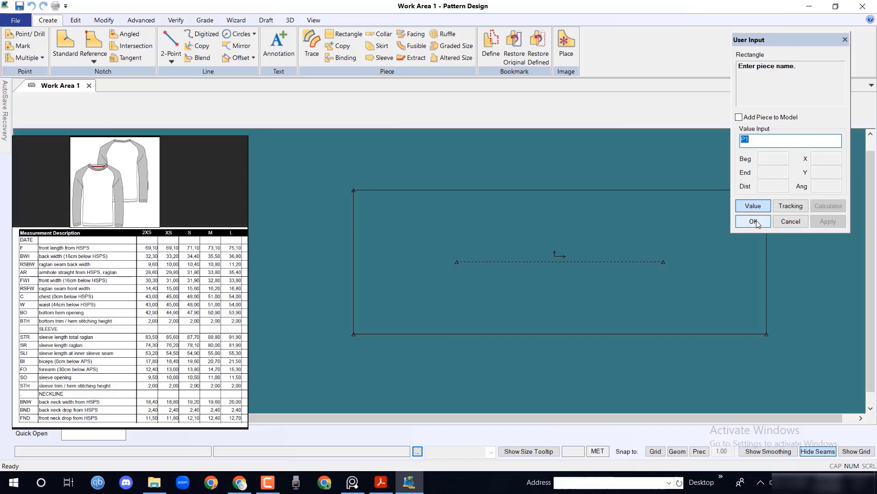
Name the new rectangle piece Raglan and finish creating it
text(Rag)
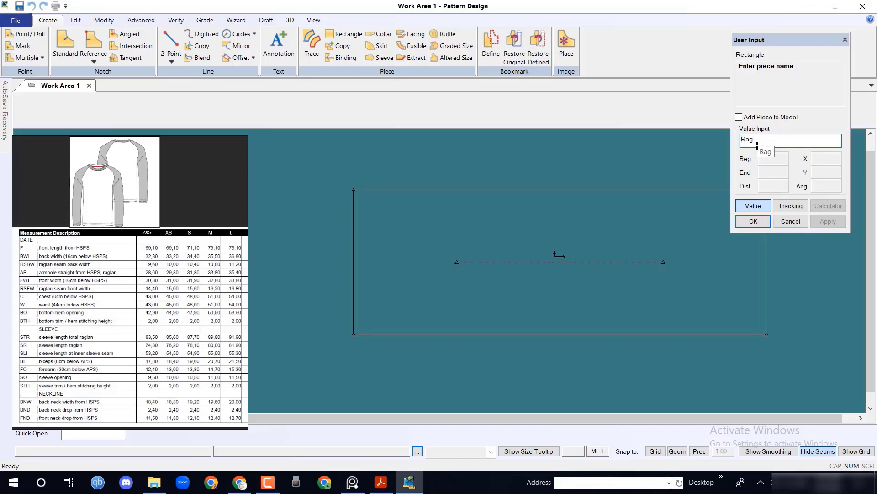
text(lan)
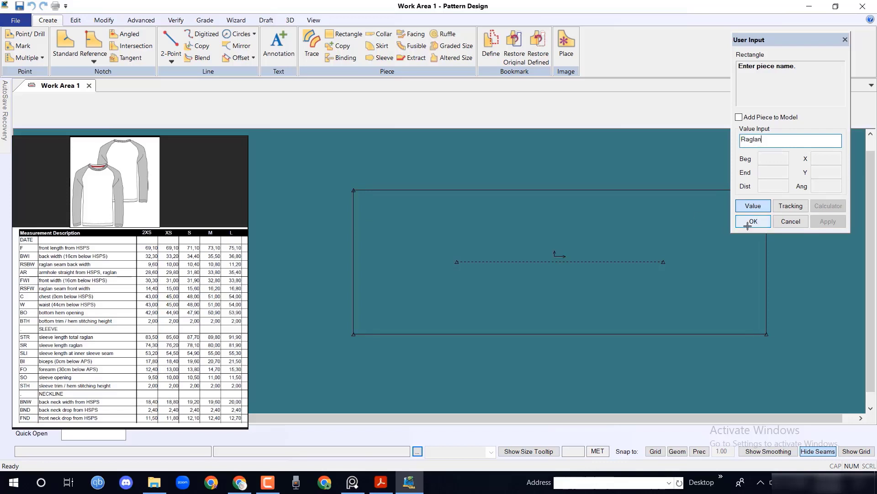
click(752, 221)
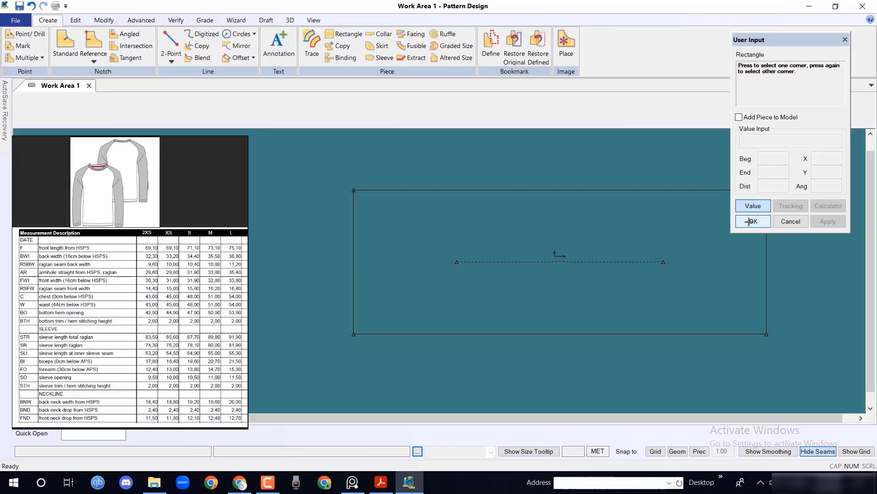
click(753, 221)
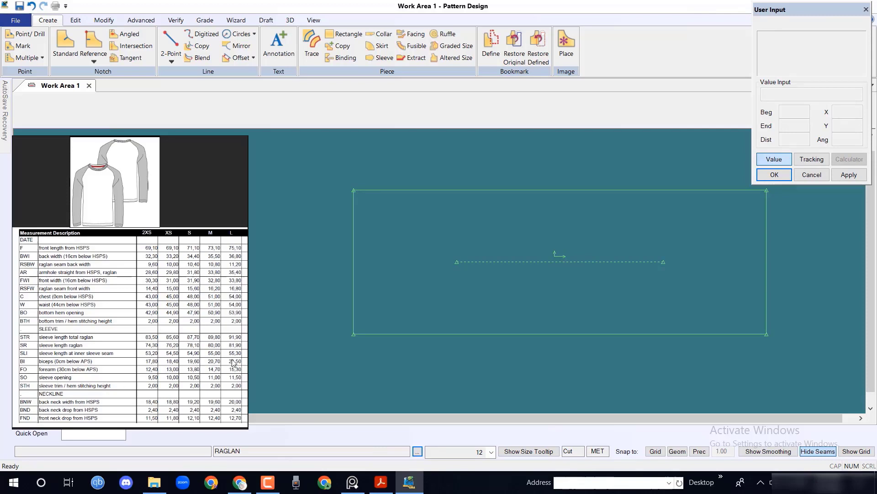
mouse_move(385, 197)
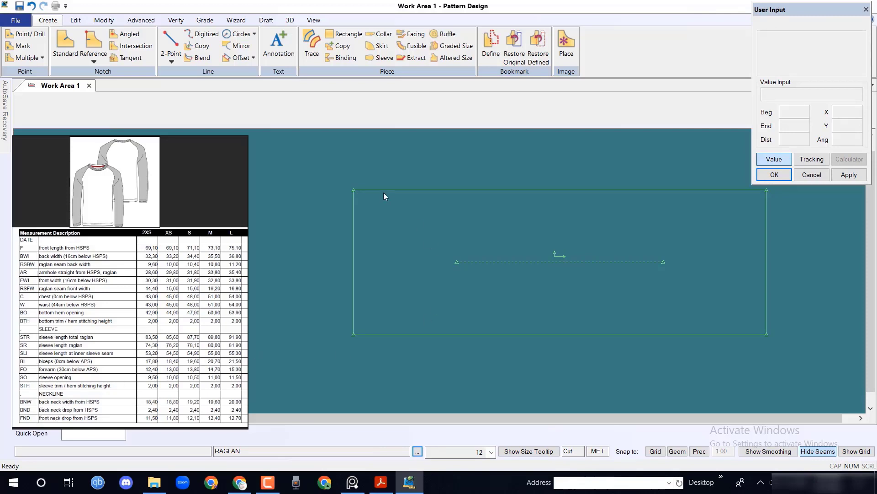
Offset the rectangle edges inward by -9, -2.4 and -12 as guide lines
click(240, 57)
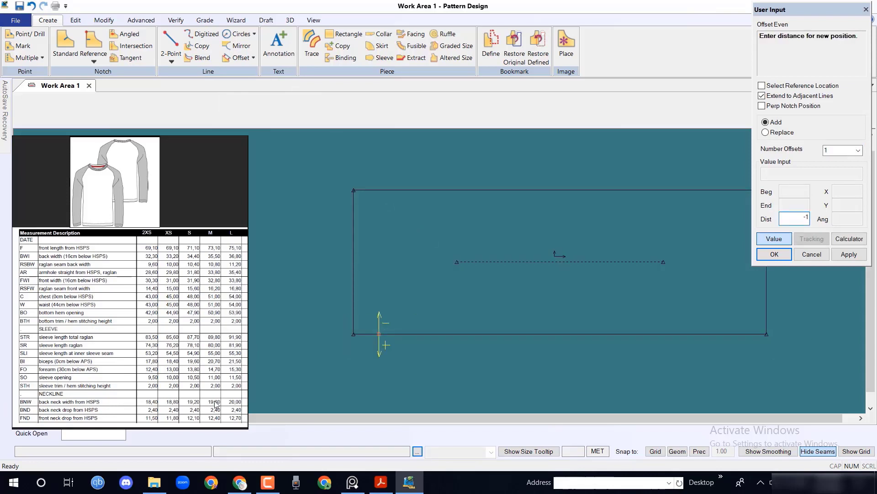
text(9)
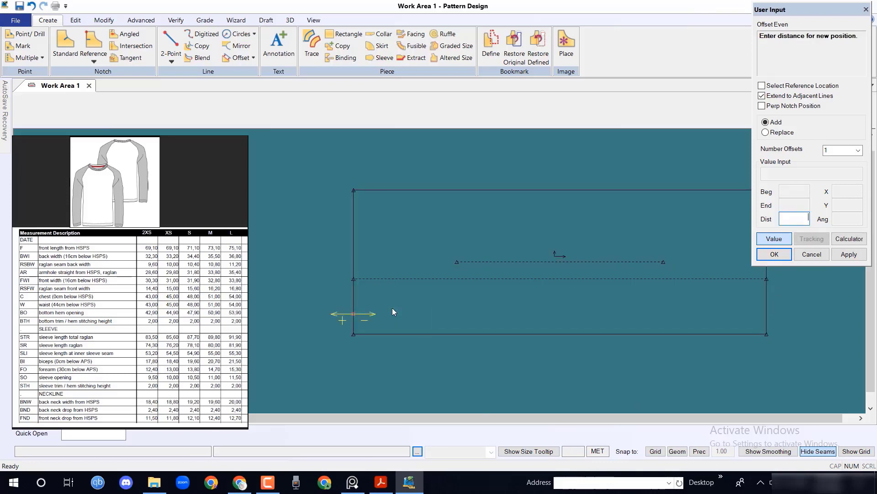
text(-2.4)
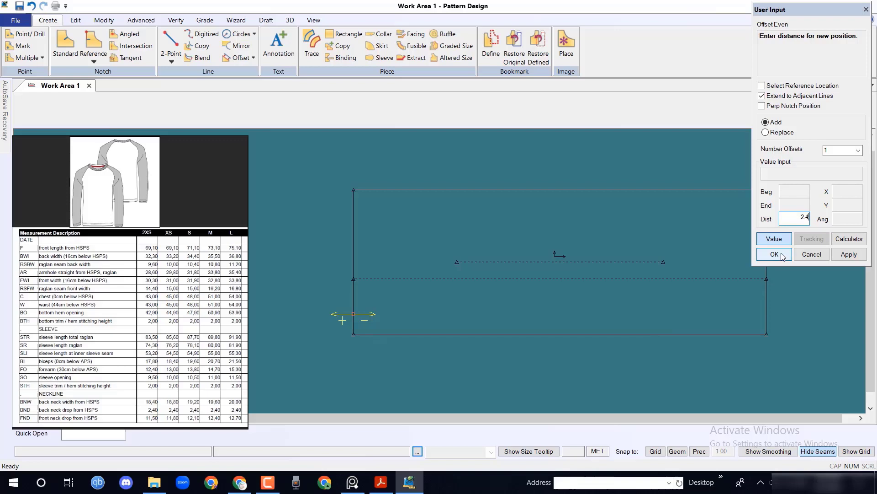
click(775, 254)
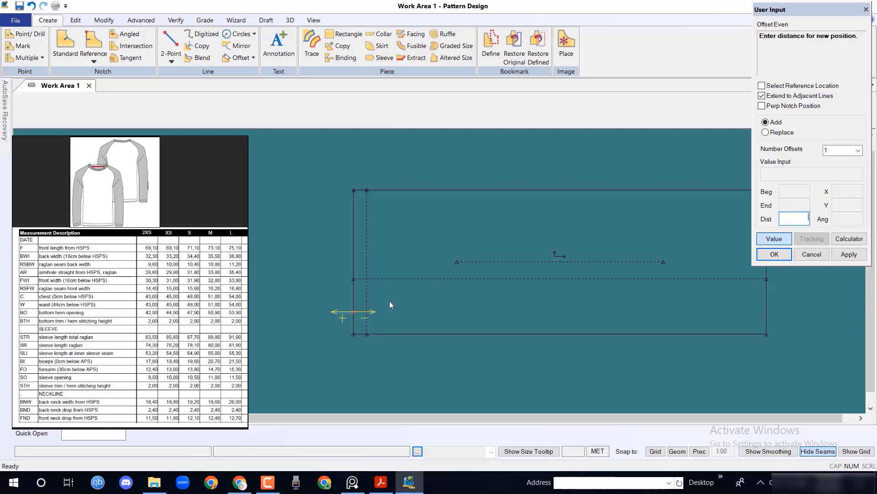
text(-12)
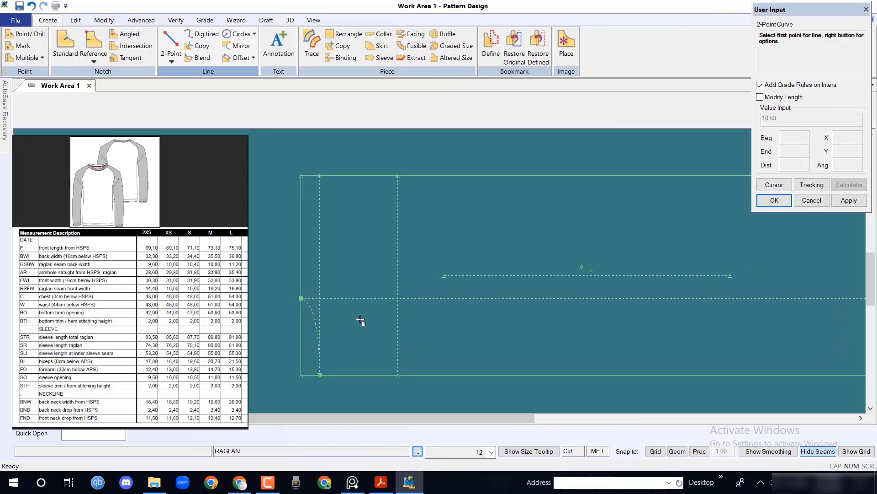
Draw a 2-Point curve from the left-edge point down to the bottom guide line
click(171, 53)
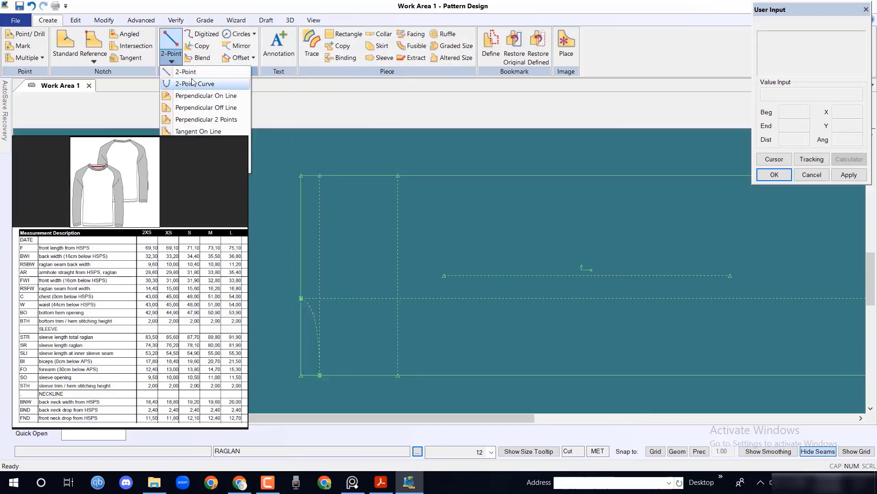
click(196, 83)
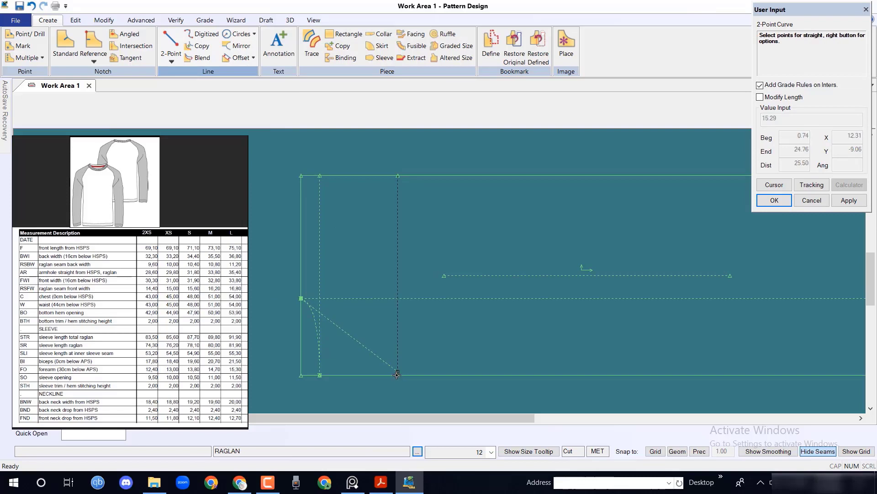
click(398, 374)
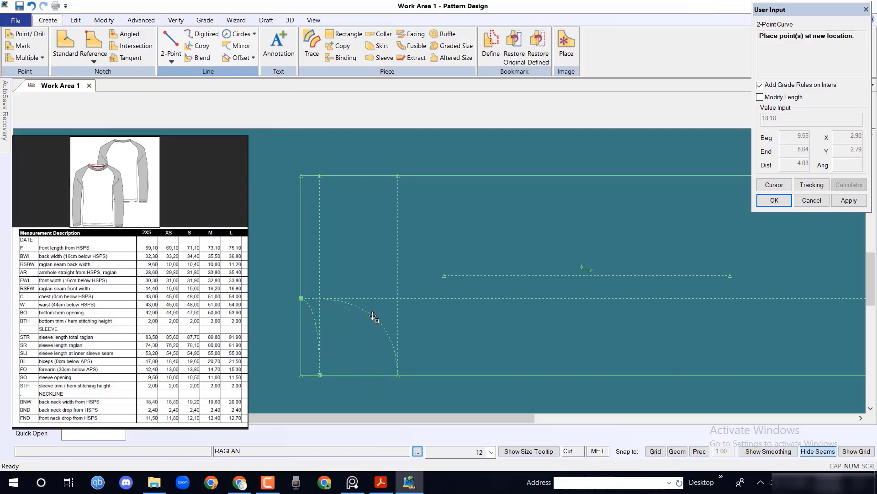
mouse_move(374, 317)
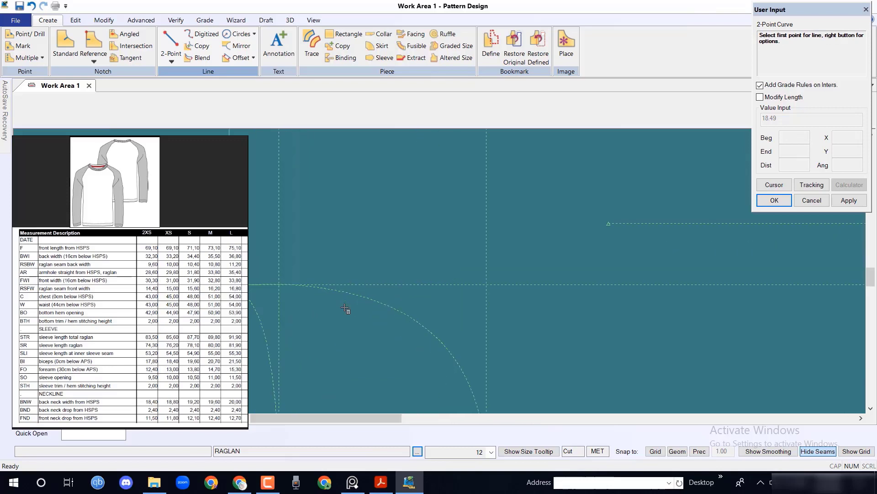
click(346, 292)
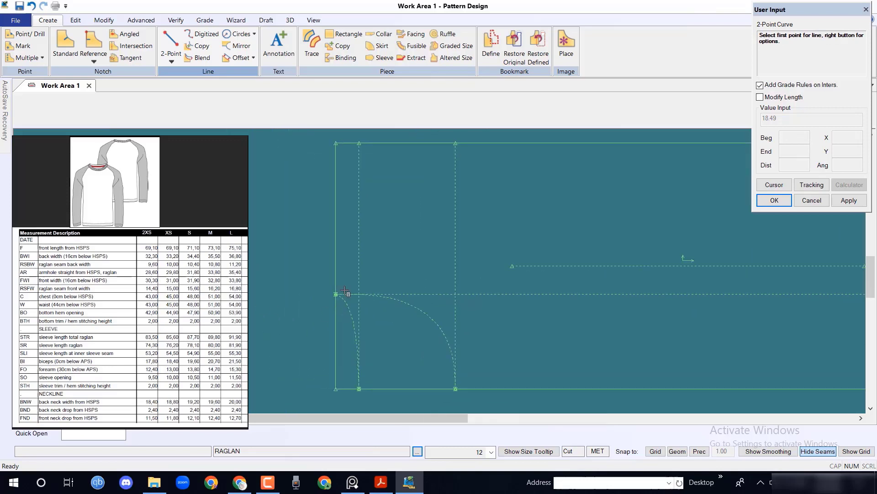
Delete the unwanted guide lines and return to the Create tools
click(103, 21)
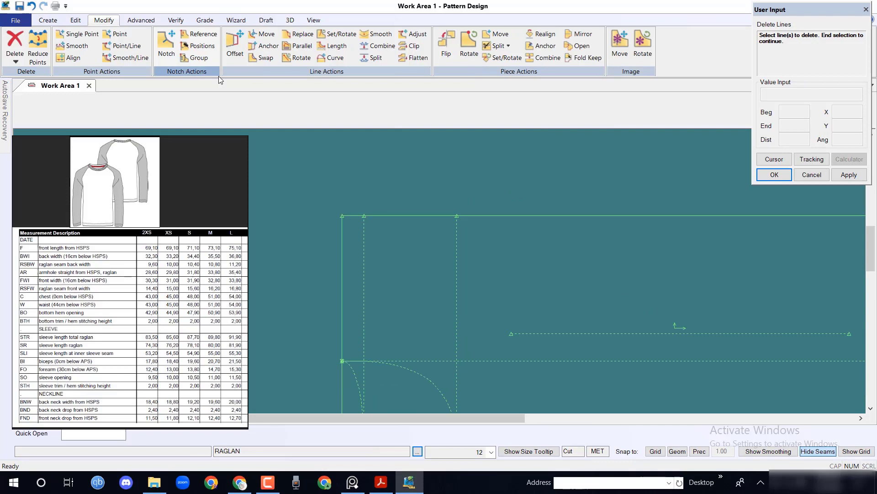
mouse_move(47, 21)
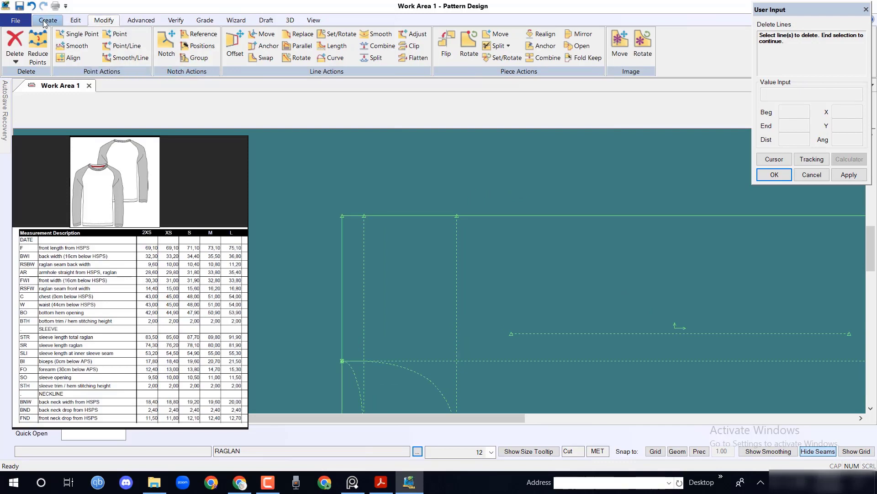
click(48, 20)
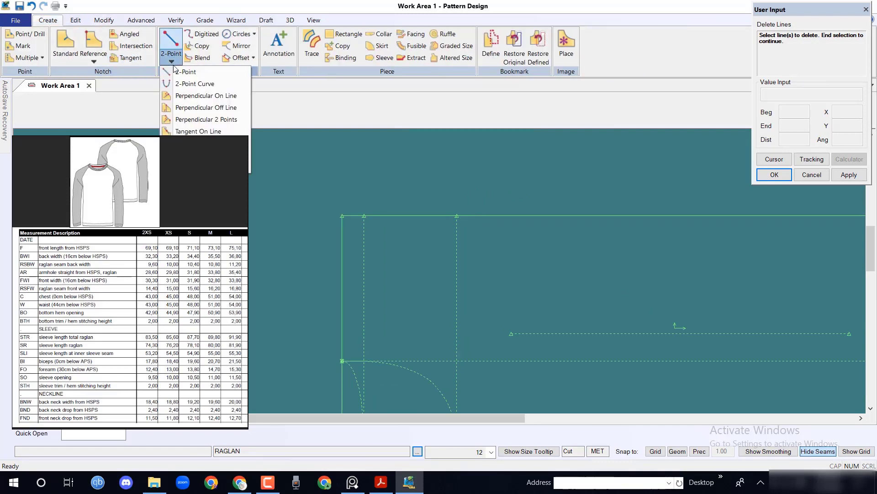
Draw a straight line from the left point to the top edge at a 33.8 compass distance
click(186, 71)
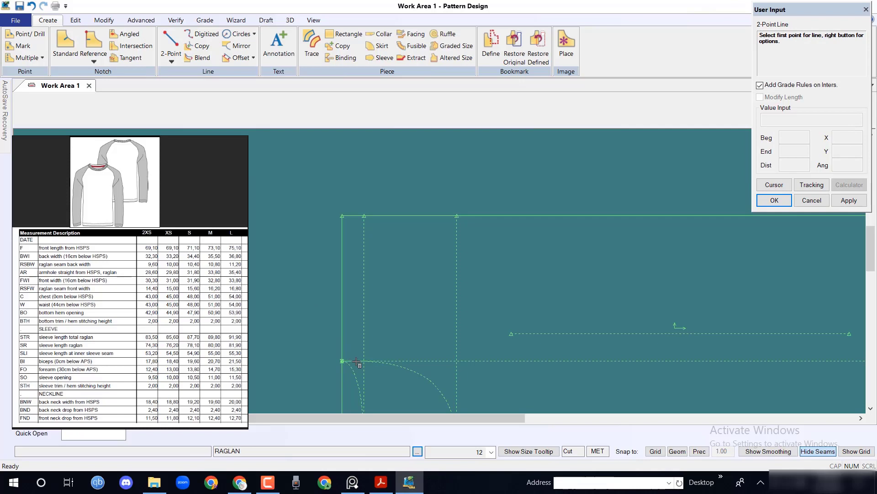
click(342, 361)
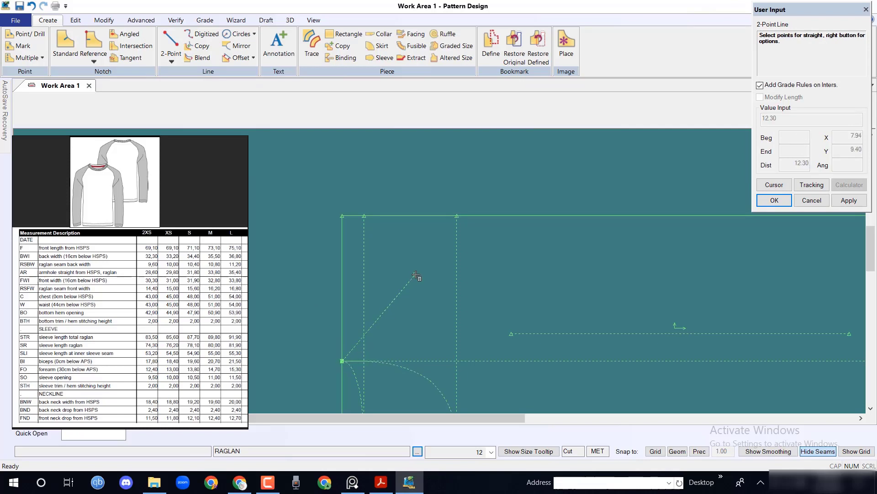
mouse_move(497, 263)
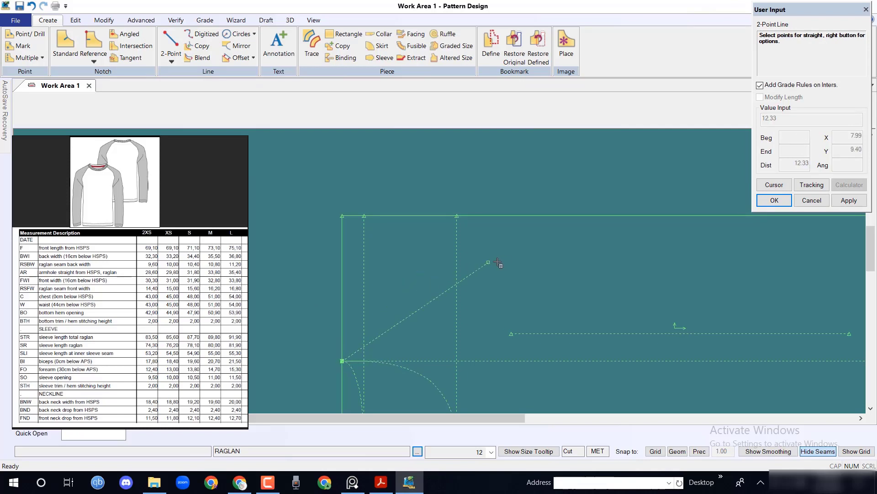
right_click(497, 262)
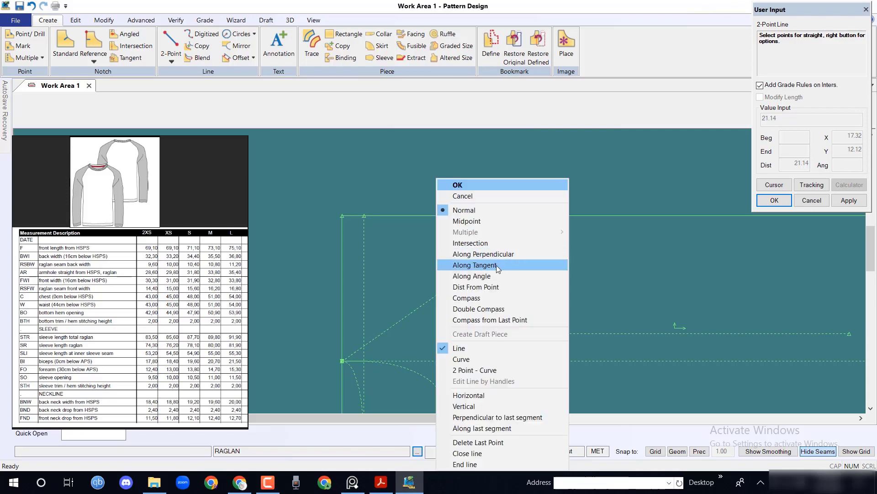
click(467, 298)
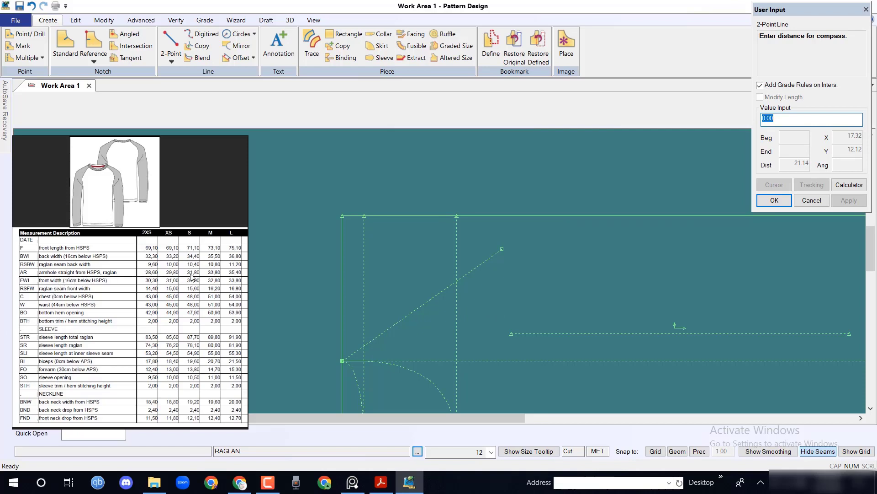
mouse_move(579, 290)
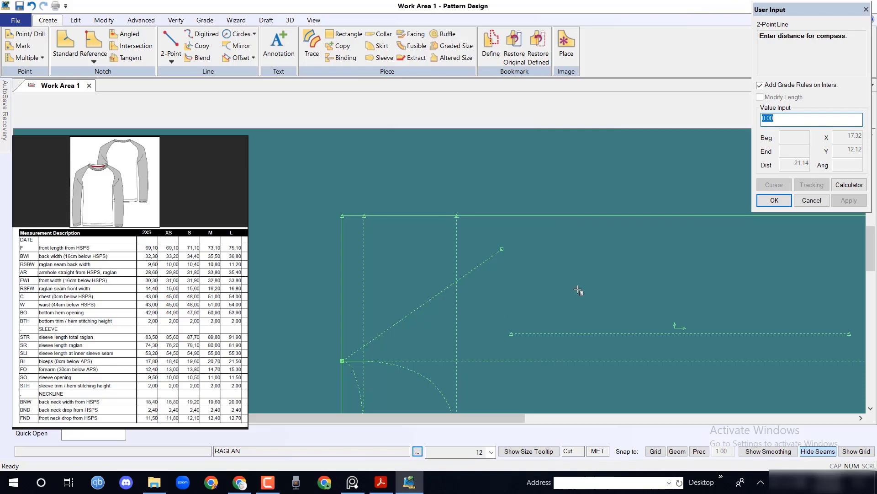
text(33.8)
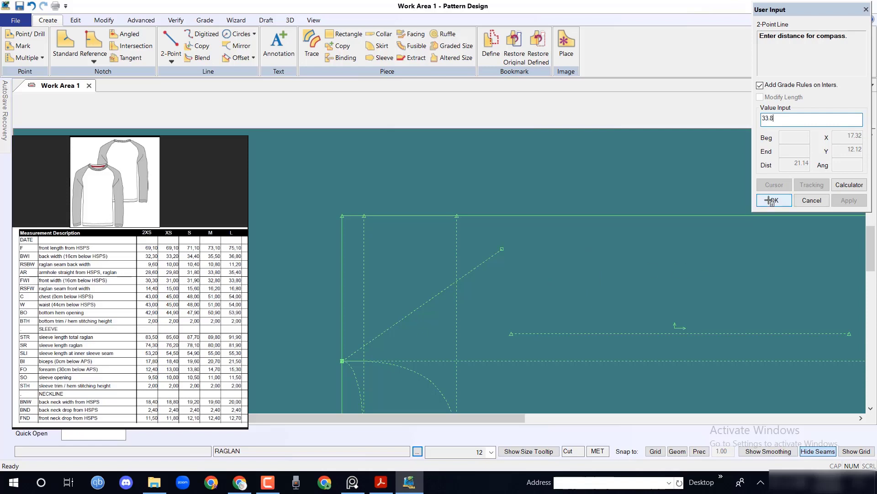
click(774, 200)
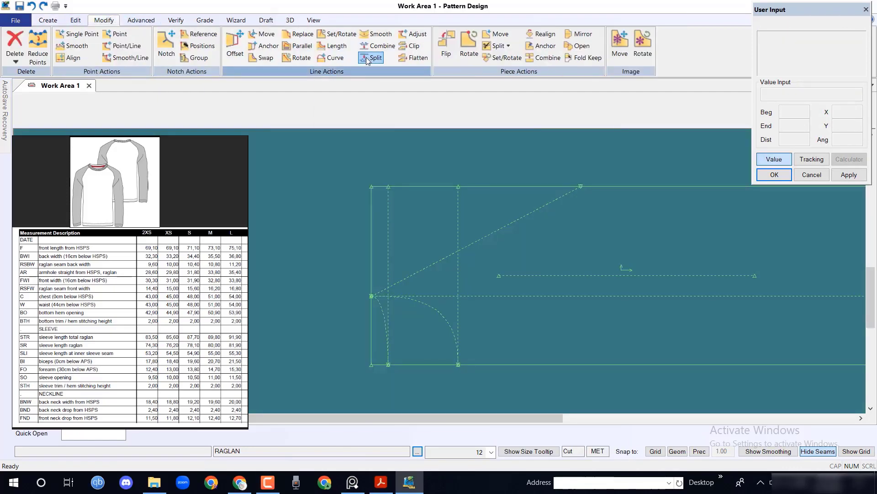
Split the two curves below the left point at 10.8/2 and 16.2/2 from their starts
click(374, 57)
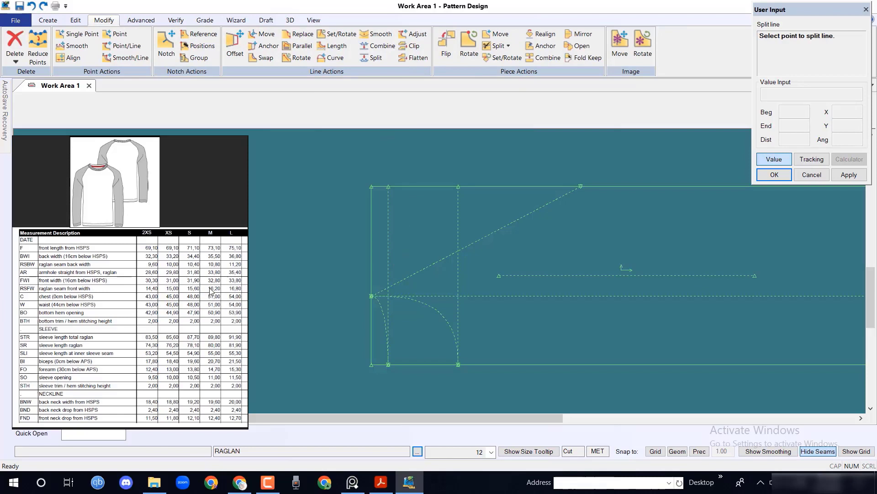
mouse_move(382, 307)
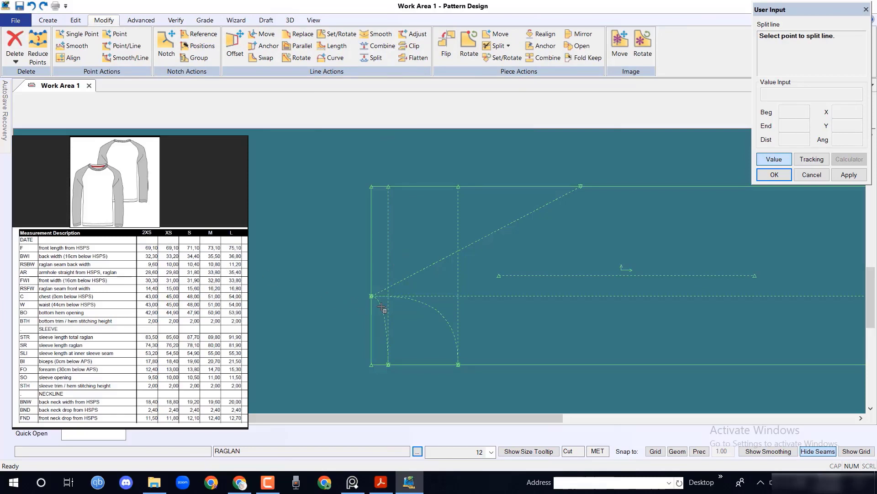
click(386, 295)
text(10.8/2)
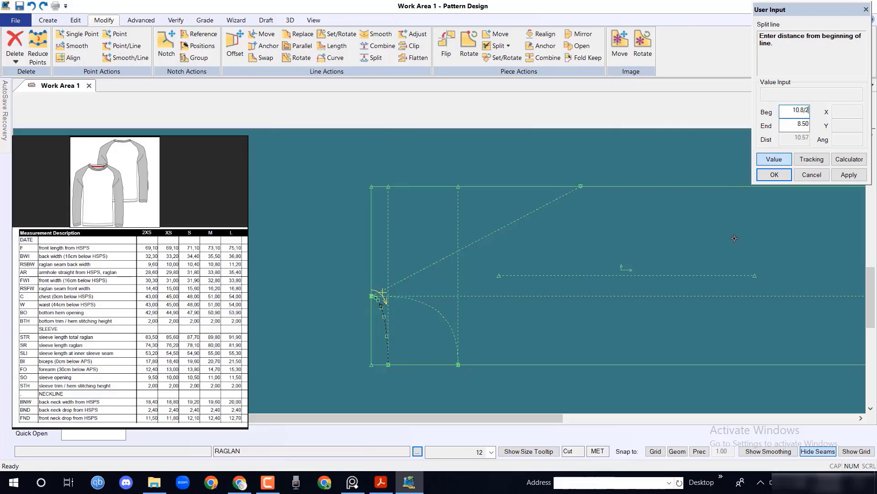
click(774, 175)
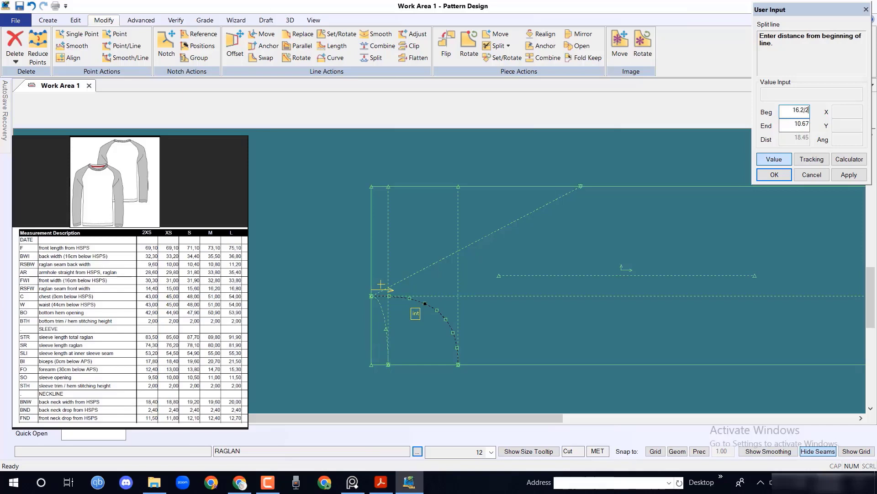
click(774, 174)
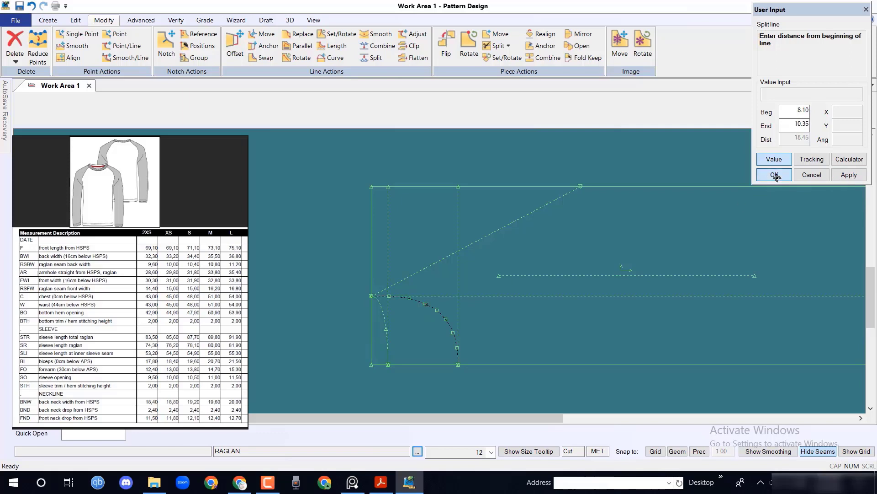
click(774, 175)
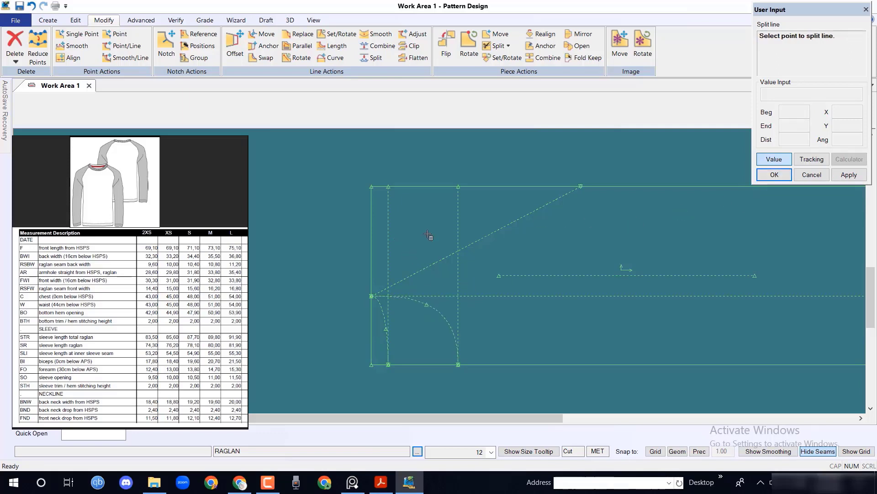
click(49, 20)
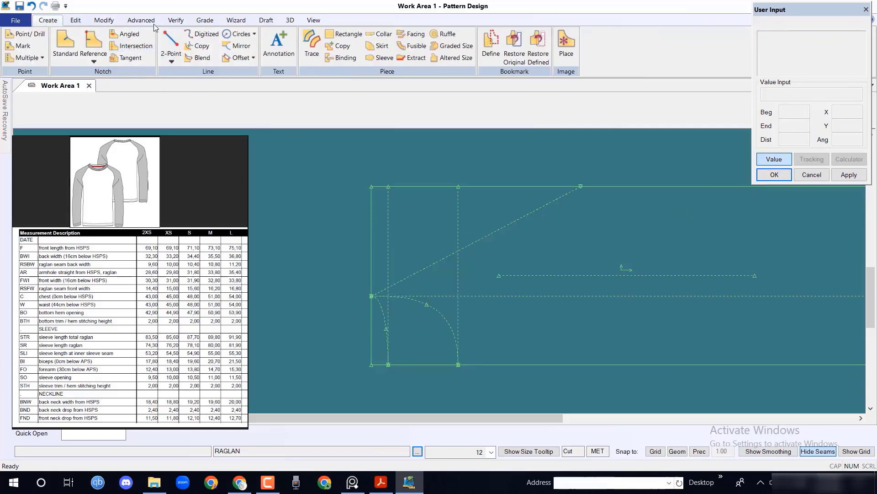
Offset a line by -16, then move a point 35.5 along a line of the body block
click(235, 57)
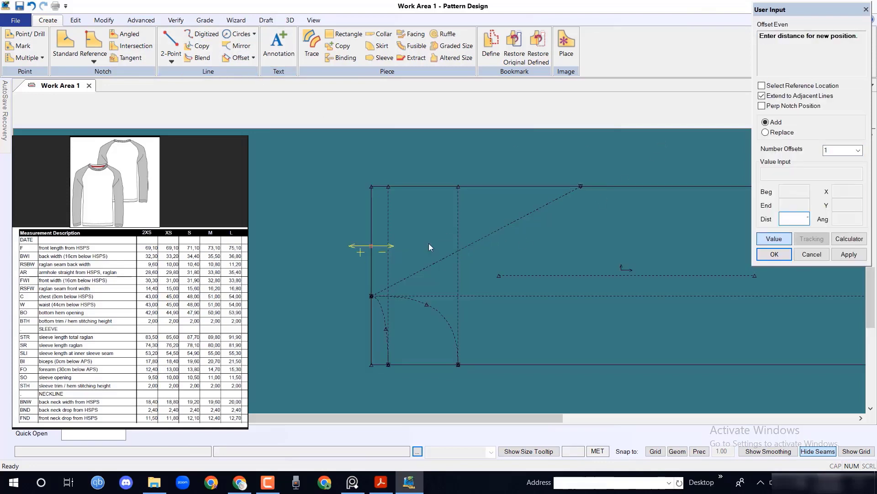
text(-16)
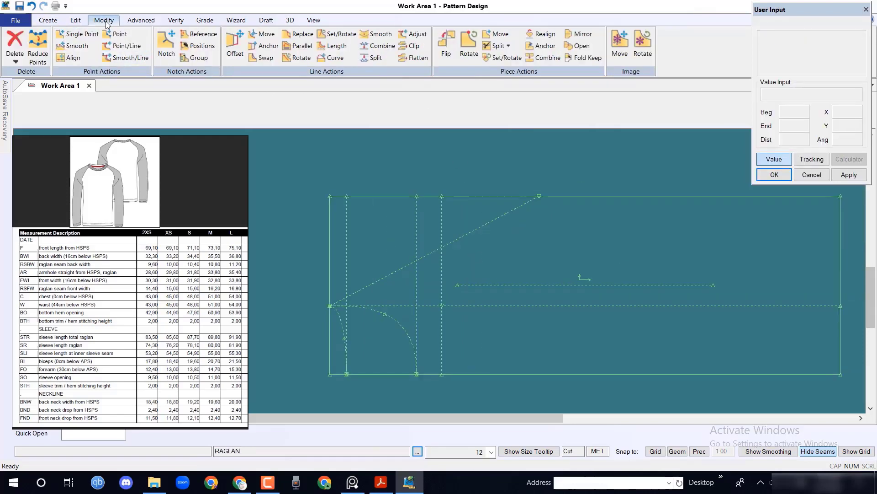
click(435, 372)
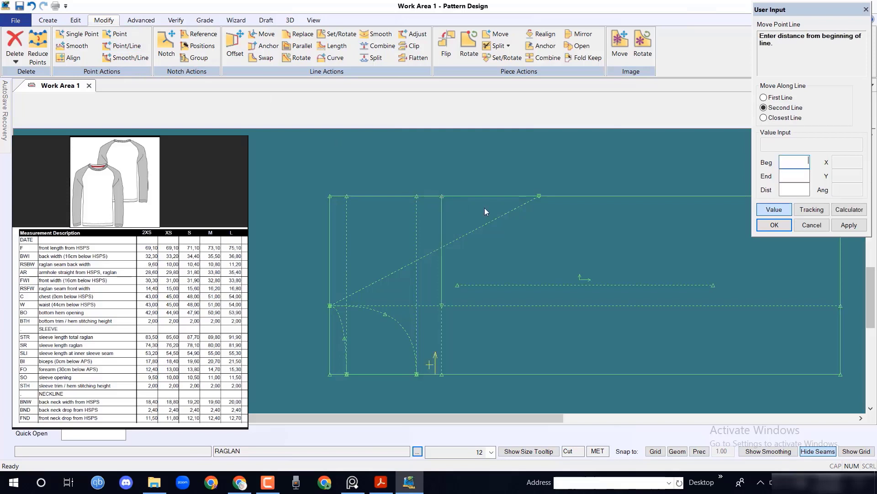
mouse_move(222, 264)
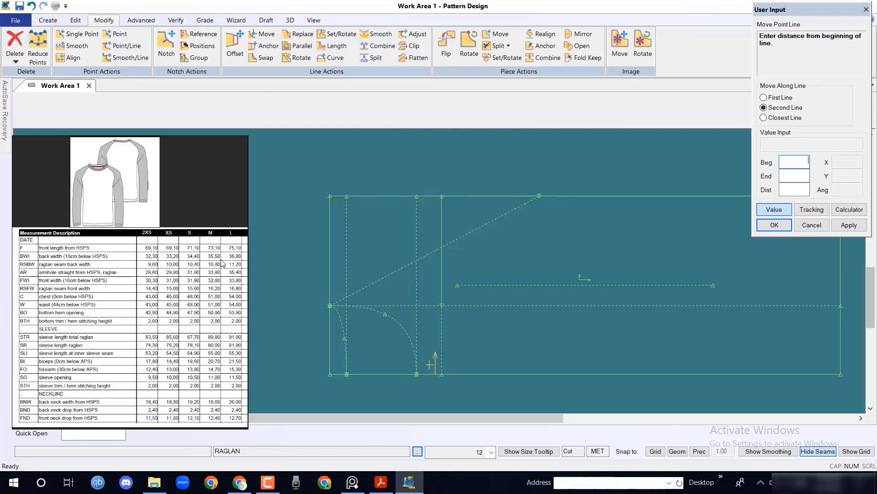
mouse_move(393, 260)
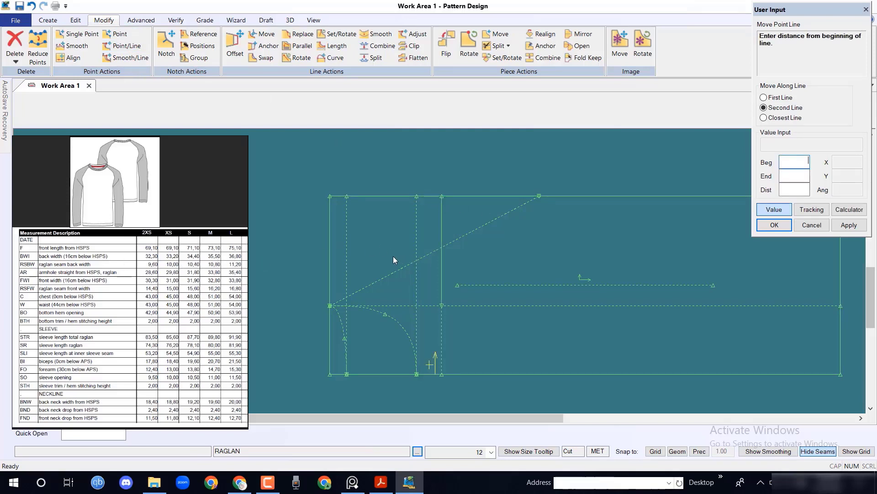
text(3)
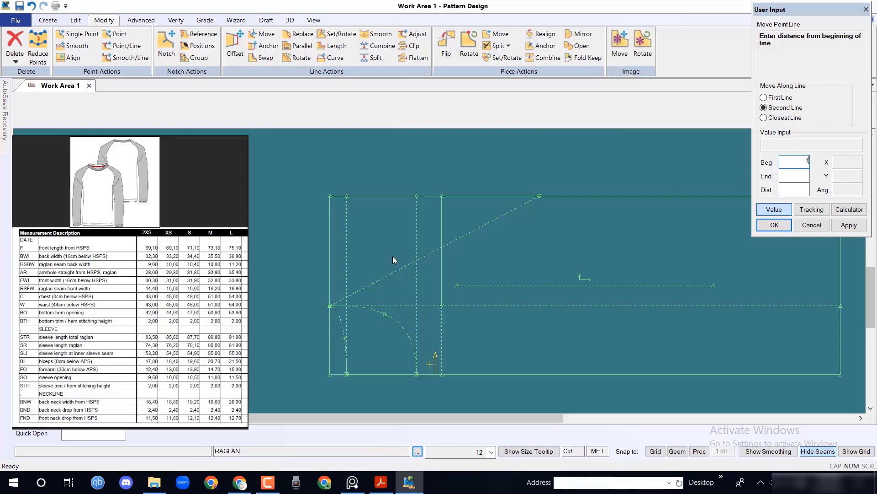
text(35.5)
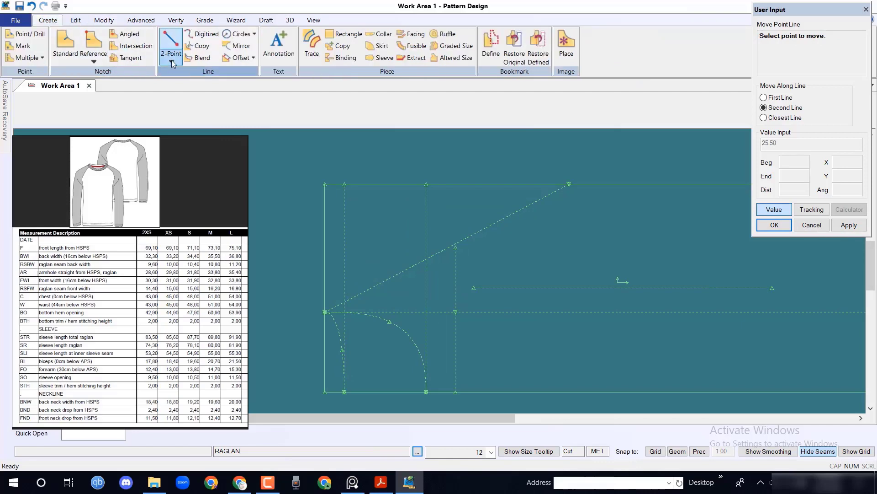
Draw a second curve from the left point and add a vertical line offset by -16
click(171, 53)
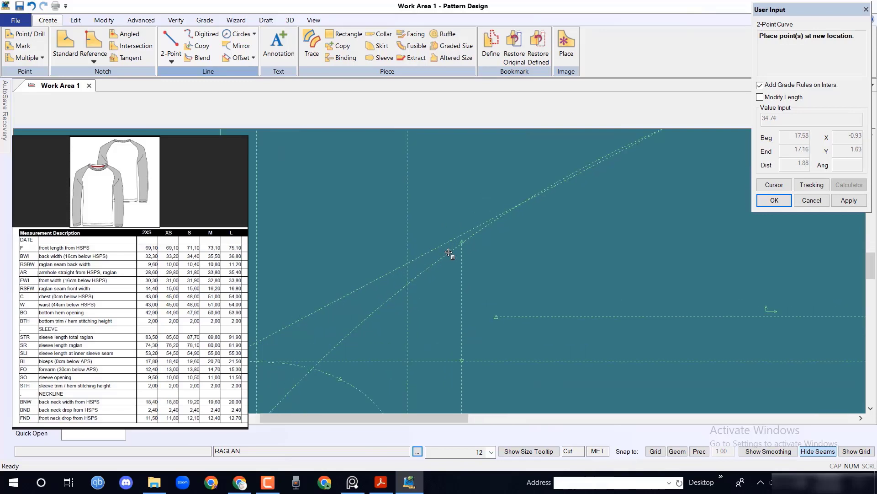
mouse_move(451, 253)
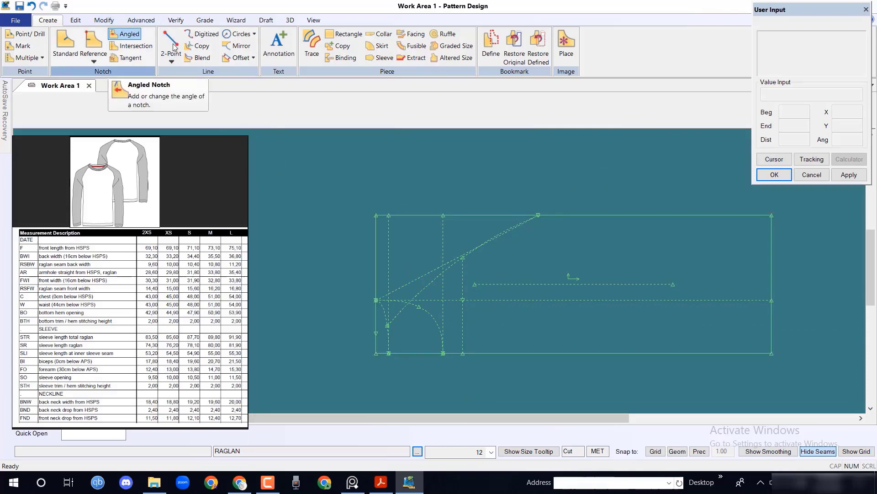
click(236, 58)
text(-16)
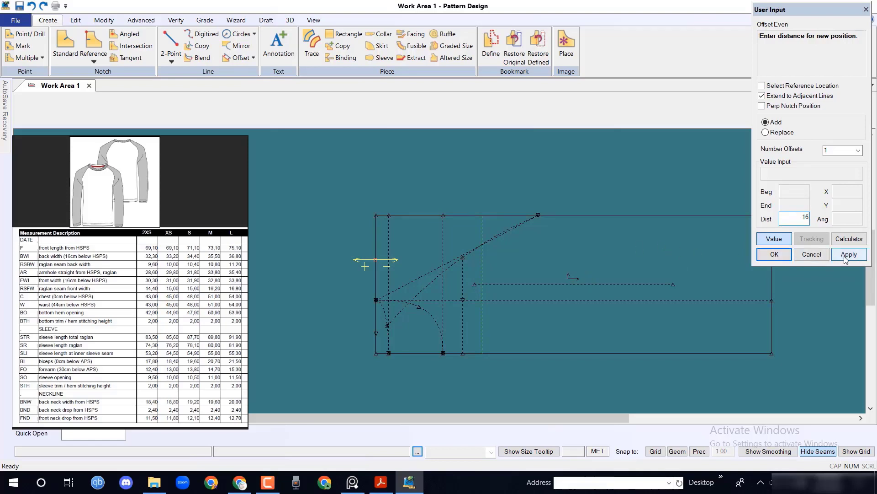
click(850, 254)
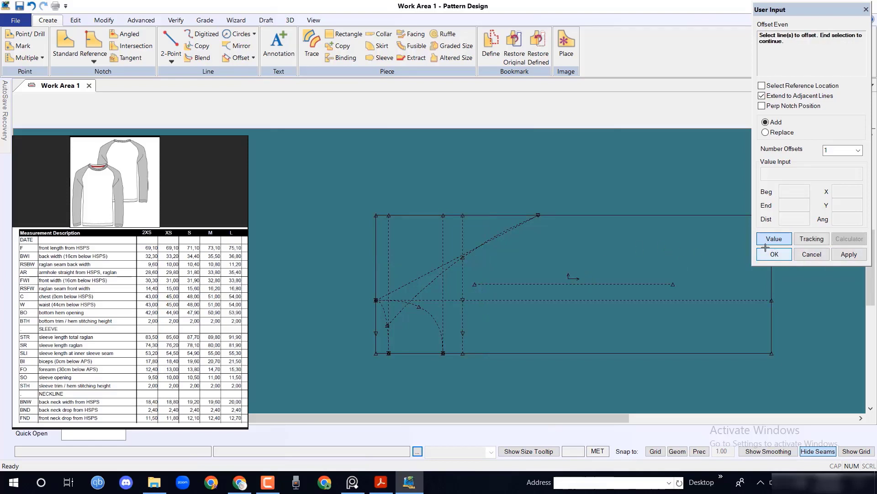
click(774, 254)
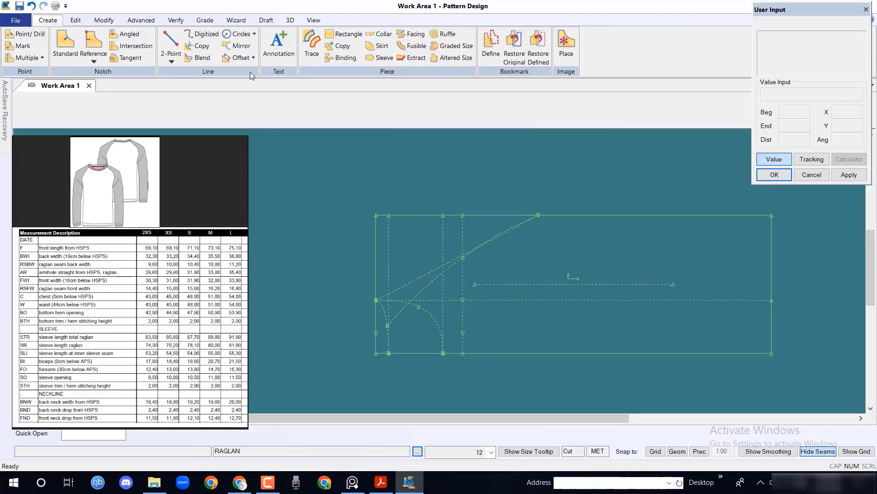
Move the top point of the new line by 32.8/2 for the neck position
click(103, 20)
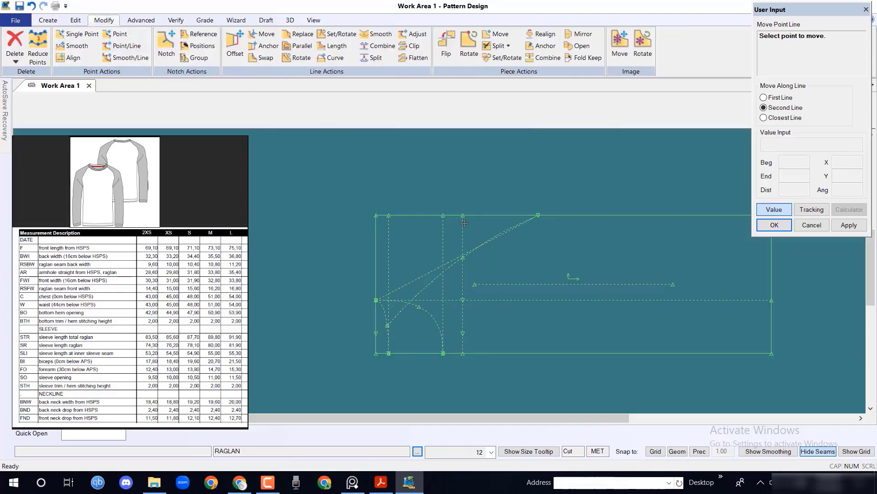
click(450, 343)
text(32.8/2)
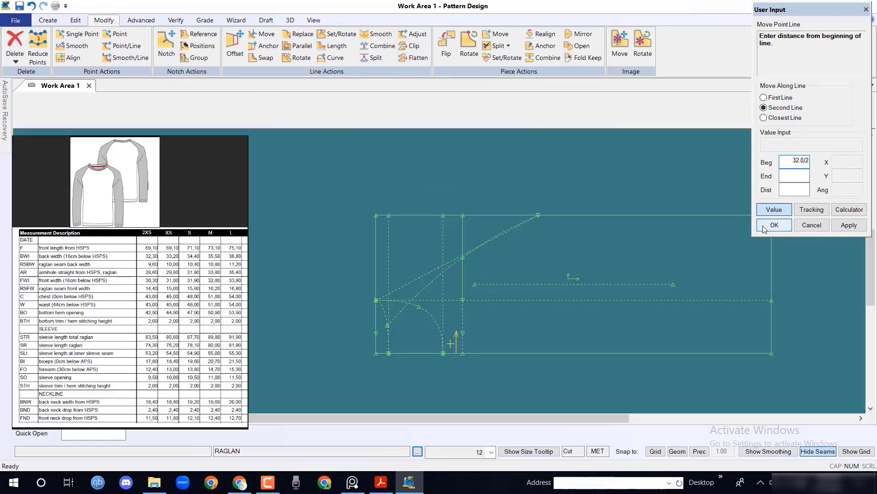
click(774, 225)
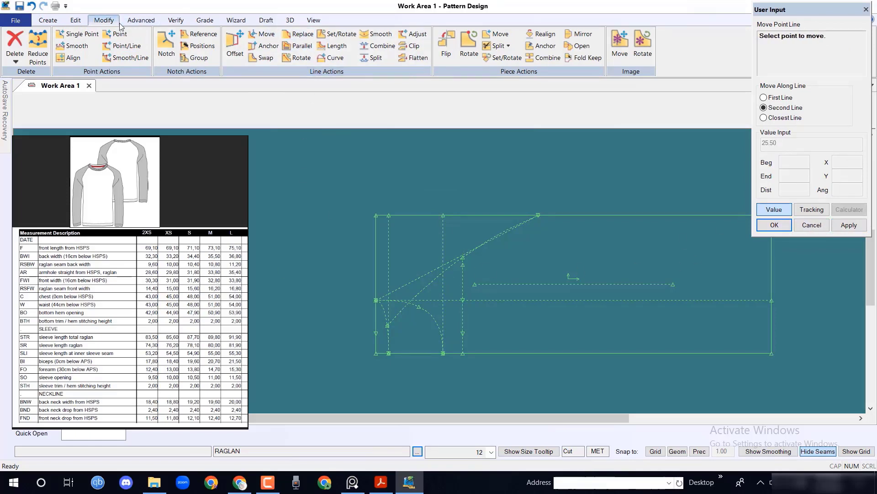
Draw a 2-Point curve from the armhole point up to the neck point
click(47, 20)
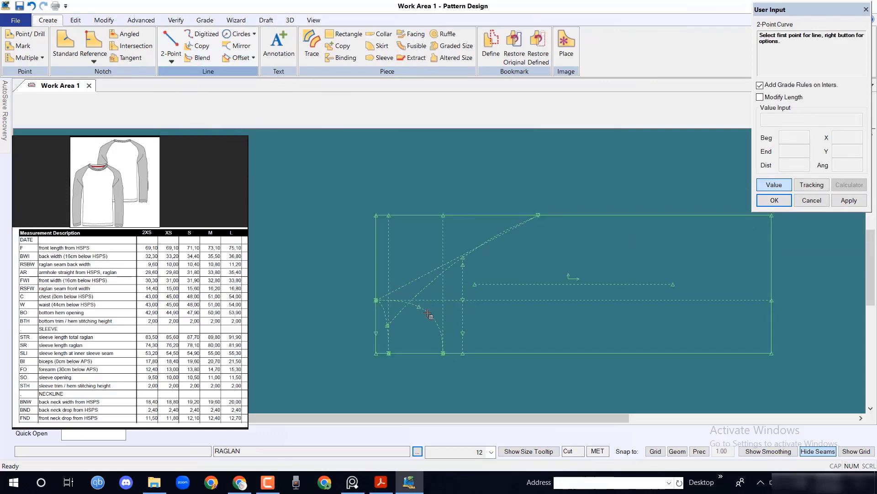
click(536, 215)
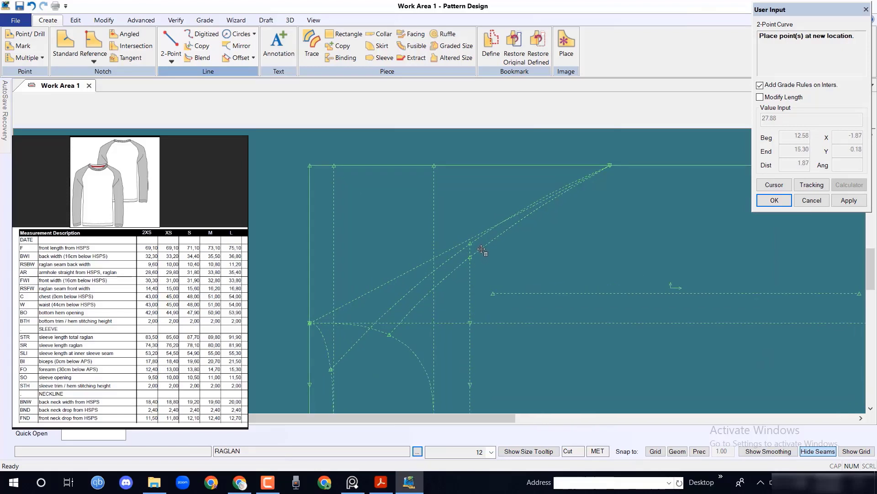
right_click(482, 251)
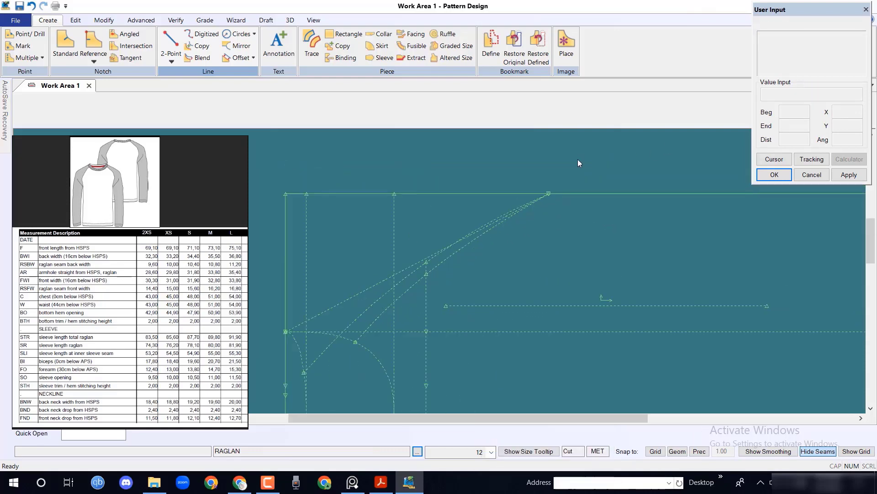
Reshape the raglan seam with Move Smooth points, then Smooth Line between its ends
click(103, 21)
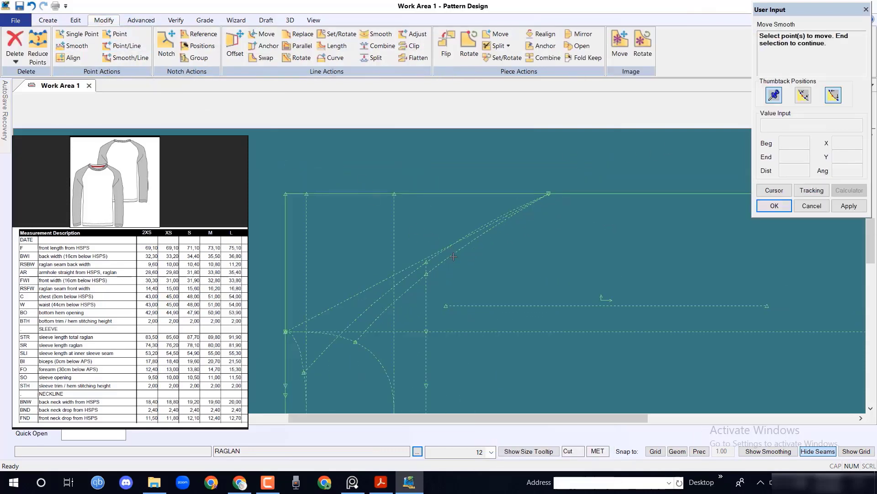
click(435, 268)
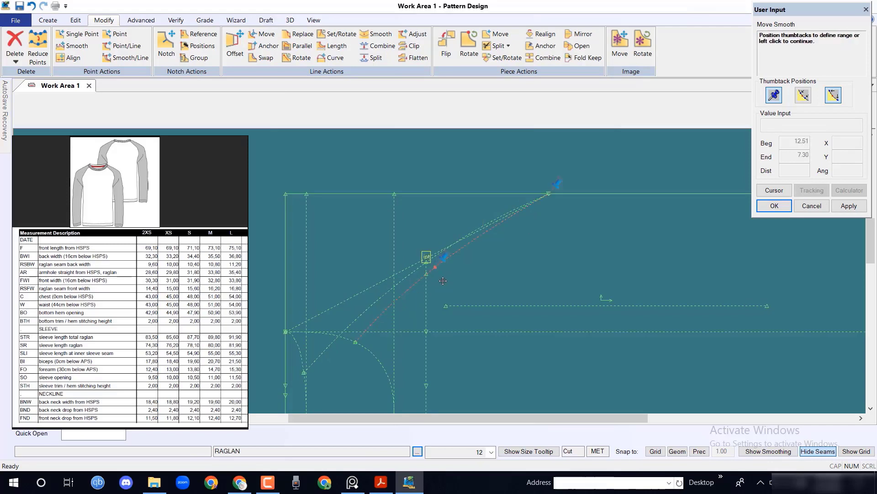
click(442, 281)
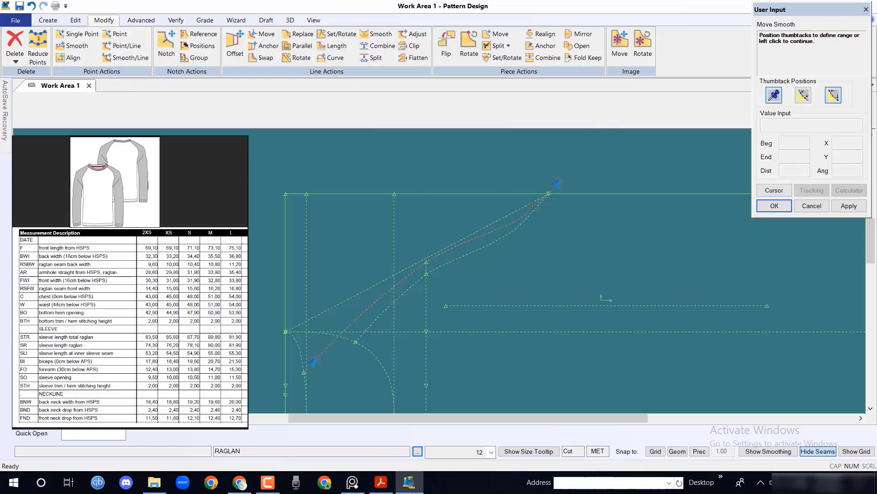
click(533, 207)
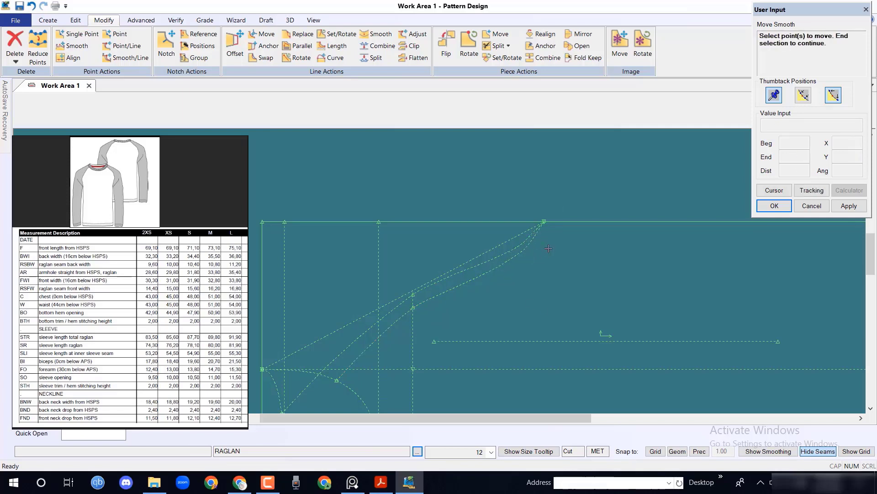
click(543, 221)
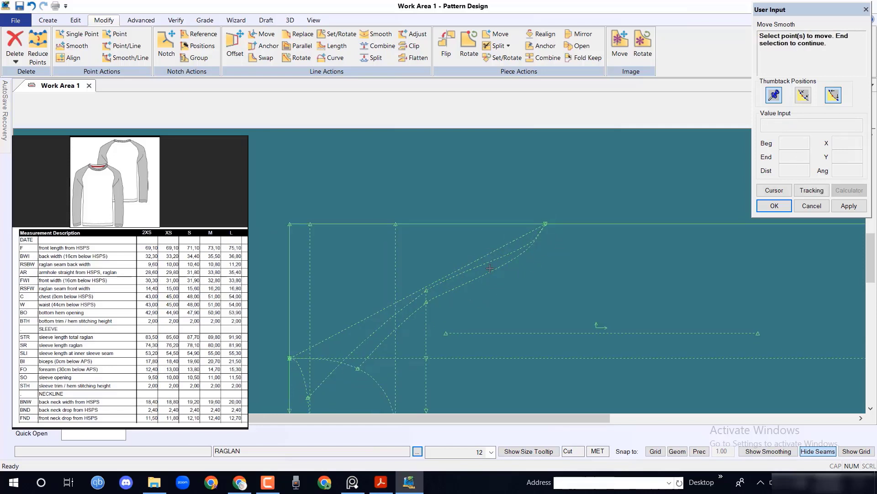
mouse_move(510, 253)
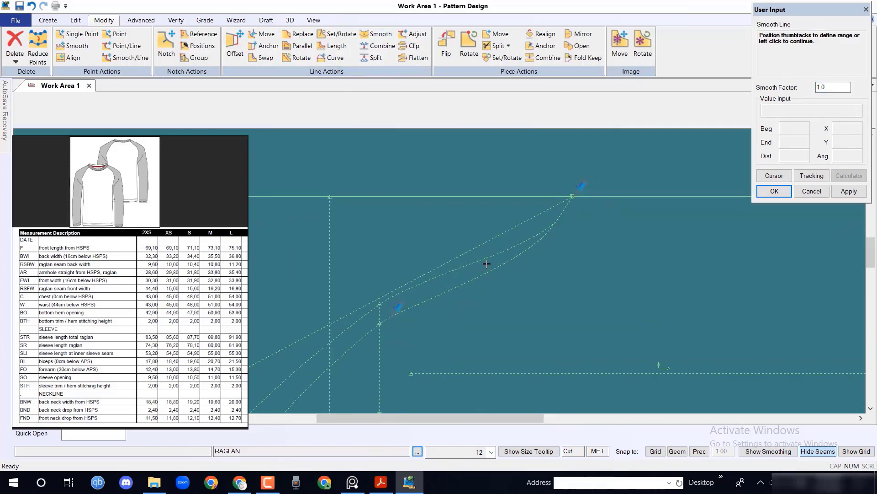
click(487, 263)
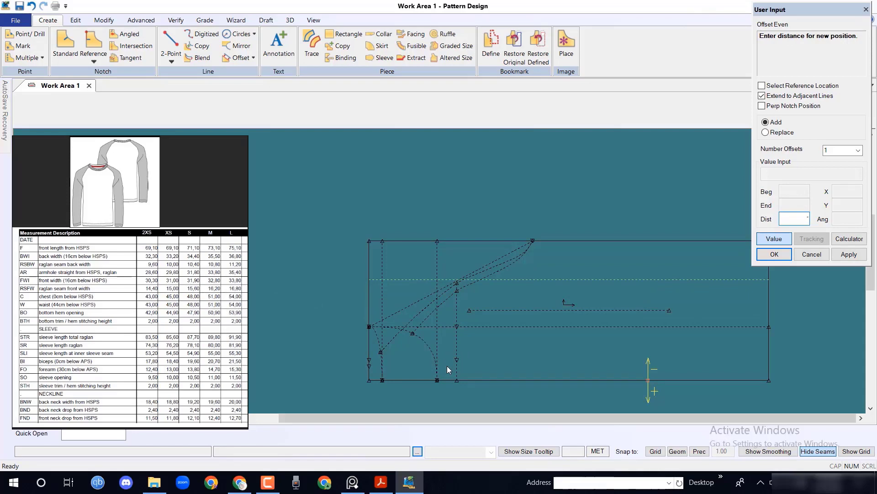
Offset a horizontal line by -50.9/2 and begin a short two-point line near the top edge
text(-50.9/2)
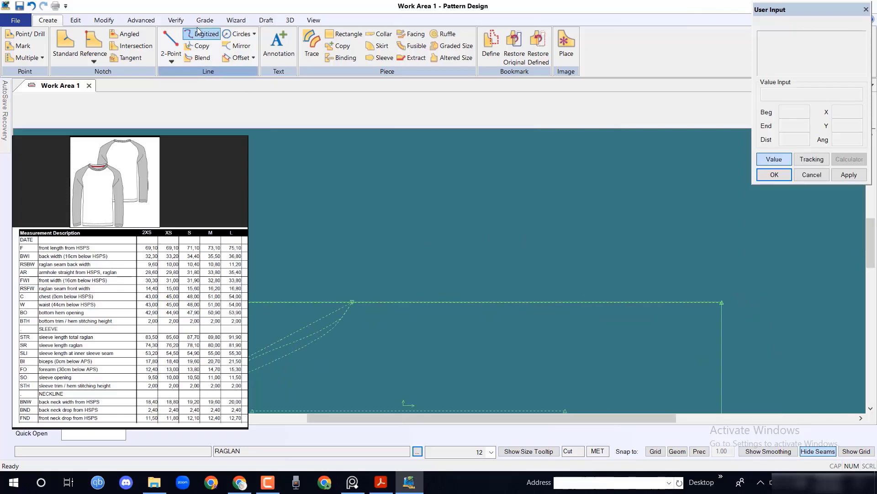
click(170, 46)
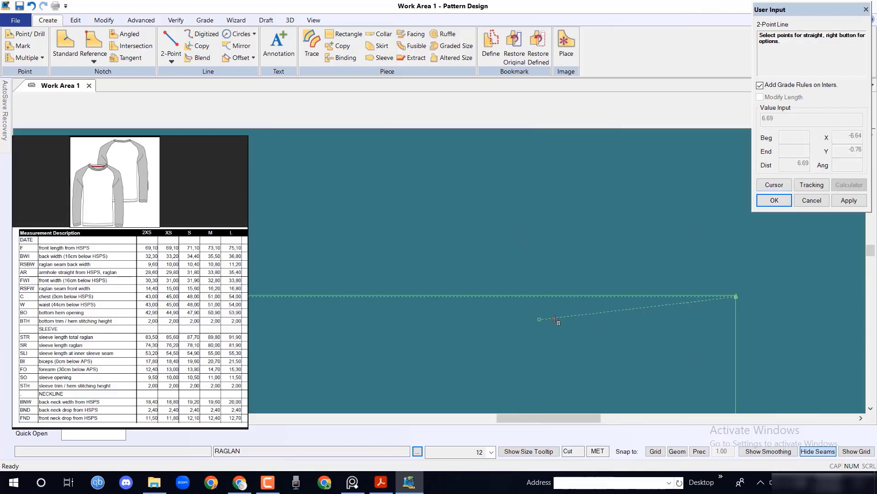
mouse_move(402, 305)
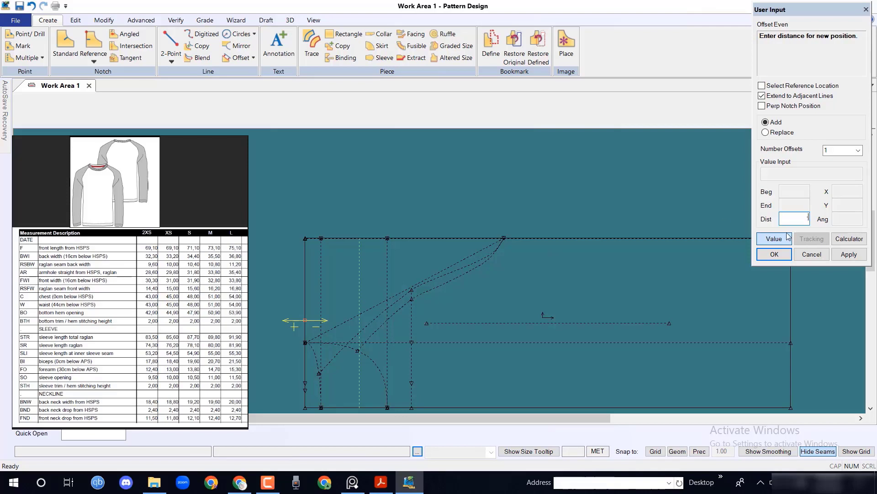
Offset the left line by -7.7, then draw an 80-long sleeve line rising from the shoulder point
text(-7.7)
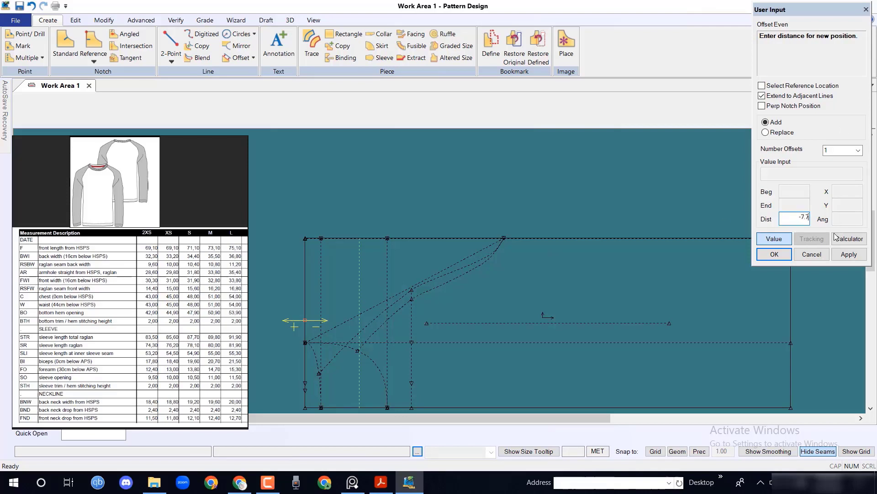
click(197, 46)
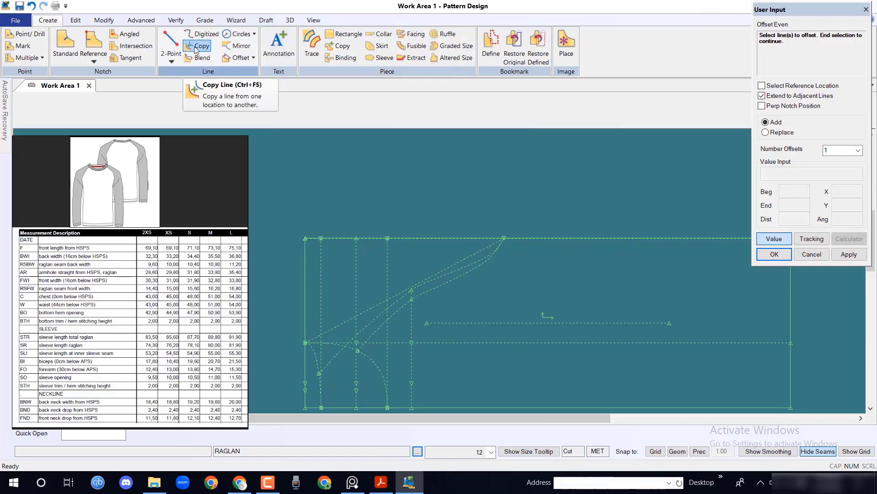
click(170, 53)
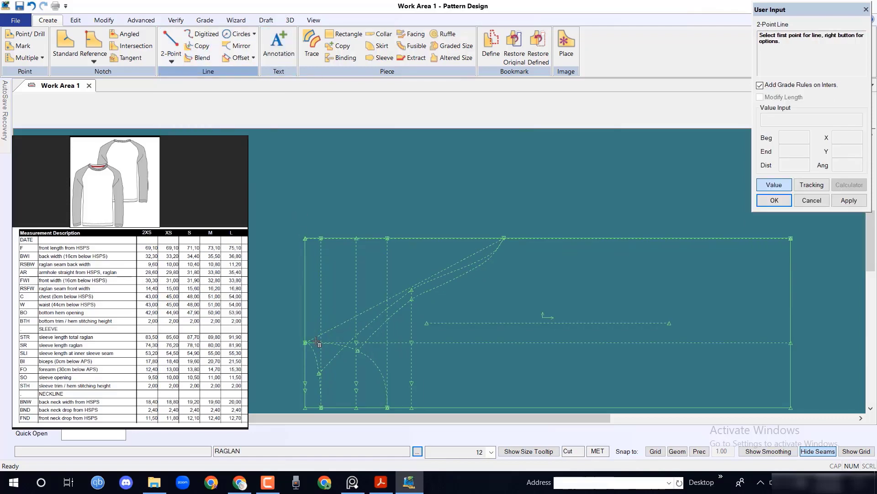
click(368, 238)
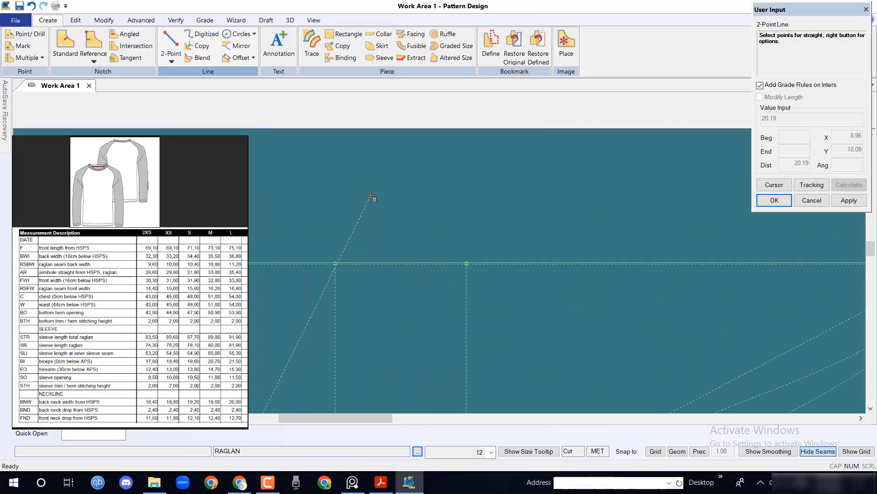
mouse_move(371, 197)
text(80)
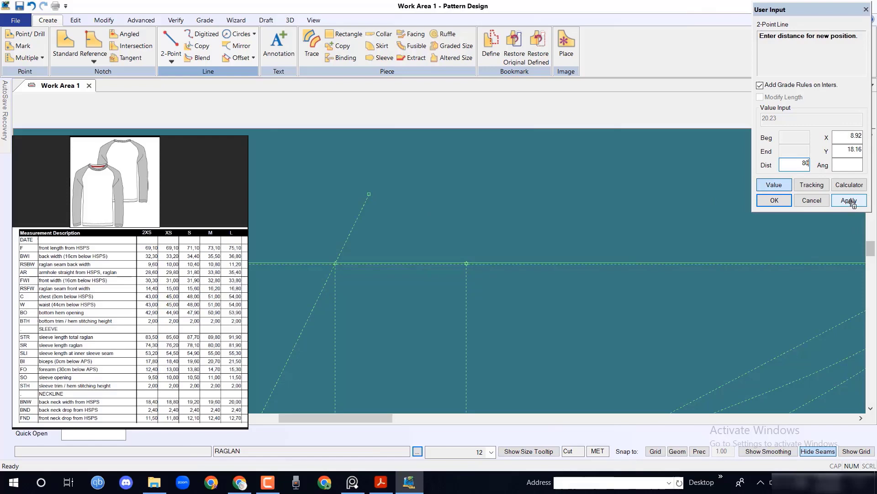
click(849, 201)
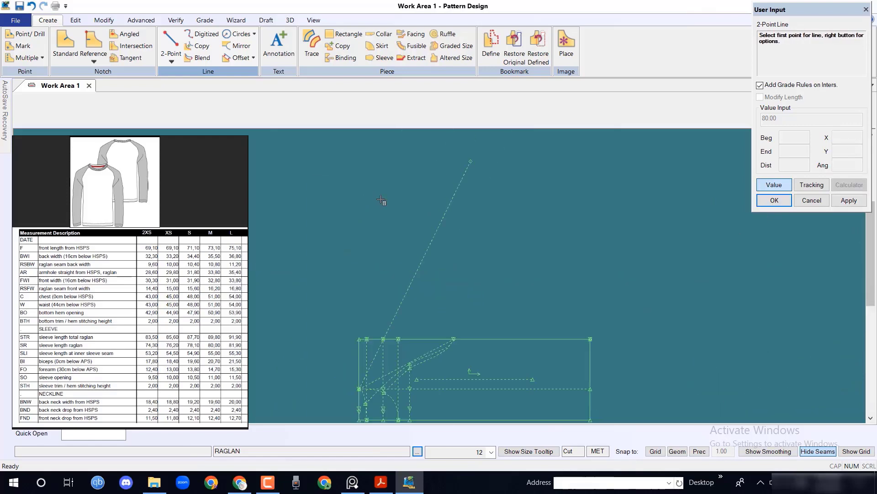
click(204, 20)
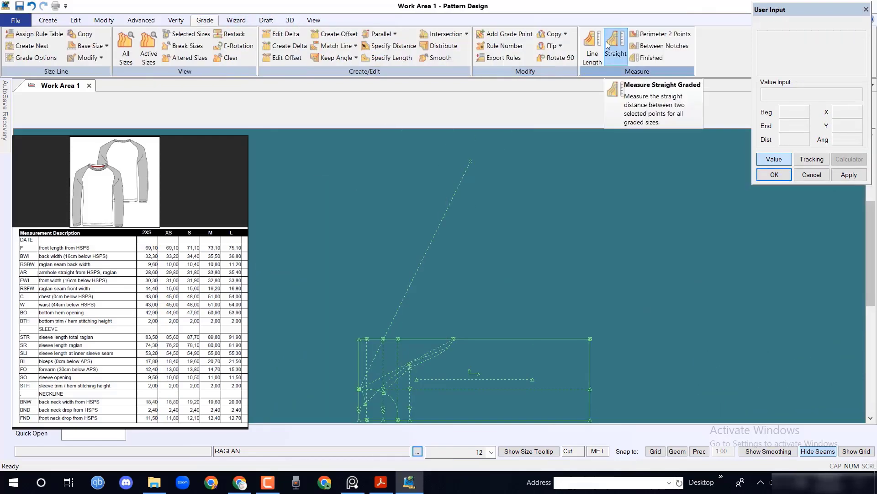
Add perpendicular lines at -21.7 across the sleeve line near the shoulder and at its top end
click(591, 46)
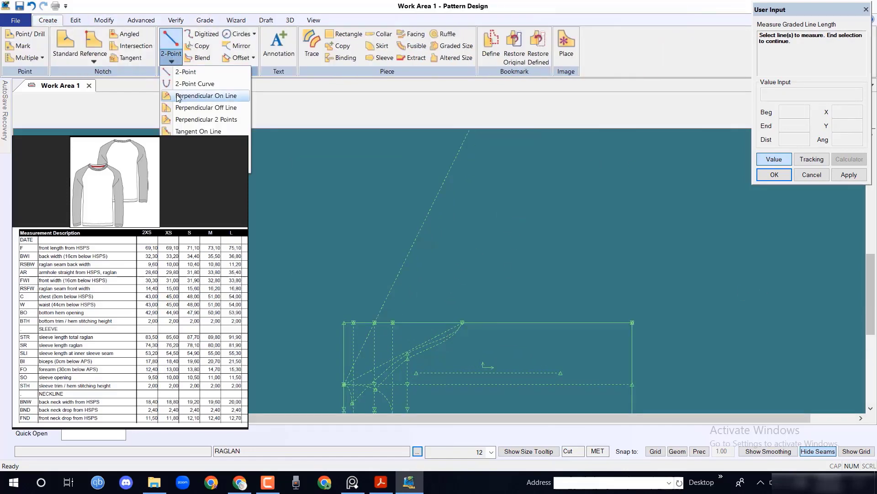
click(207, 95)
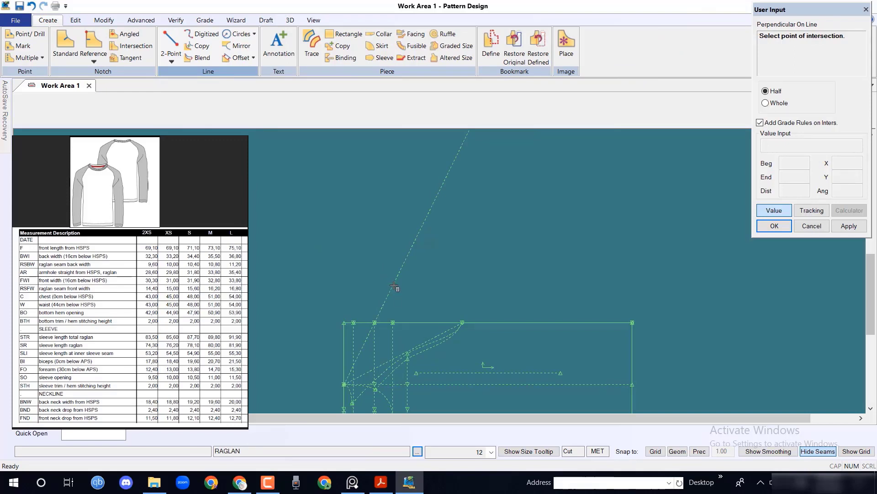
click(395, 287)
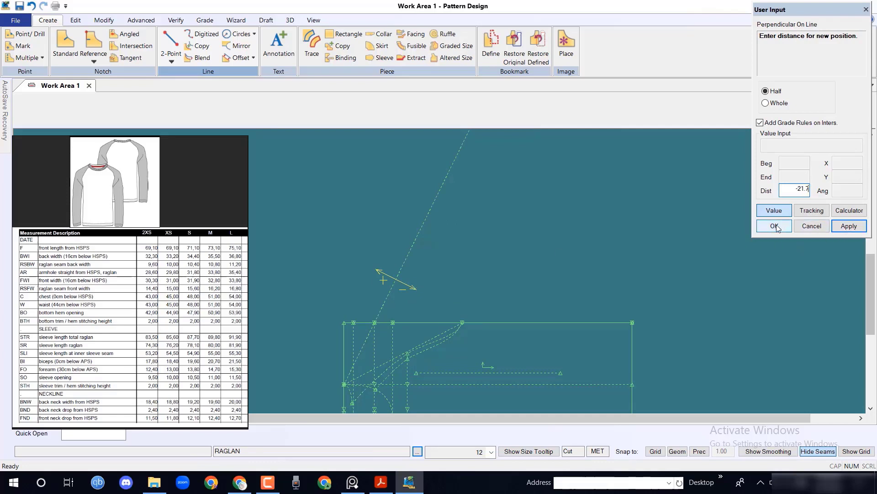
click(774, 226)
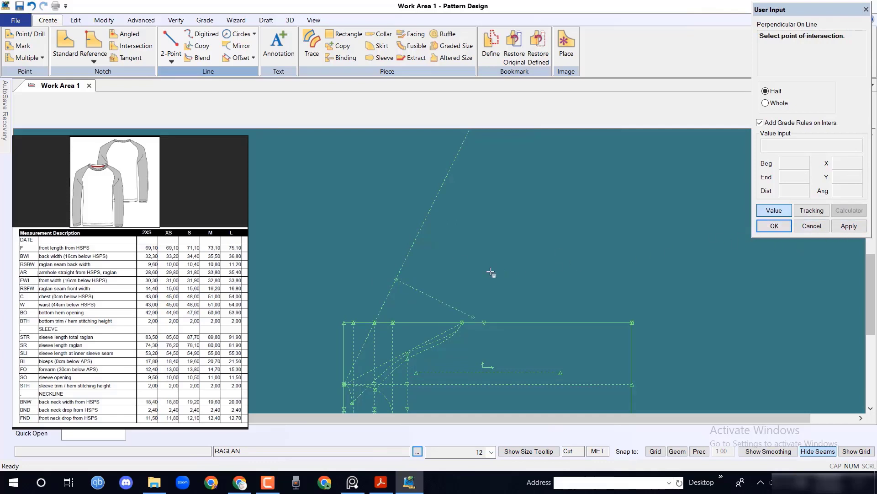
click(103, 21)
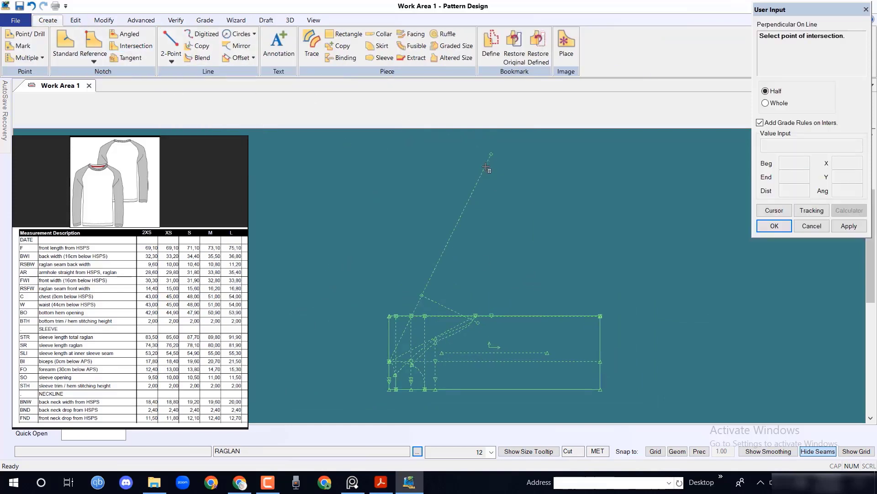
click(485, 166)
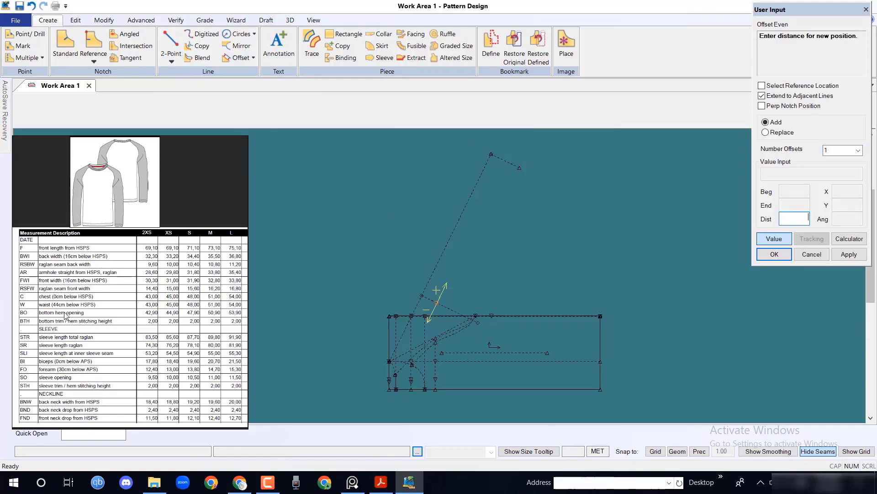
Slide the sleeve line's end point 21.70 along its line
click(774, 254)
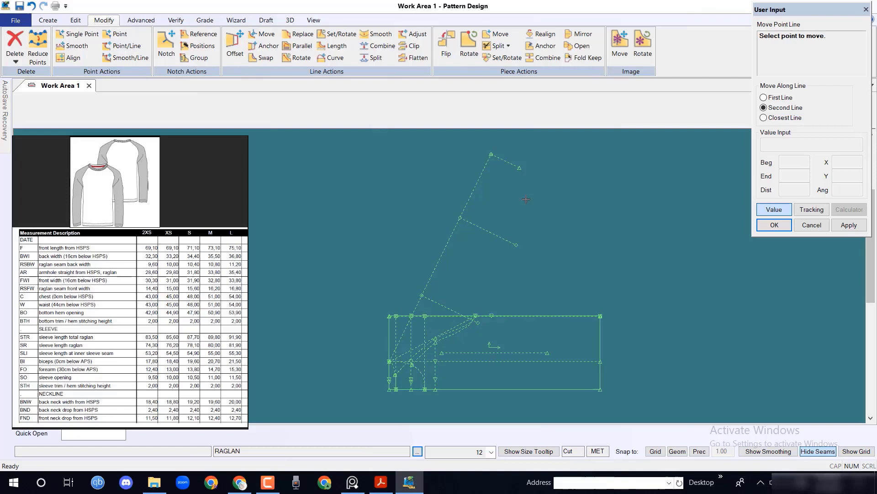
click(472, 211)
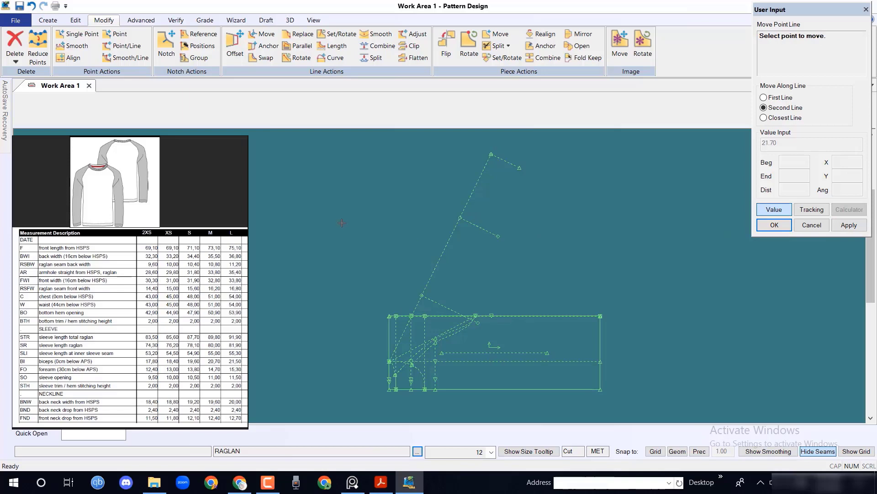
click(48, 21)
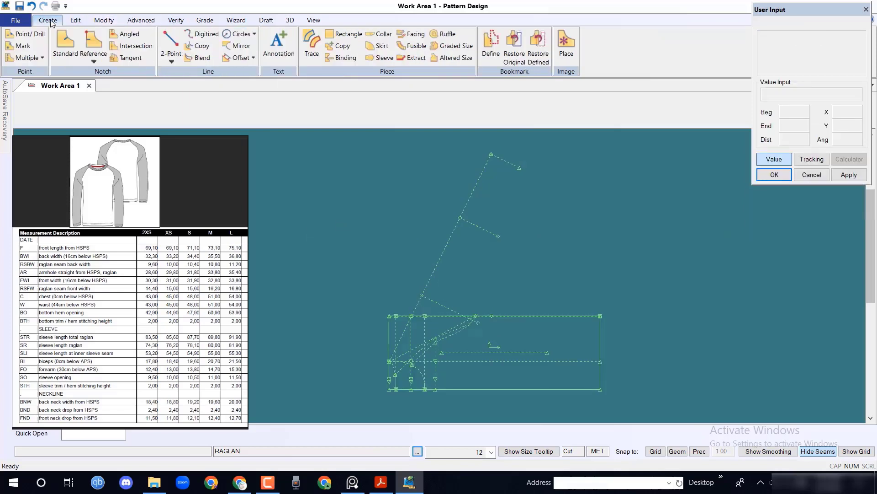
click(171, 38)
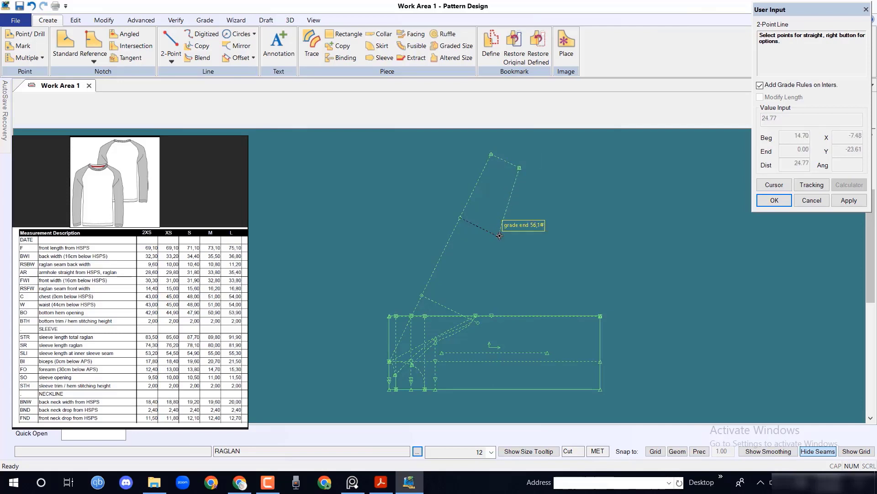
Draw a two-segment line from the sleeve down to the body's raglan point
click(499, 235)
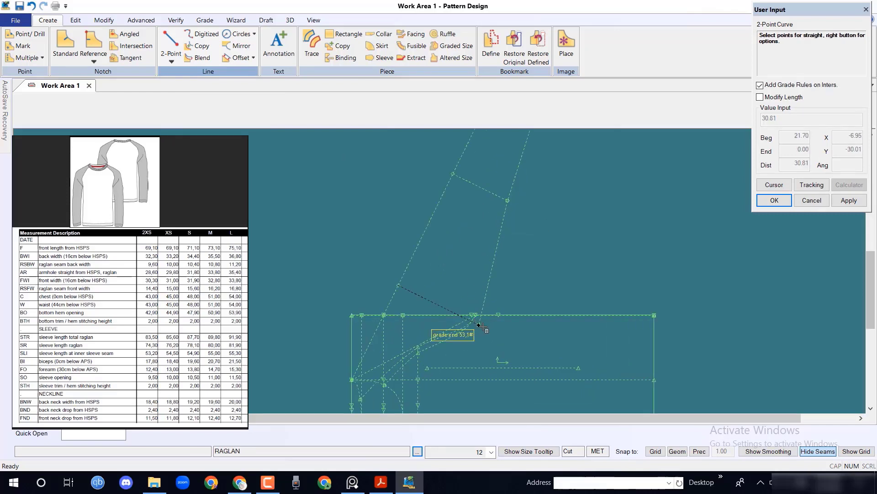
click(480, 322)
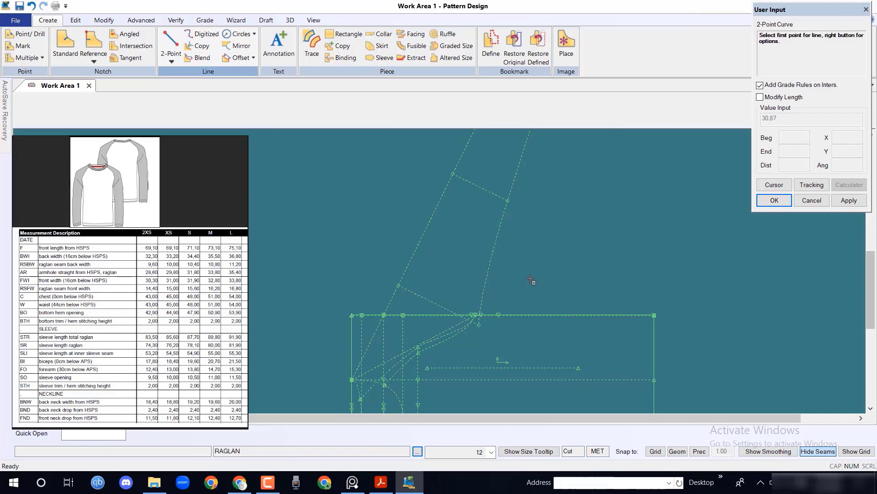
right_click(530, 280)
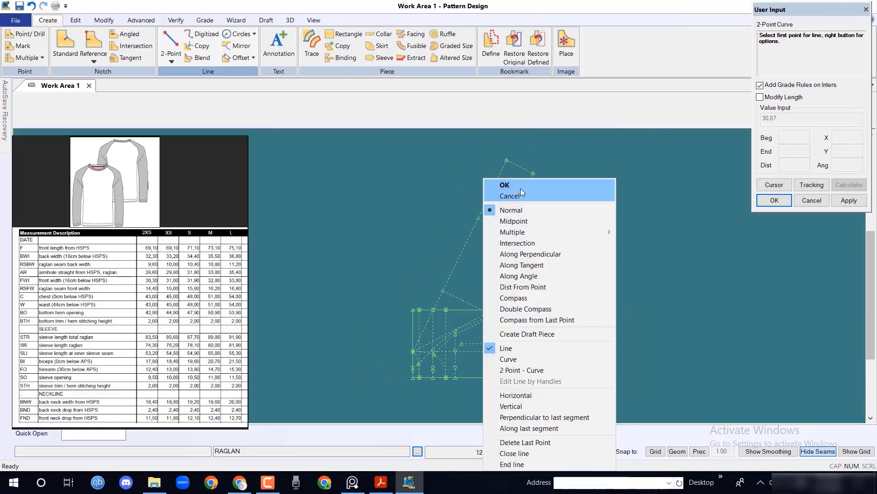
click(204, 21)
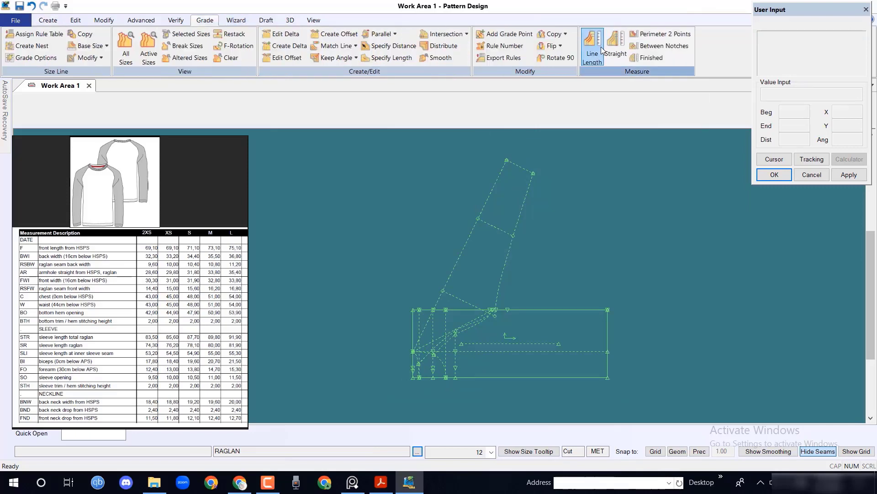
click(591, 46)
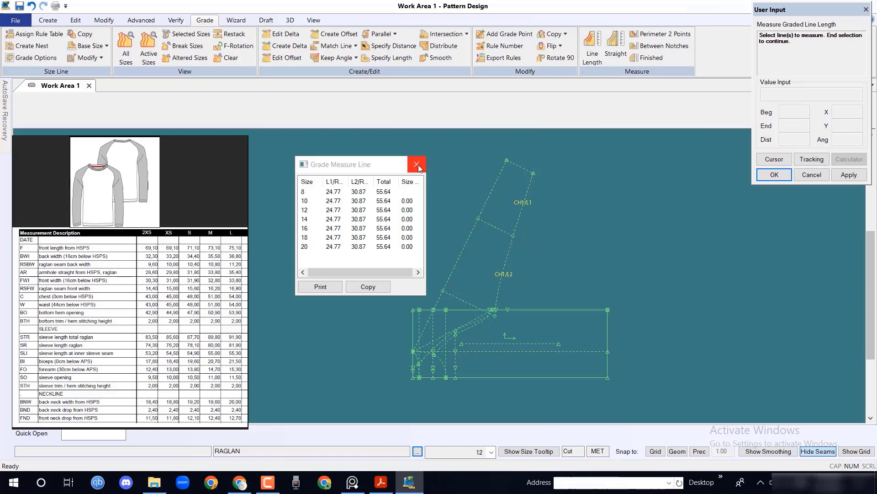
click(417, 164)
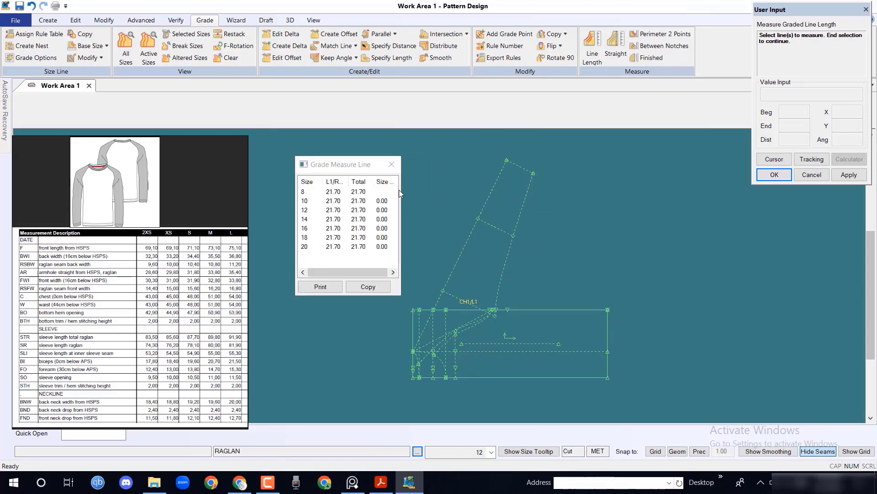
click(391, 163)
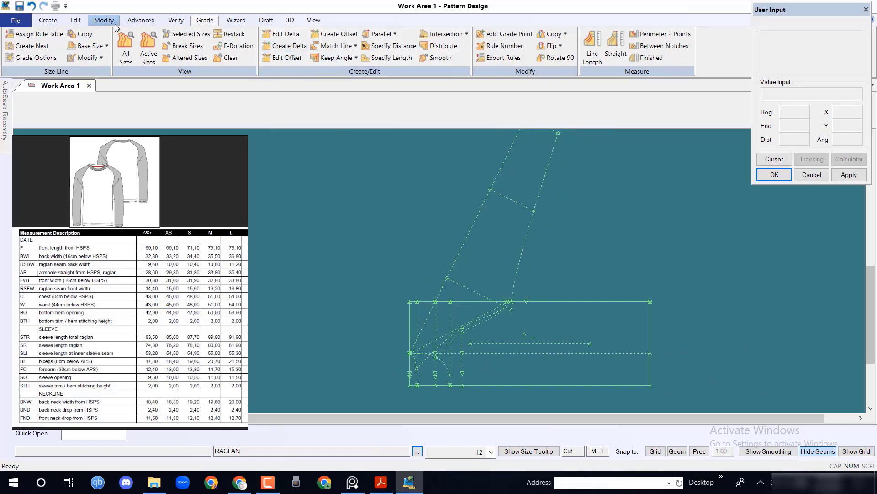
Hide an unneeded internal construction line on the body draft via View > Lines > Hide
click(314, 20)
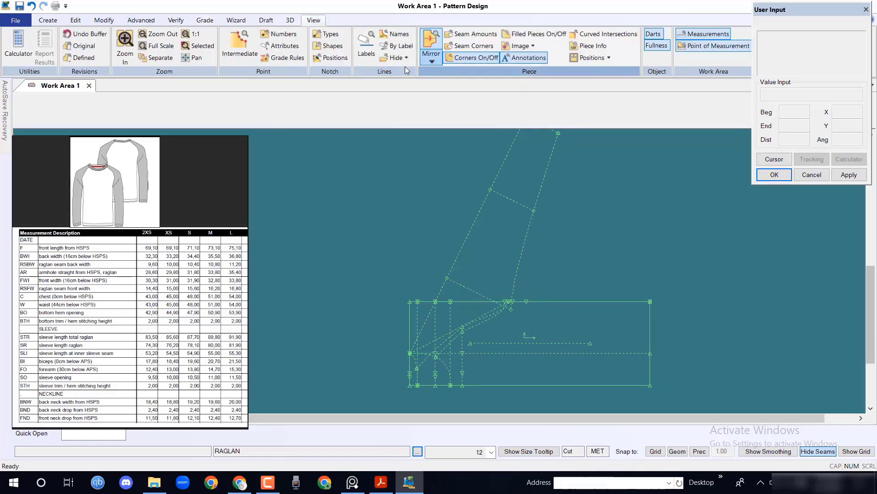
click(392, 57)
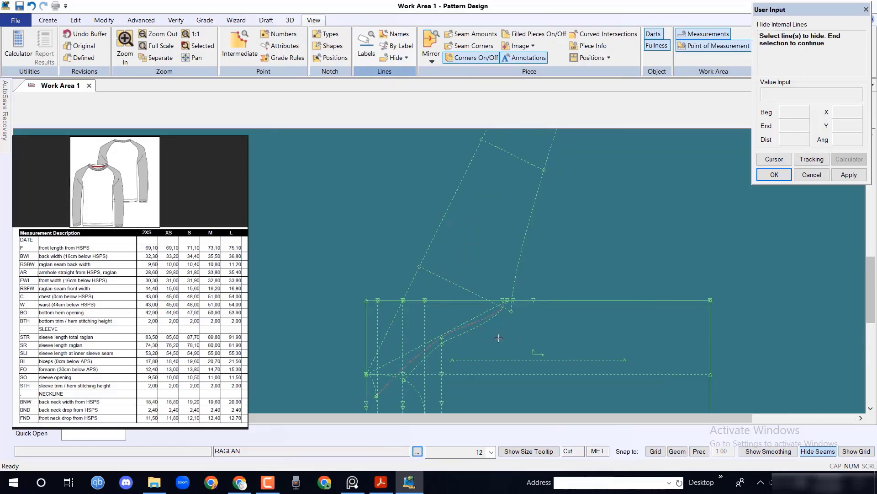
click(394, 58)
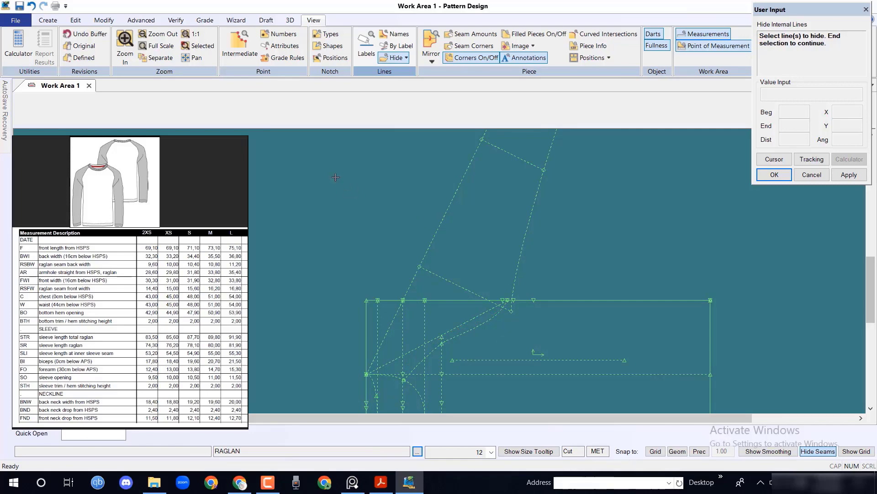
click(48, 20)
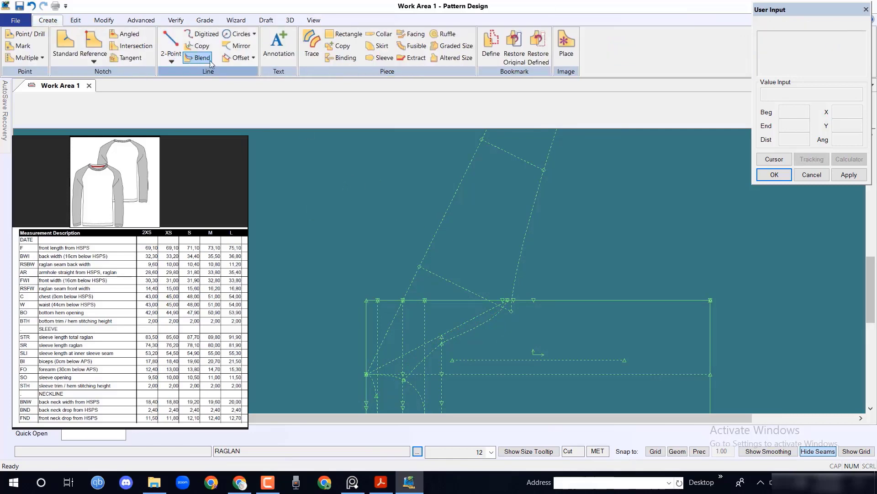
Draw a new body line and confirm its graded length reads 27.55 in every size
click(171, 50)
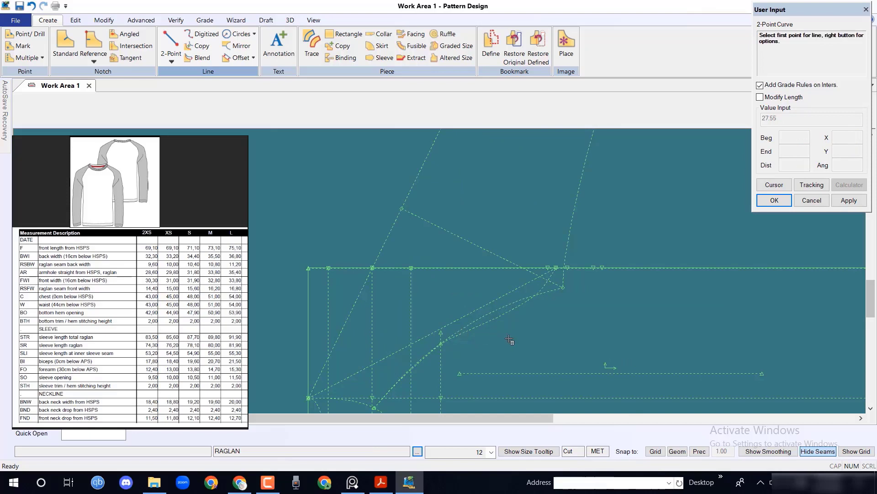
right_click(509, 339)
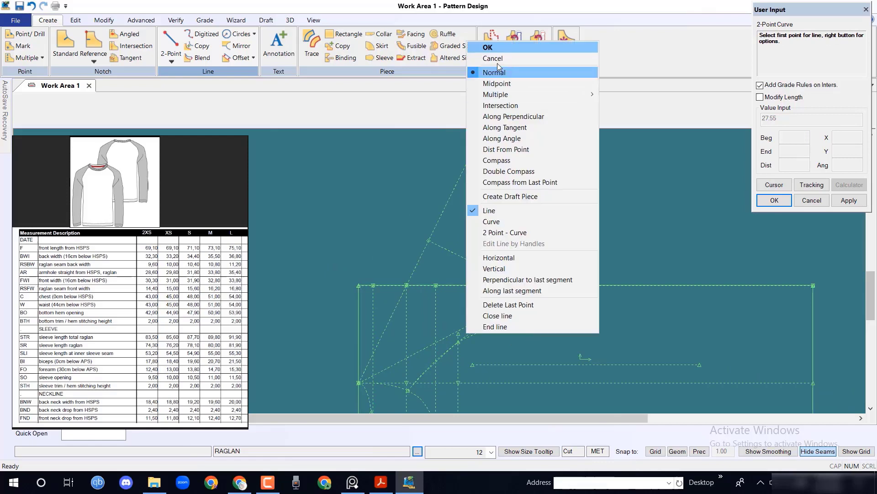
click(204, 20)
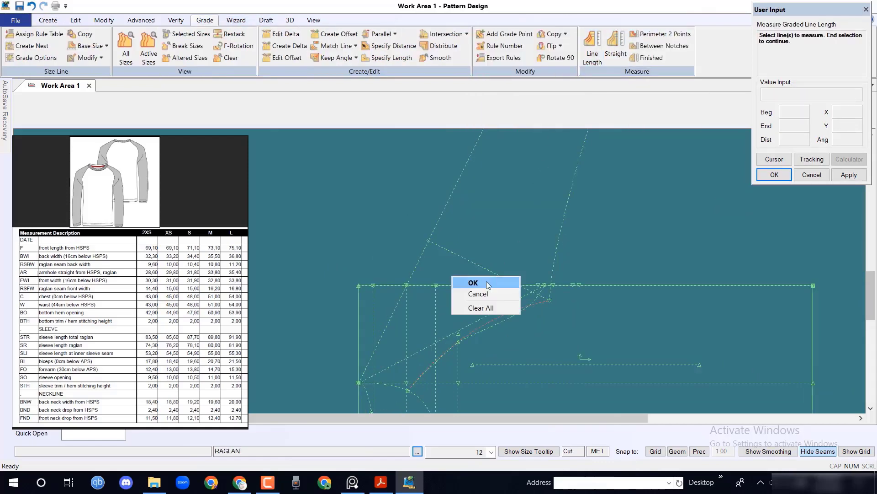
click(473, 283)
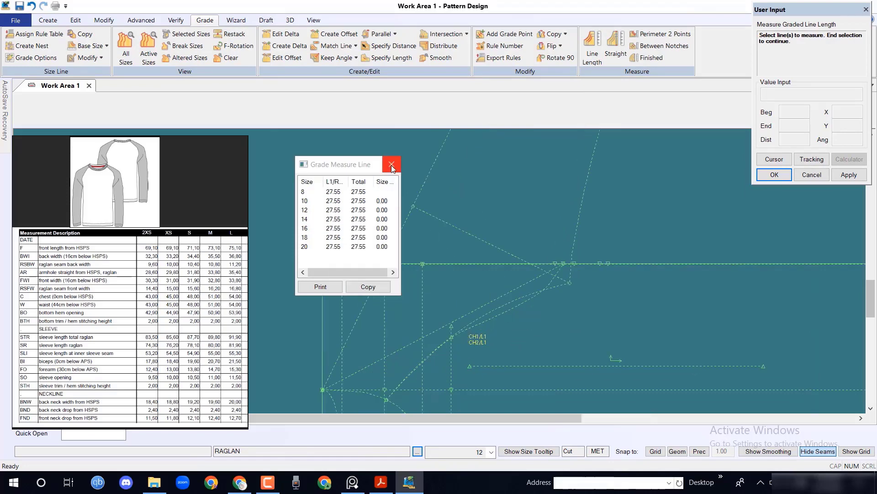
click(391, 163)
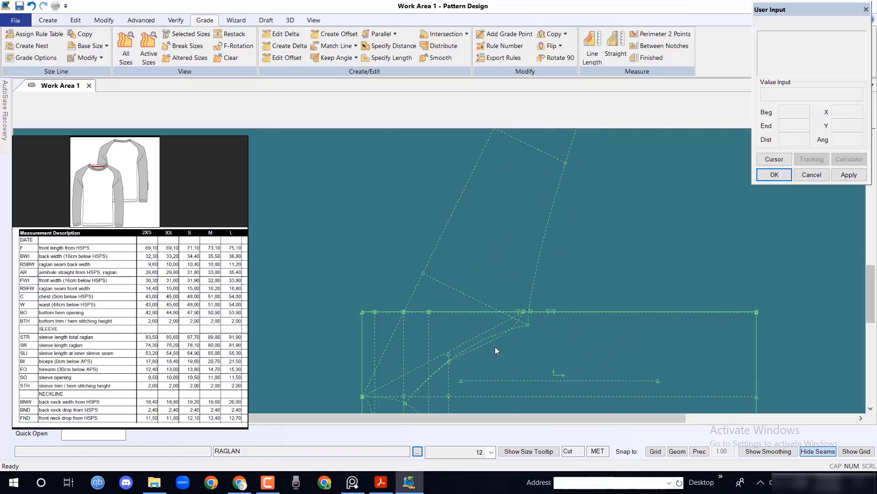
click(47, 20)
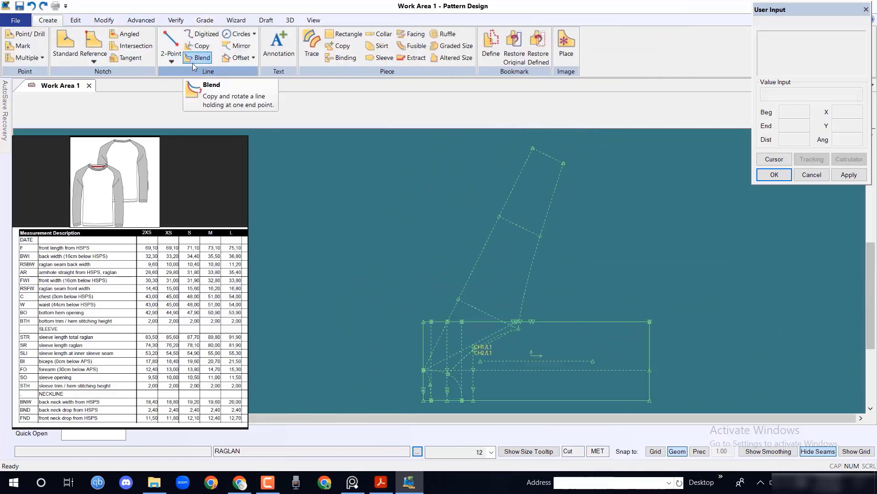
Create an even-offset copy of the short raglan line 5 away
click(249, 57)
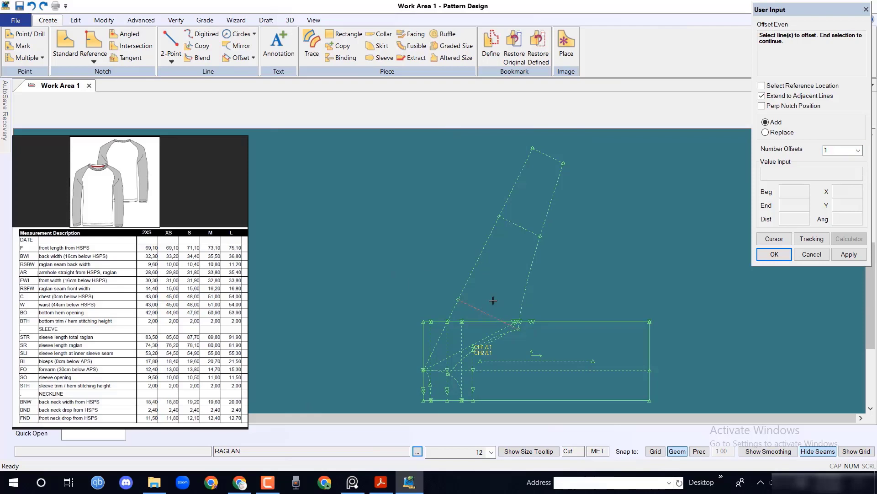
click(492, 301)
text(5)
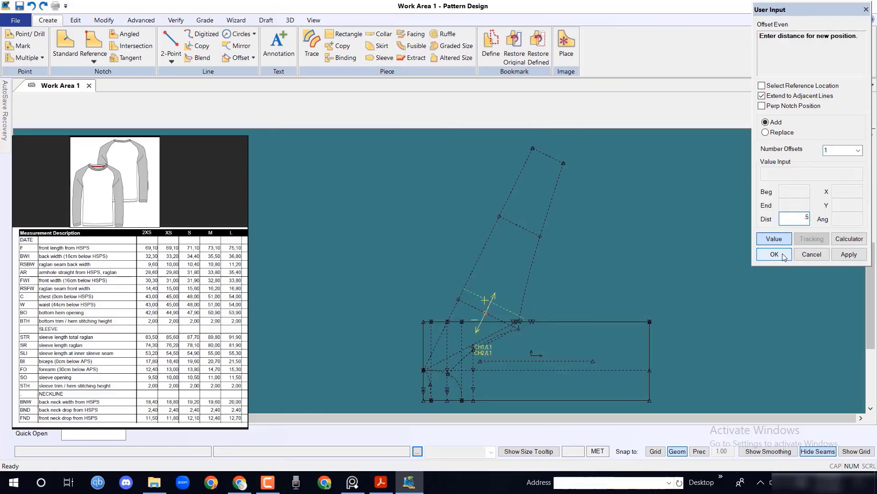
click(775, 254)
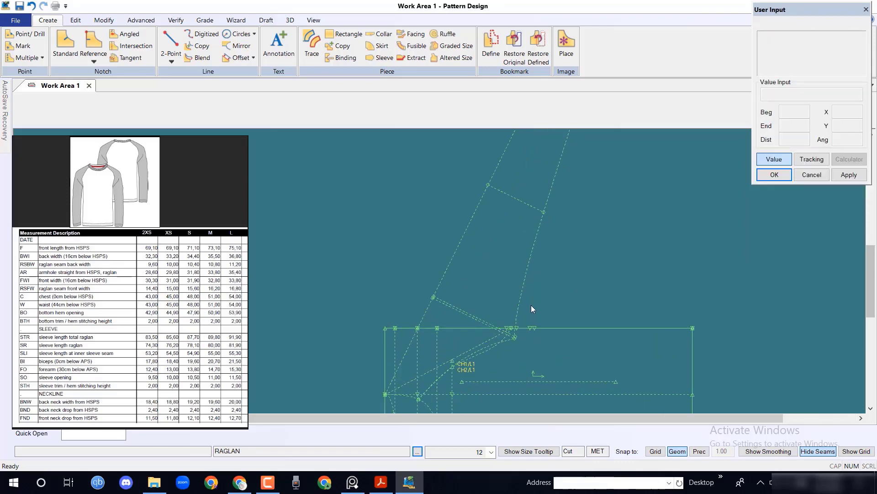
Move the sleeve line's end point with Move Smooth to reshape the armhole
click(103, 21)
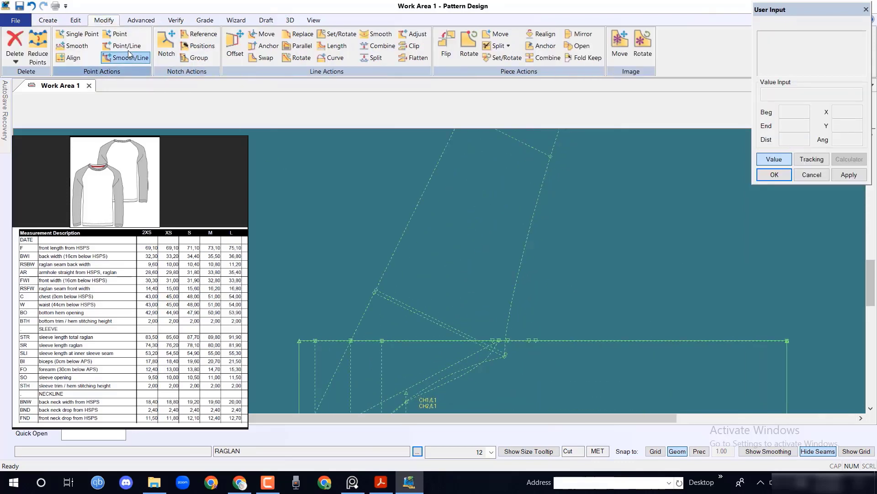
click(130, 58)
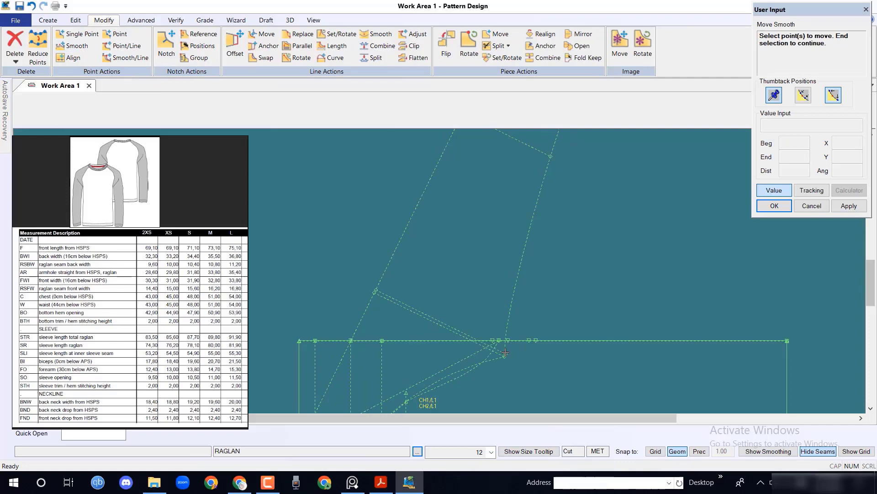
click(505, 353)
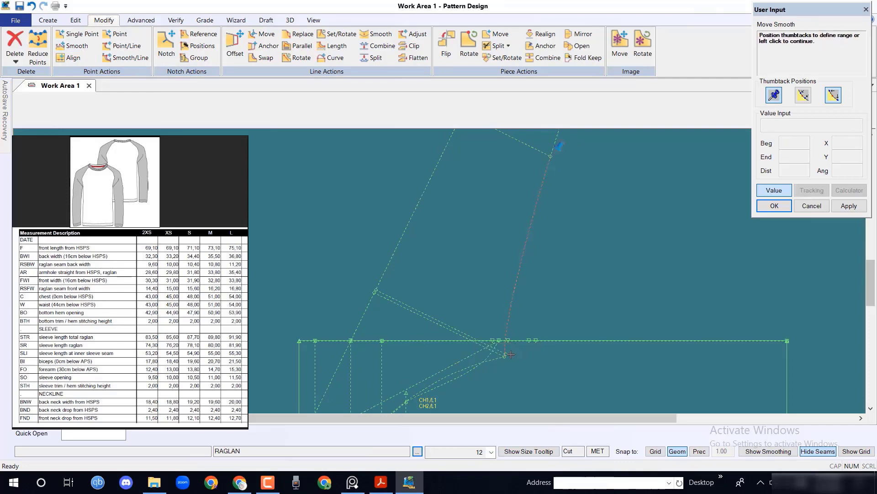
click(508, 353)
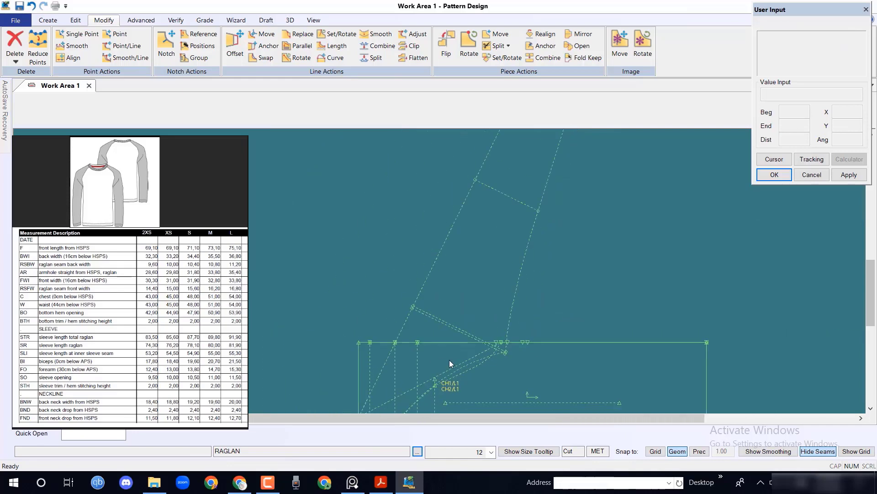
click(204, 20)
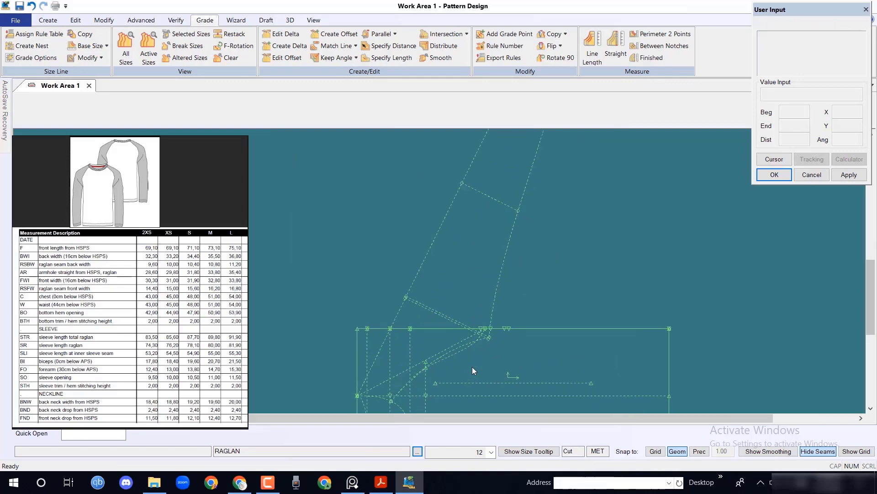
Delete the leftover line and confirm the remaining line measures 28.19 in every size
click(104, 20)
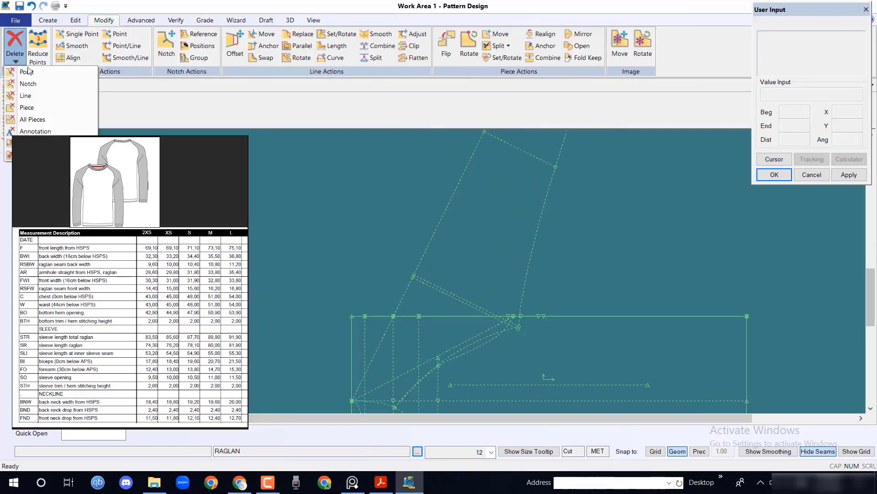
click(25, 95)
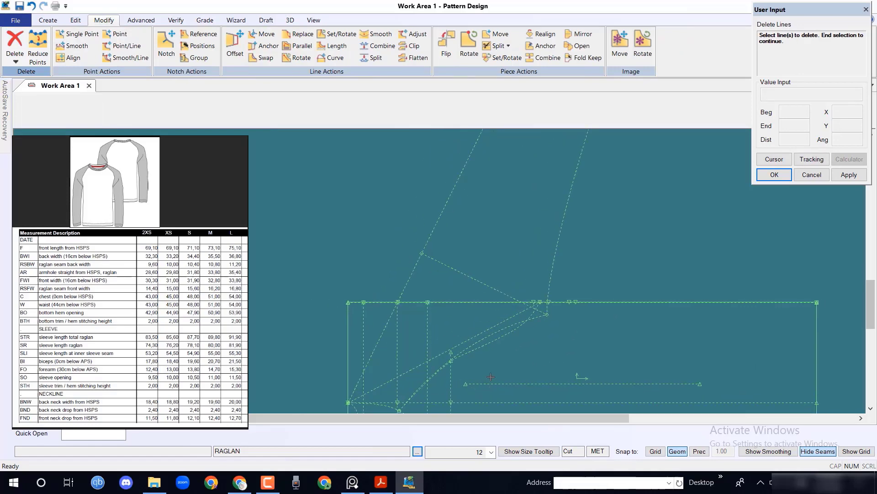
click(204, 20)
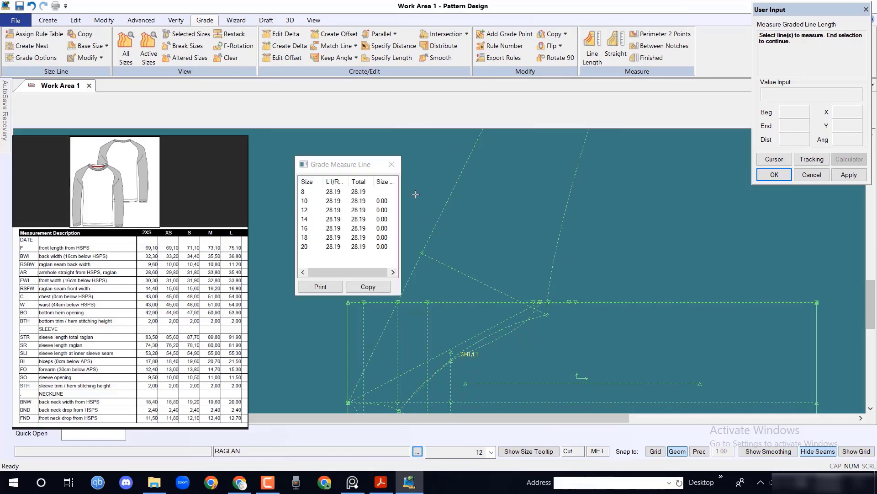
click(392, 164)
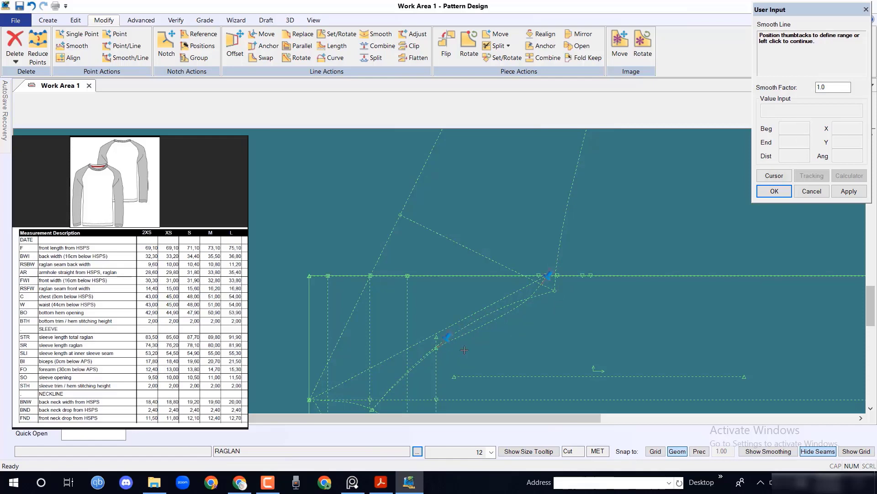
mouse_move(559, 266)
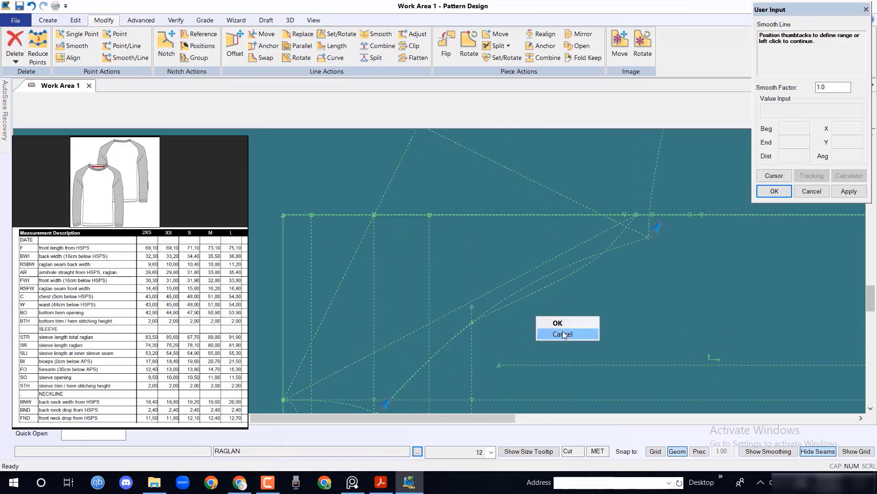
Cancel Smooth Line on the raglan seam and start a graded Line Length measurement
click(556, 322)
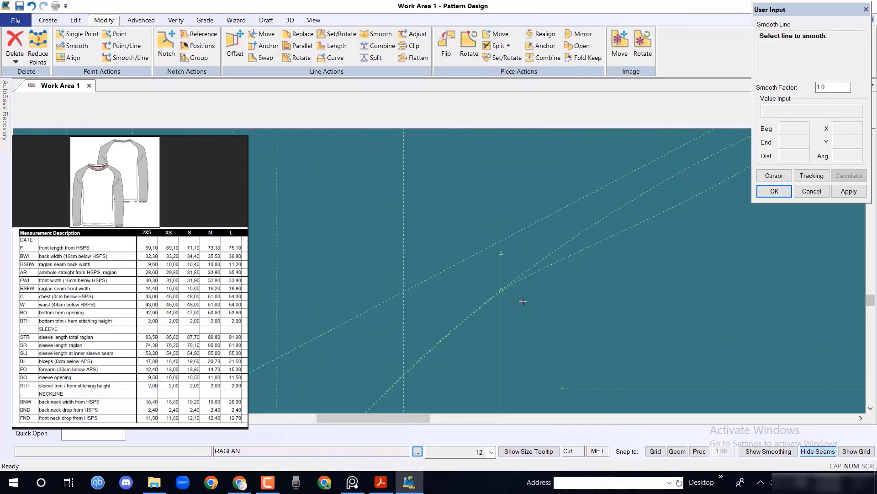
click(501, 290)
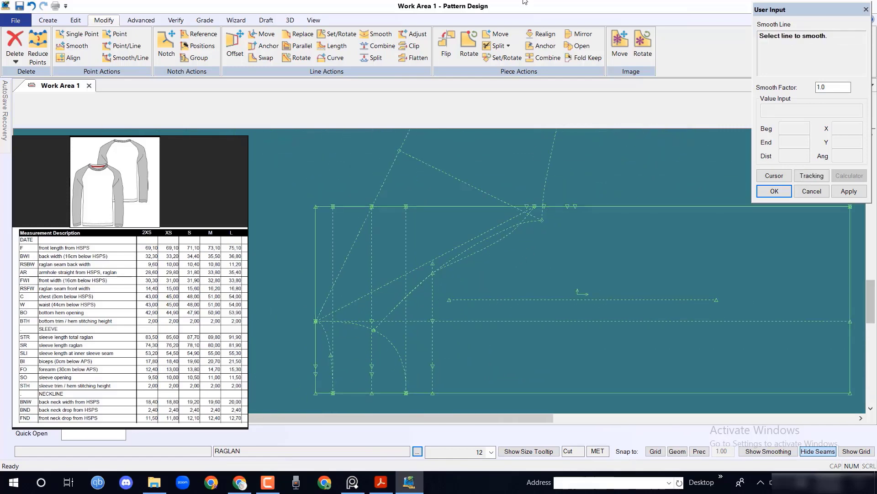
click(204, 20)
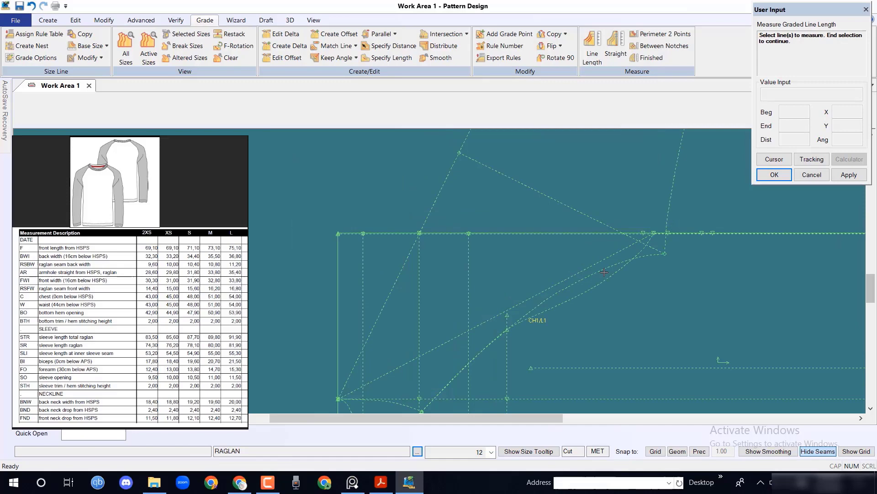
Measure the raglan seam at 28.06 in every size and close the results
click(605, 272)
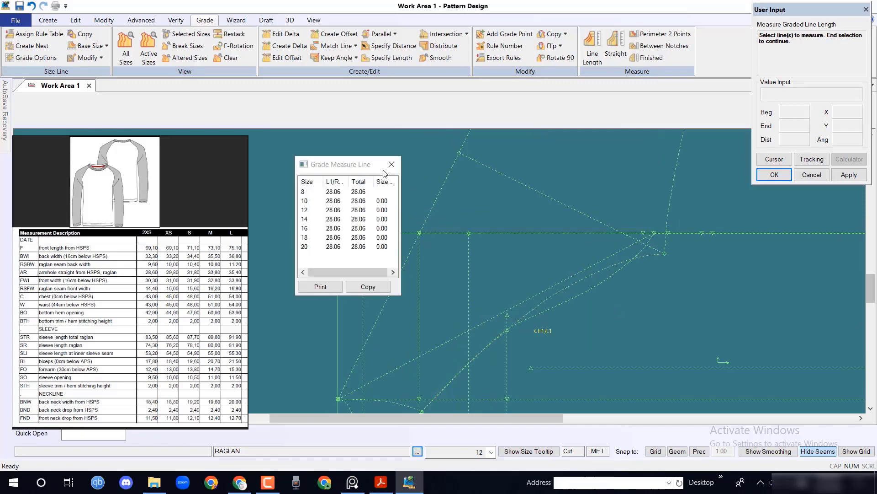
click(391, 164)
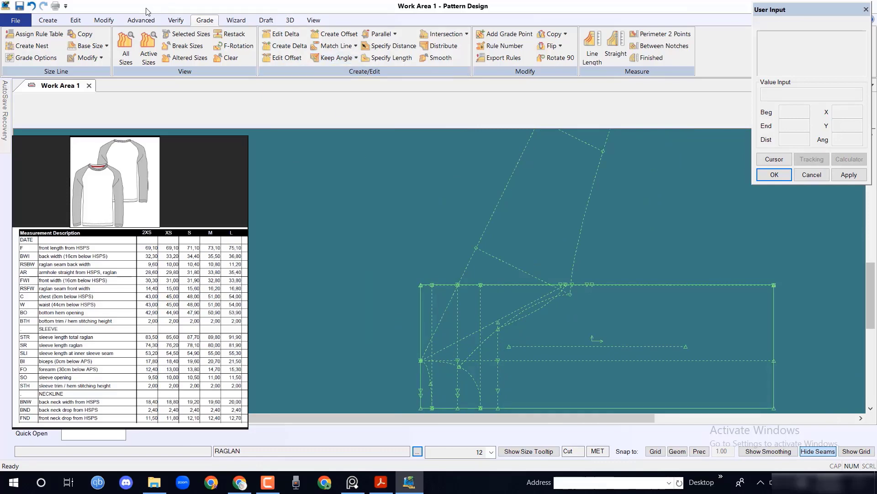
Toggle piece corners and line labels in the display options
click(314, 20)
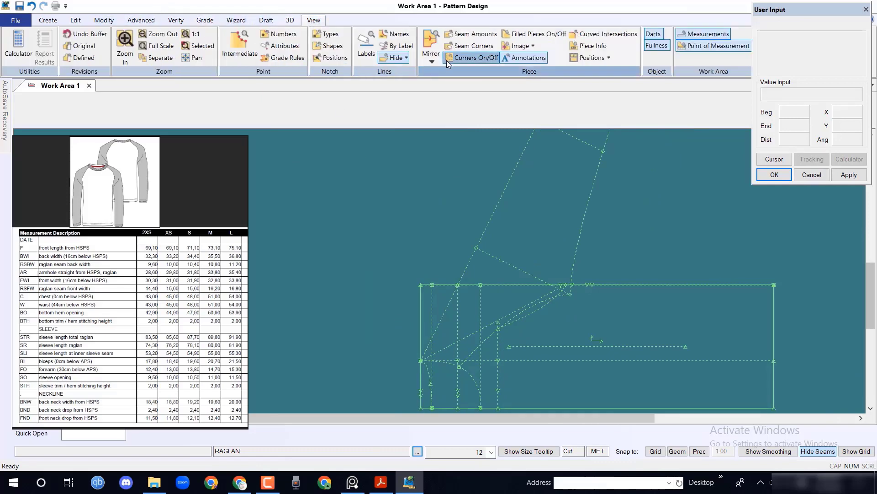
click(390, 58)
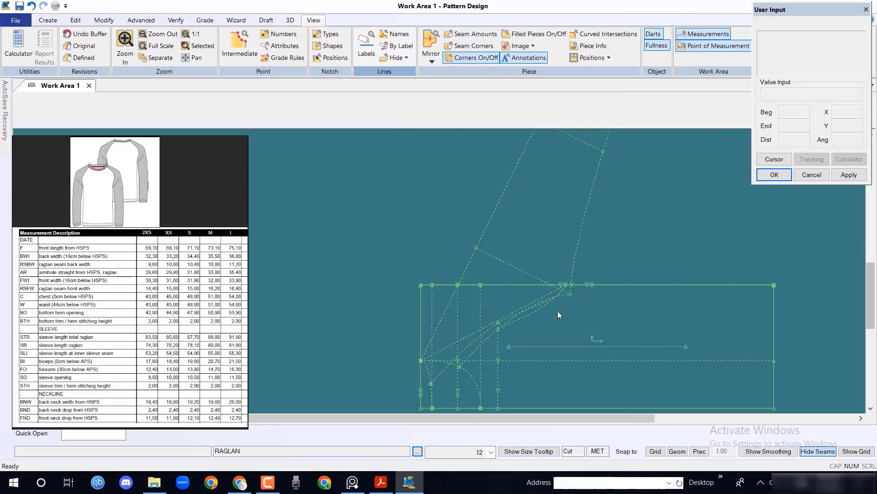
mouse_move(366, 43)
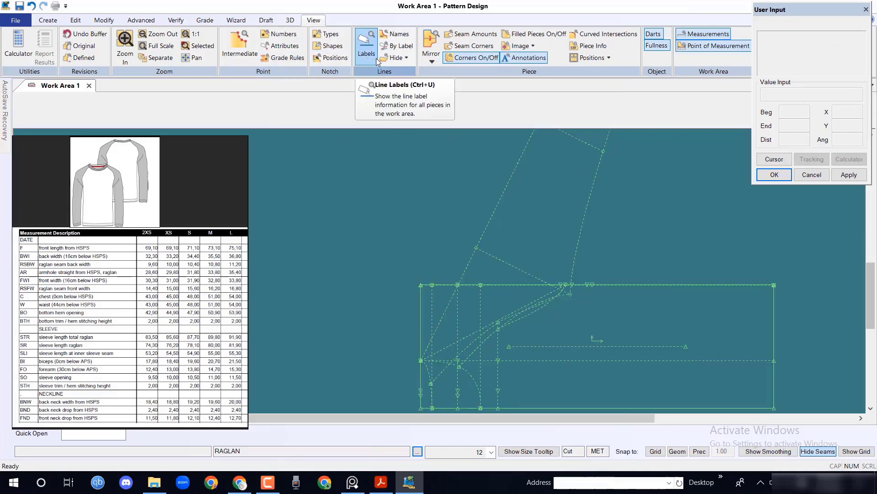
click(394, 58)
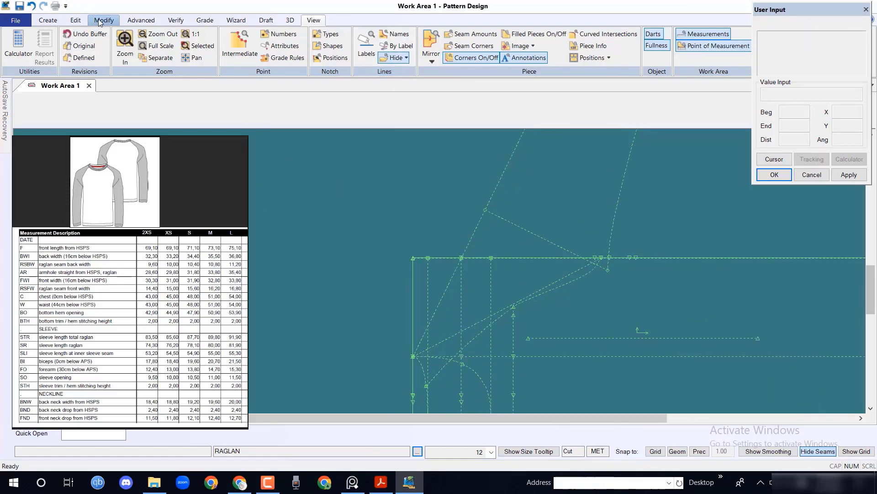
Draw a two-point line from the underarm point to the raglan neck point and finish it
click(103, 20)
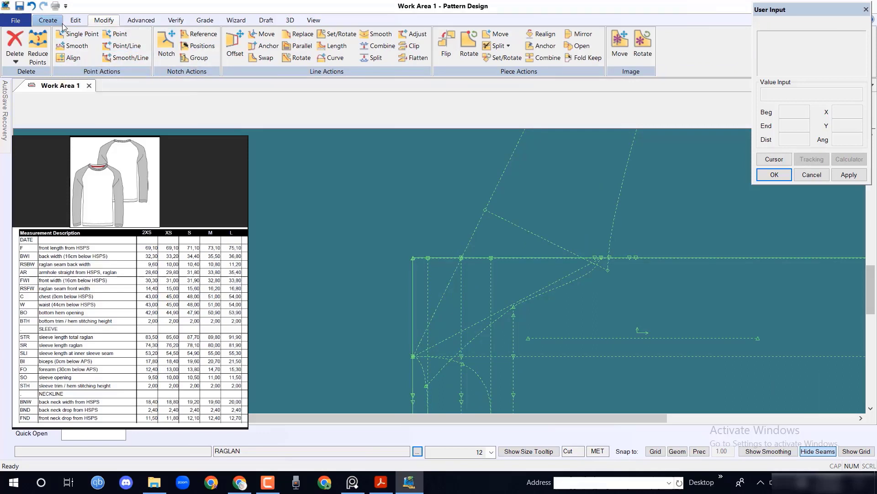
click(47, 20)
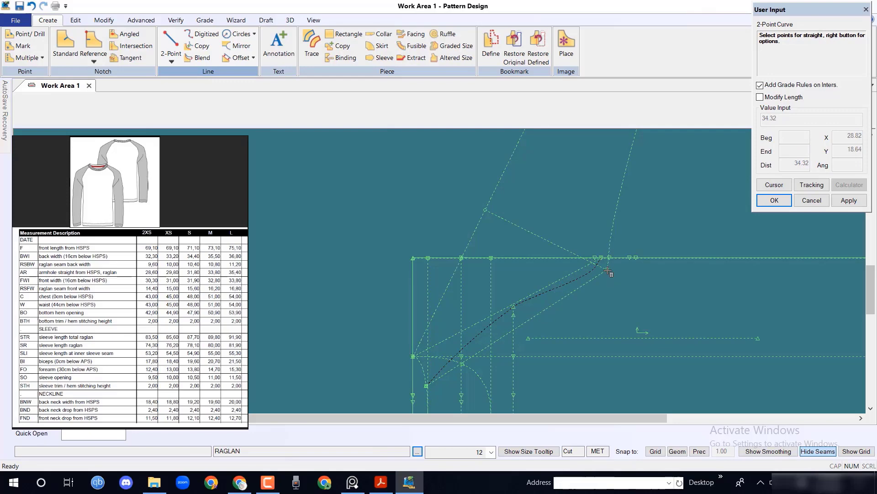
click(607, 268)
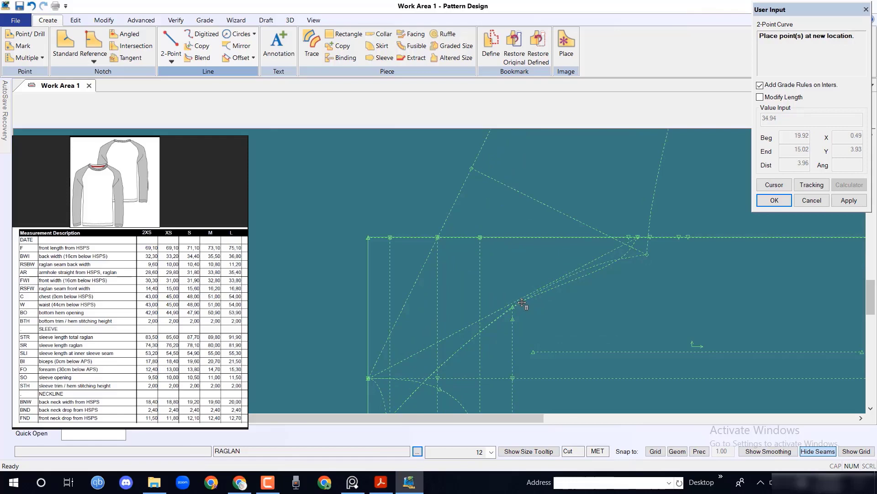
right_click(521, 304)
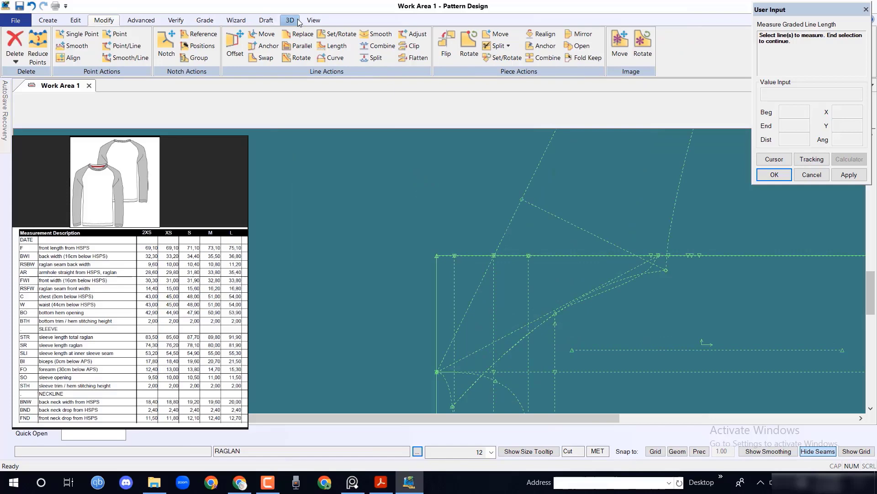
click(74, 46)
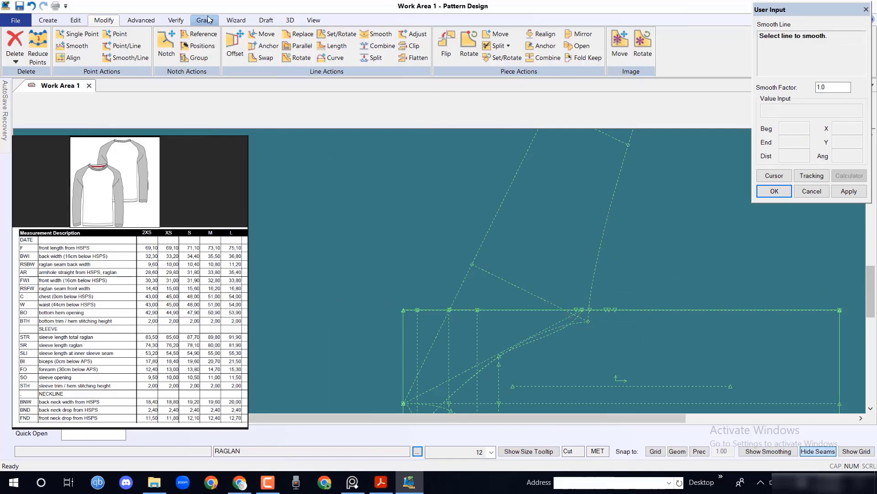
click(204, 20)
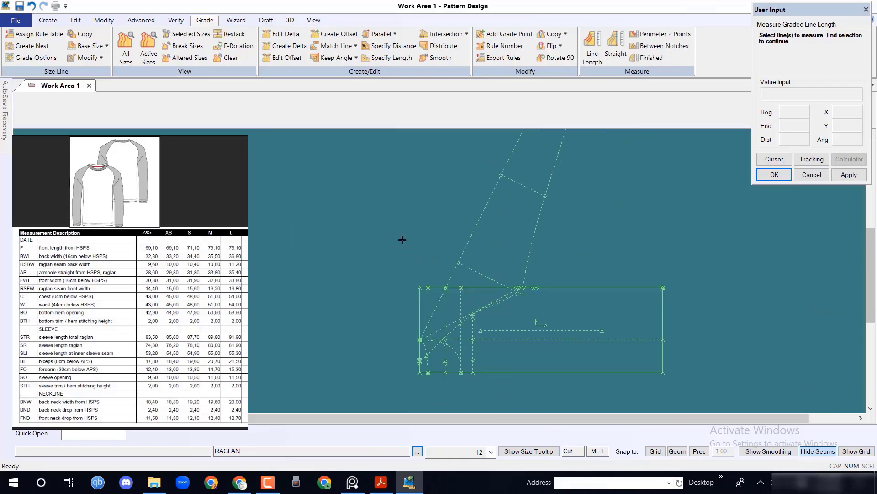
Show the hidden lines again on the traced body piece via View > Lines > Hide
click(175, 20)
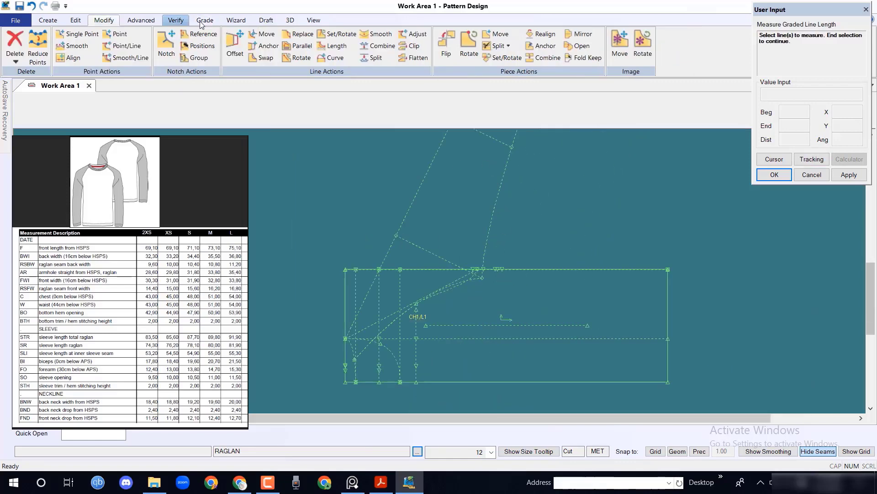
click(313, 21)
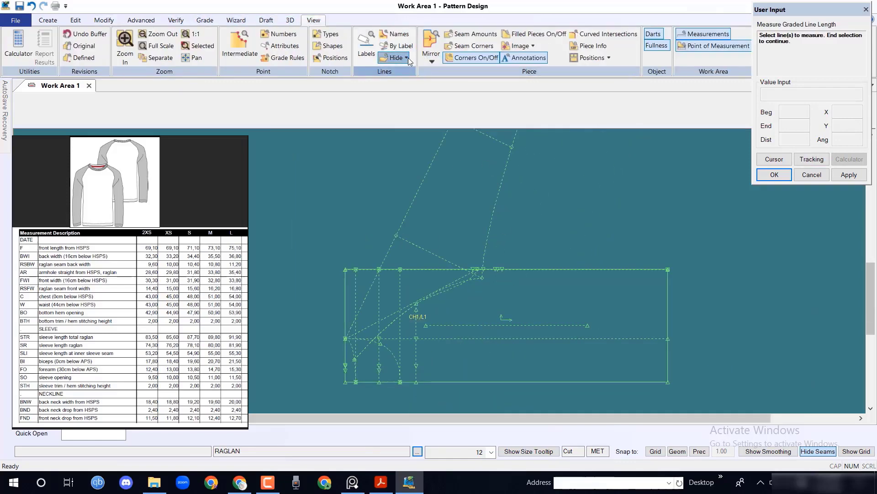
click(394, 58)
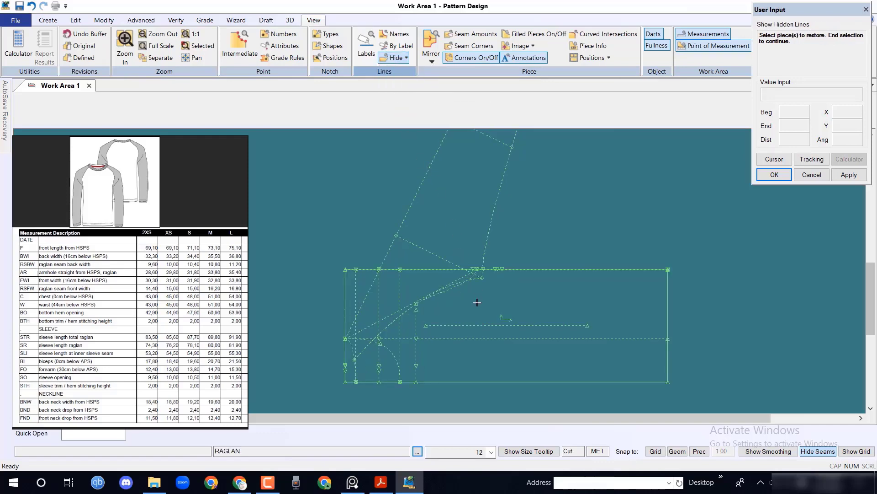
click(204, 20)
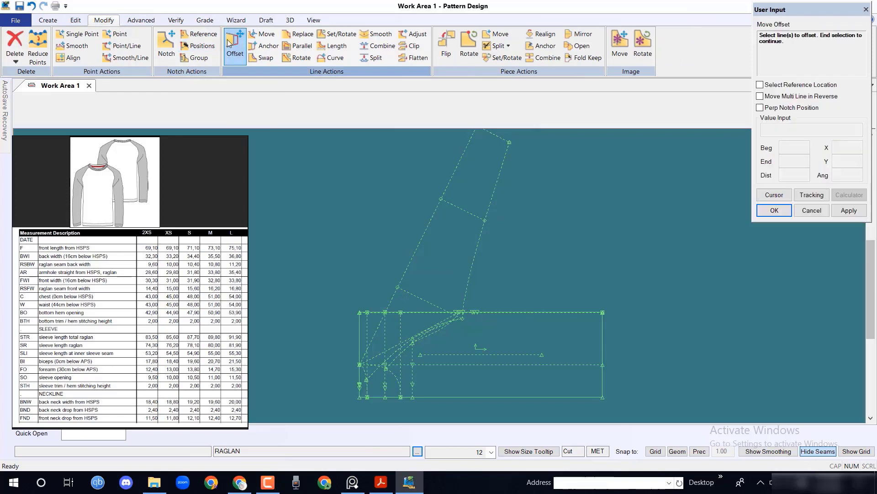
Offset the short cross line at the sleeve top by 0.50 and smooth-move its end point
click(456, 204)
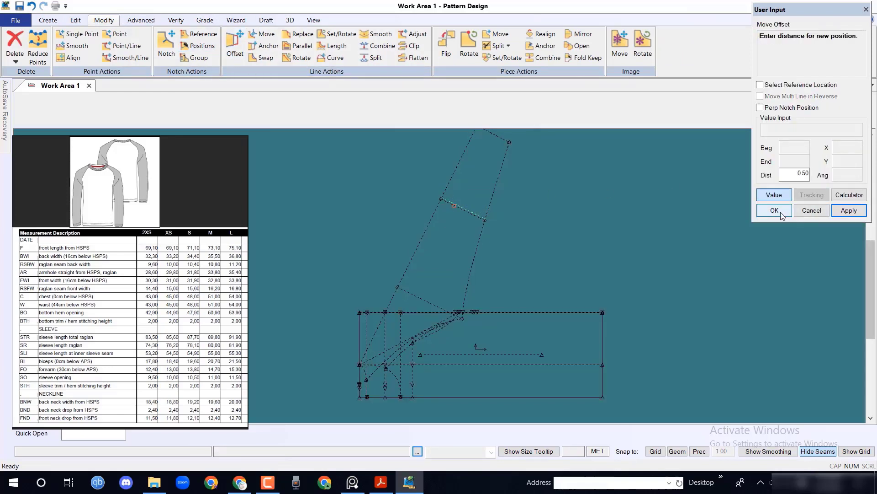
click(774, 210)
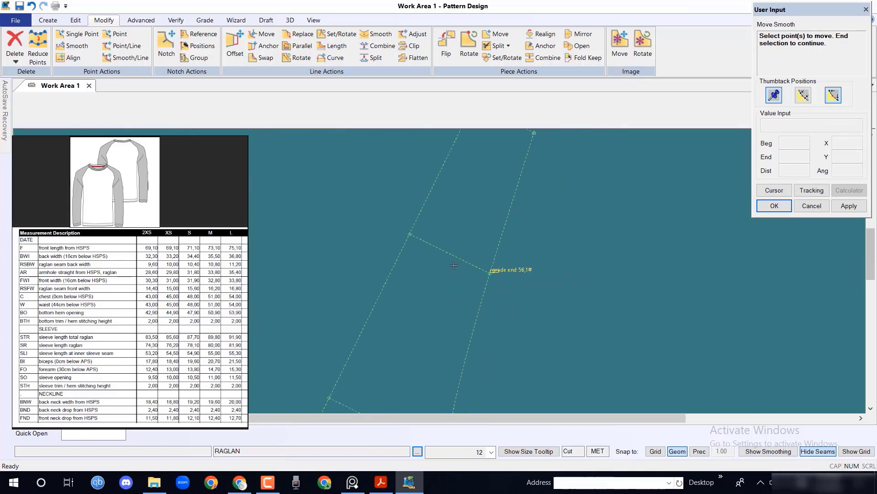
right_click(454, 265)
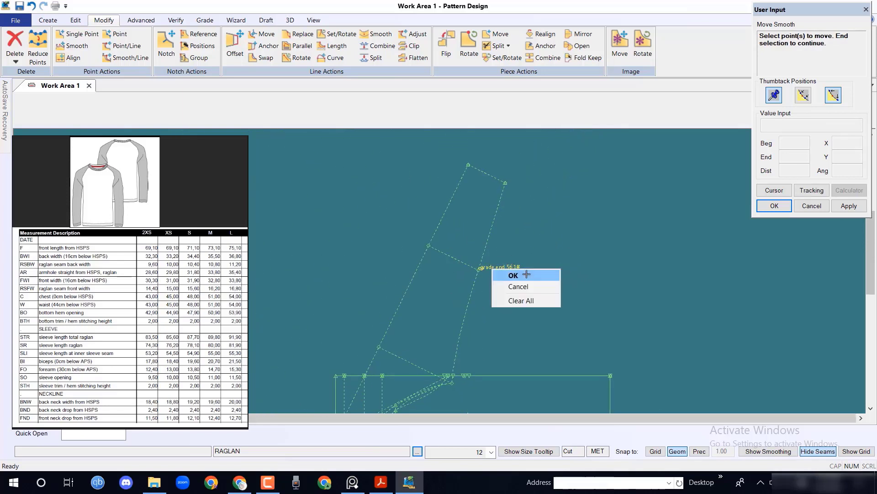
click(513, 275)
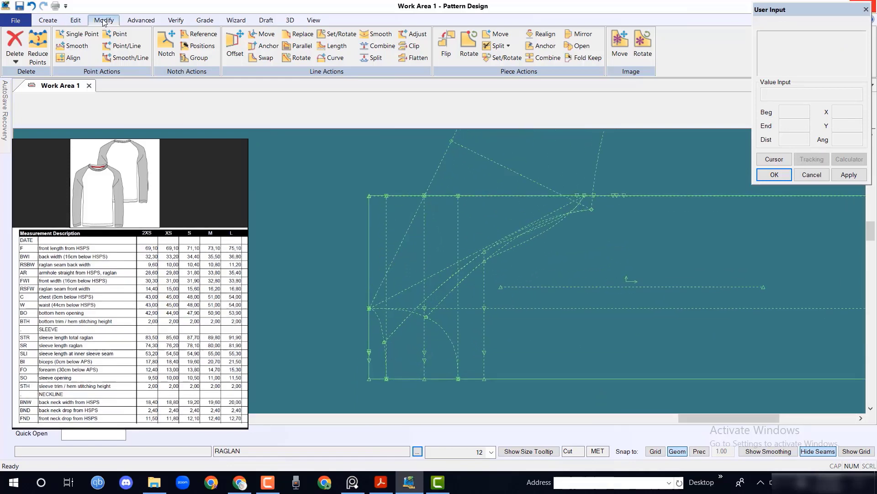
click(47, 20)
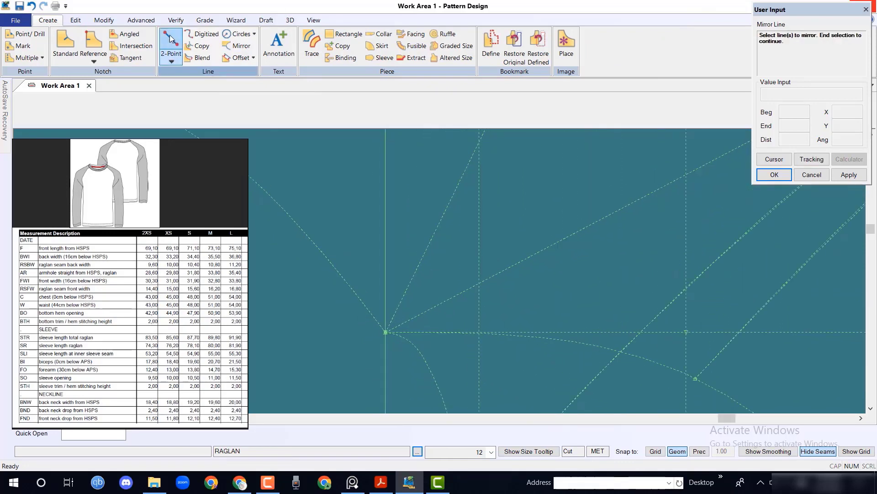
click(103, 20)
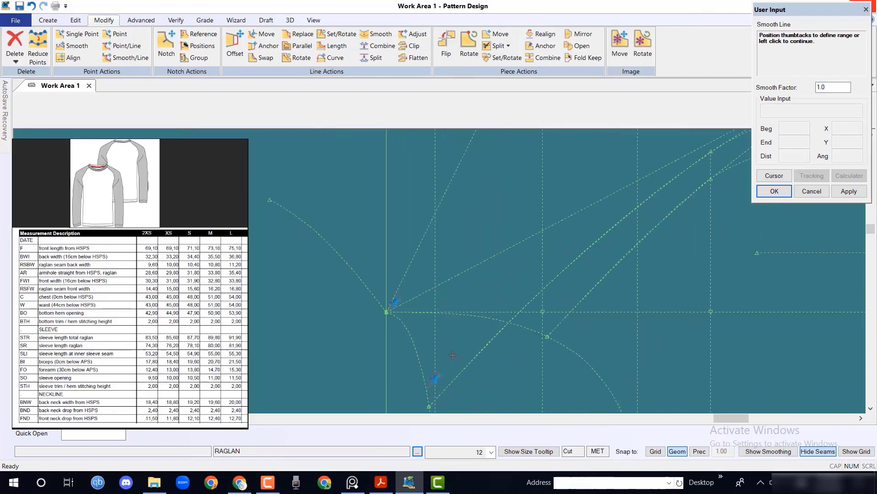
mouse_move(437, 401)
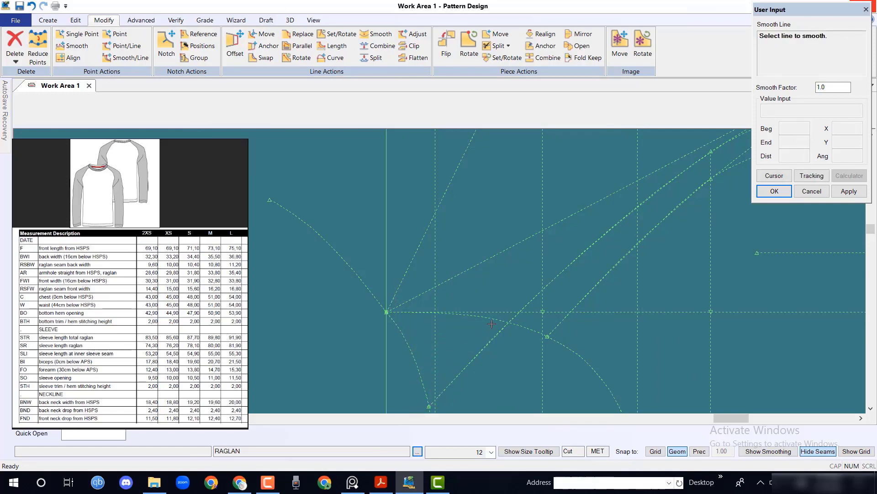
click(415, 223)
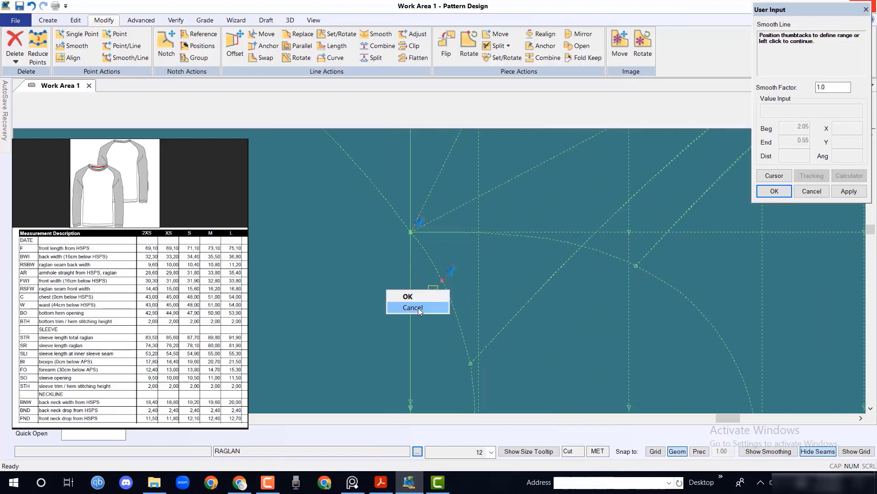
click(21, 62)
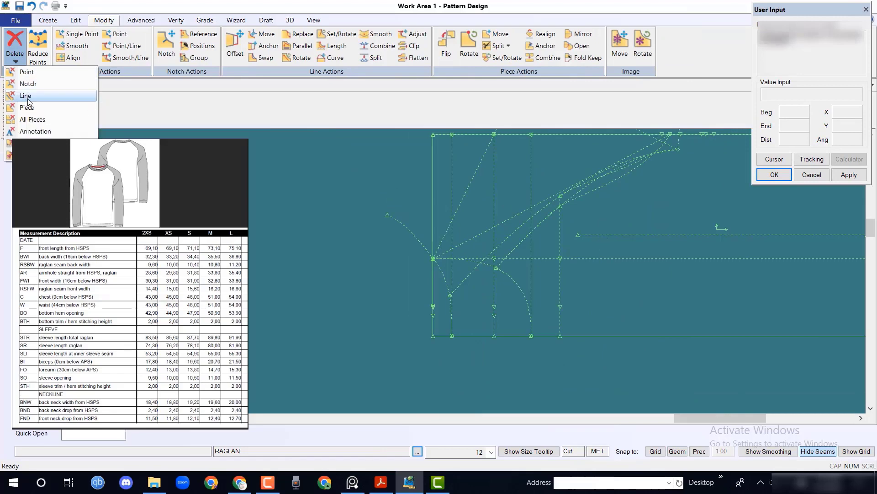
Delete the unwanted draft lines and start tracing the body perimeter as a new piece
click(26, 96)
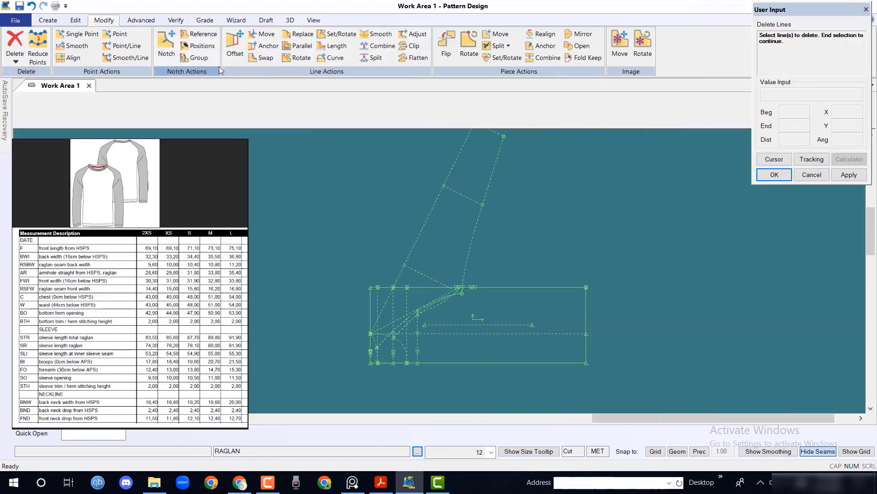
click(47, 20)
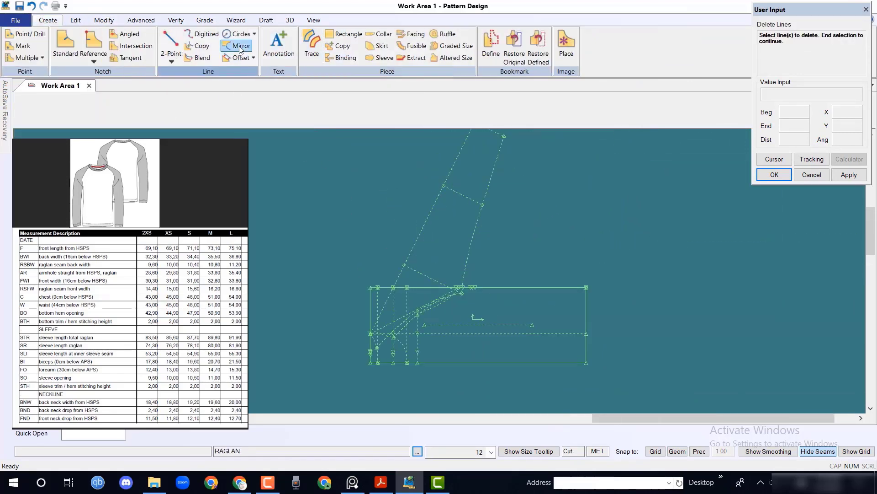
click(237, 46)
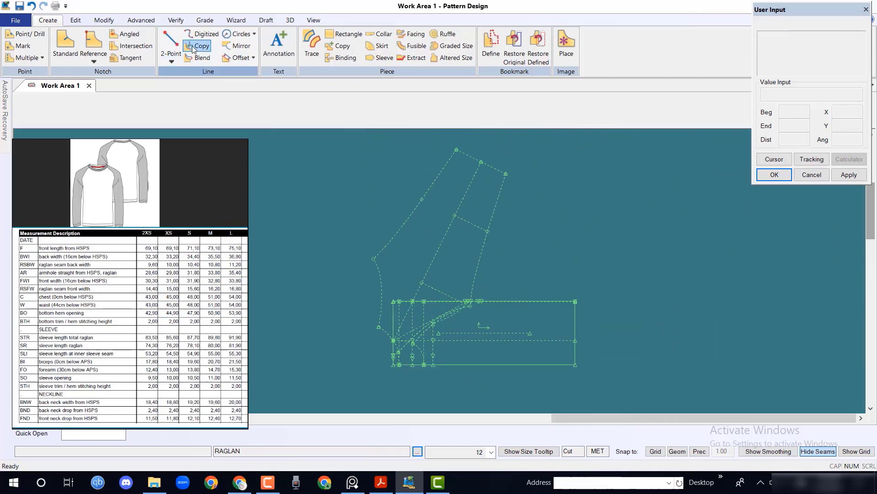
click(311, 42)
text(RAGLAN)
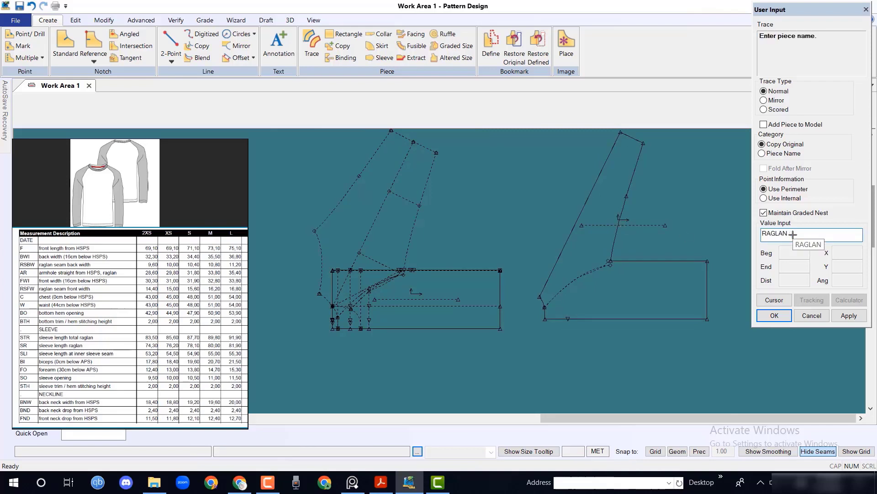
Name the first traced body piece RAGLAN back and confirm it
text(ba)
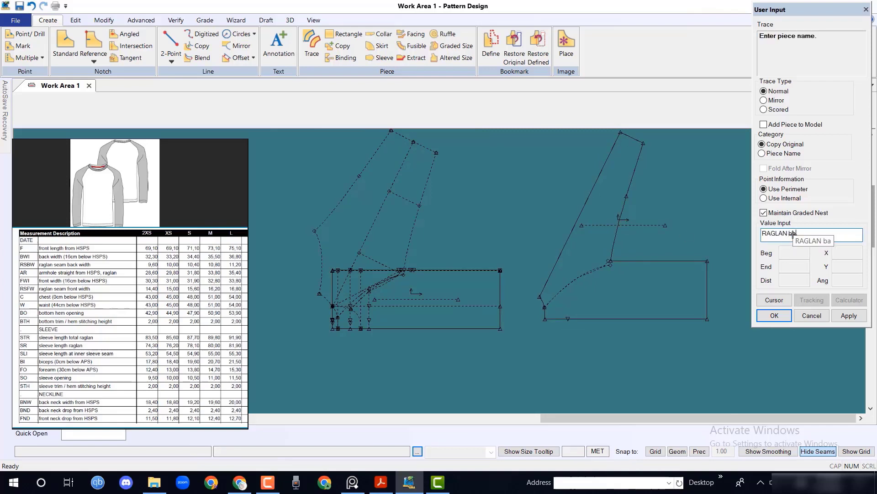
click(775, 316)
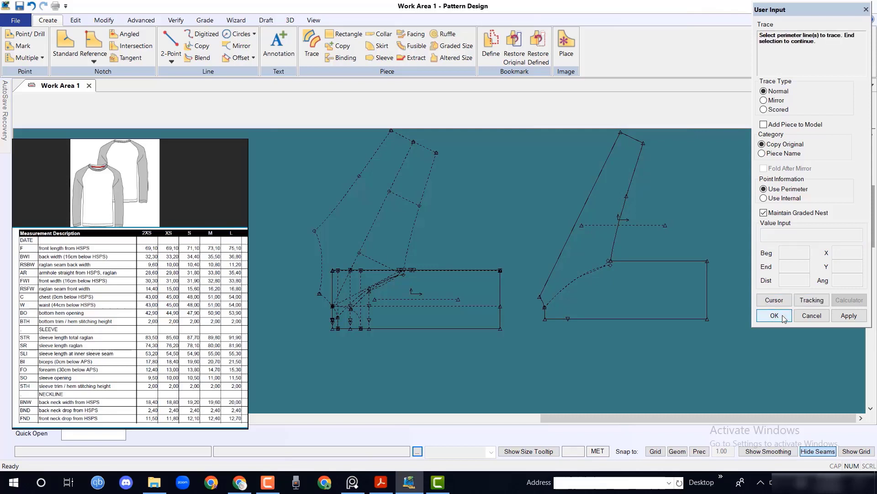
click(774, 315)
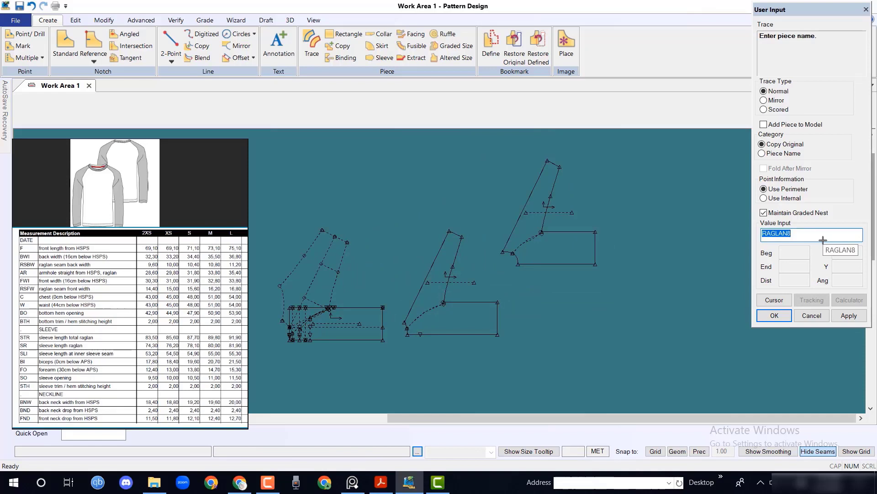
Trace the front body perimeter and name the piece RAGLAN front
key(Backspace)
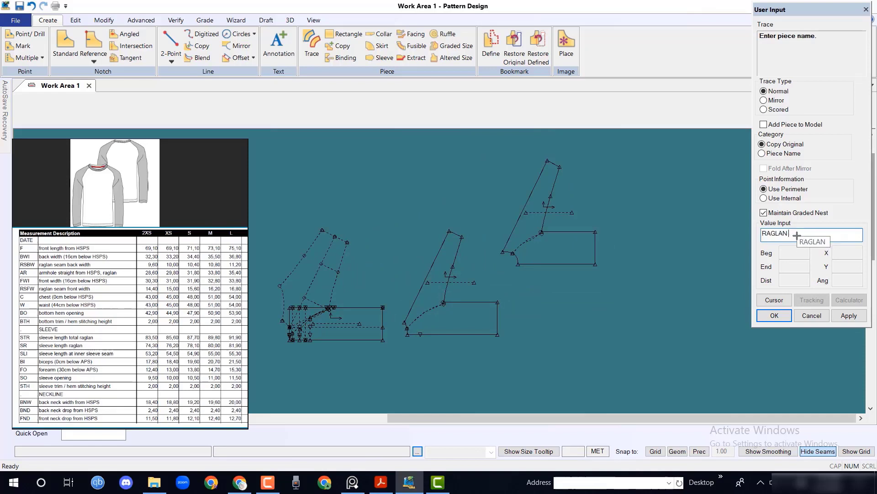
text(front)
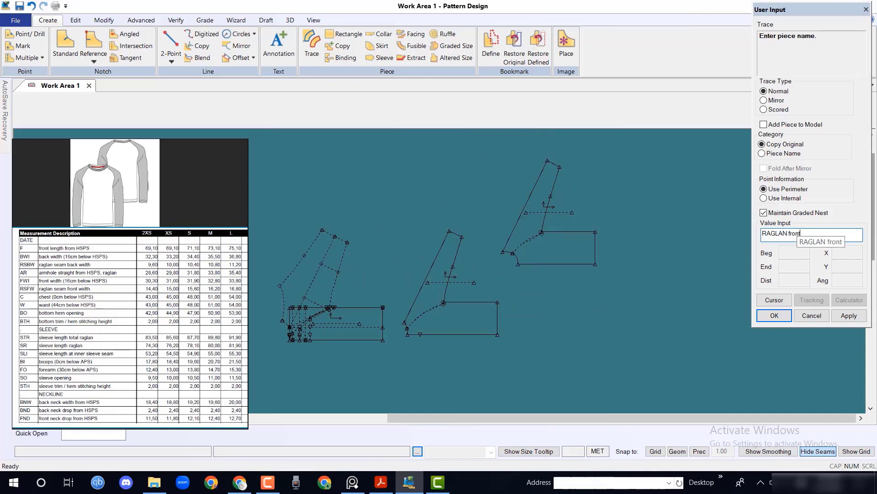
click(774, 316)
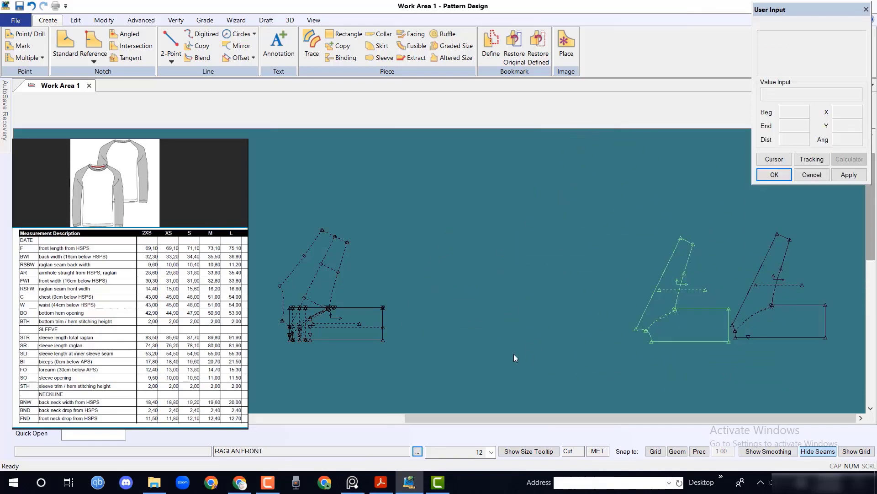
click(311, 42)
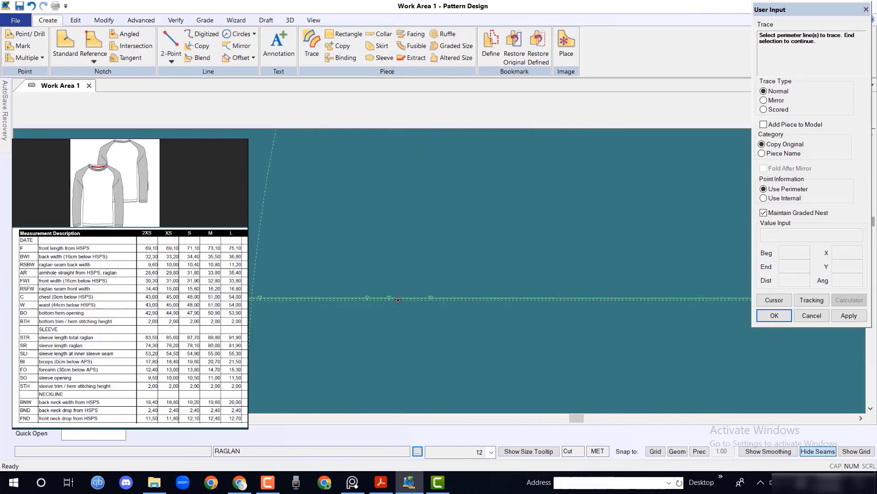
Trace the back body perimeter without internals and name it RAGLAN back body
click(397, 298)
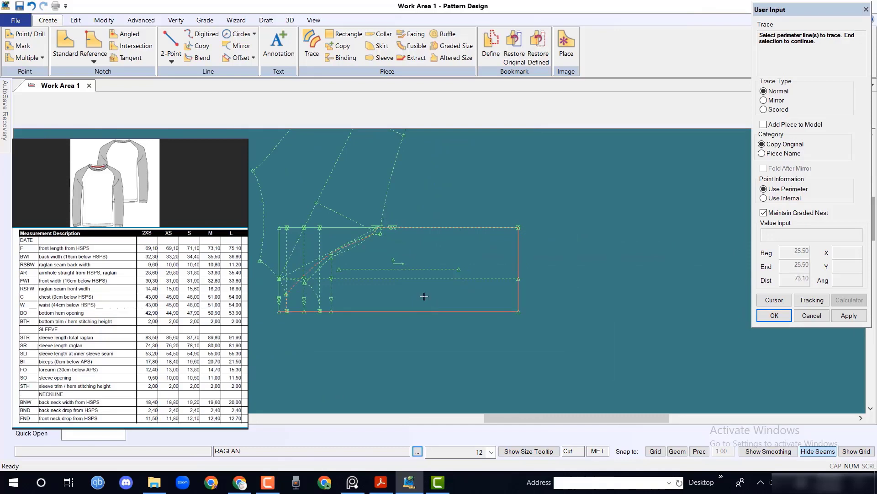
right_click(424, 296)
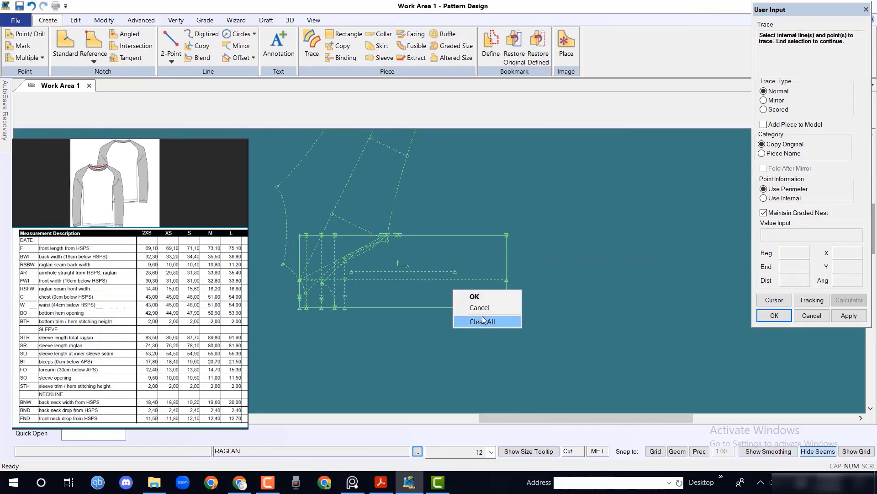
click(475, 296)
text(RAGLAN)
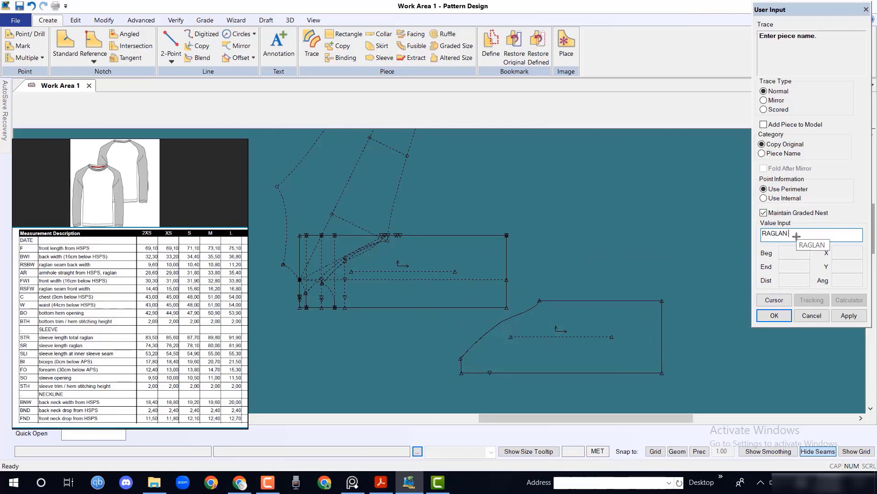
text(back)
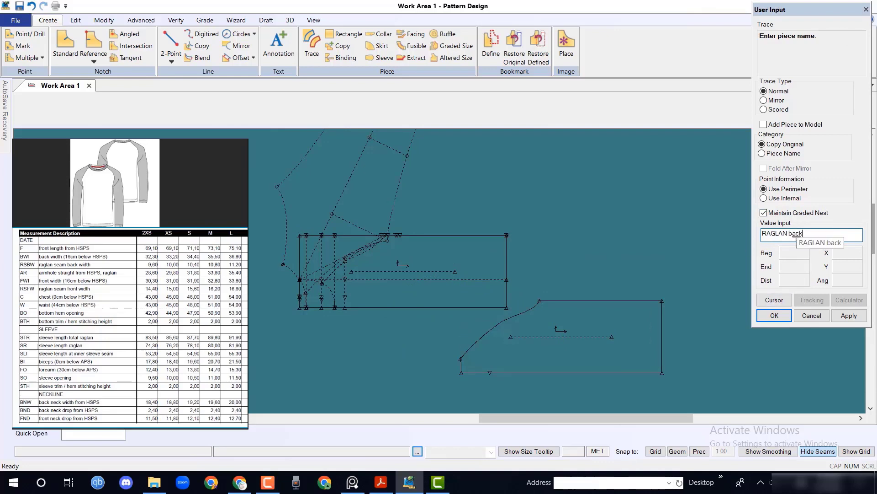
text(body)
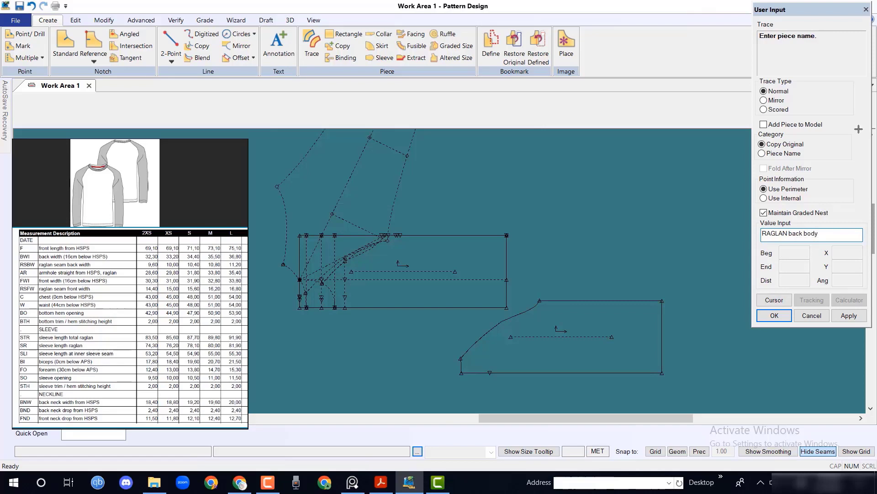
click(774, 316)
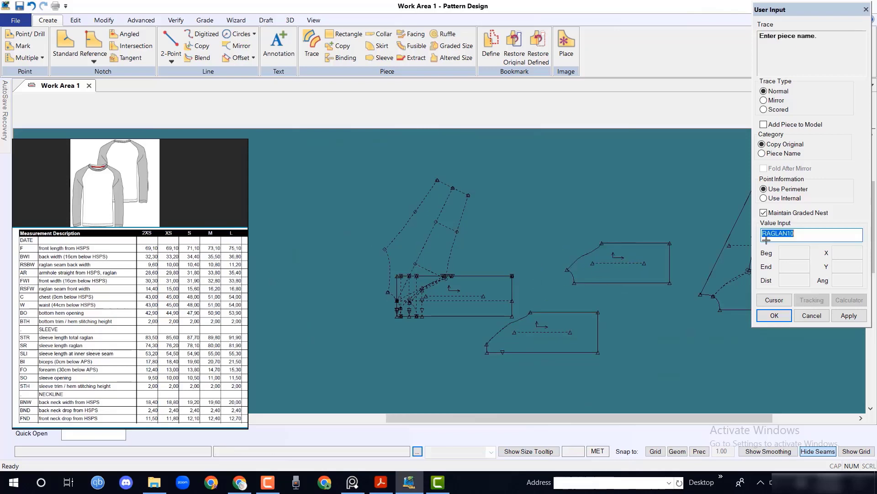
Trace the sleeve perimeter as another piece named RAGLAN sleeve
text(RAGLAN fr)
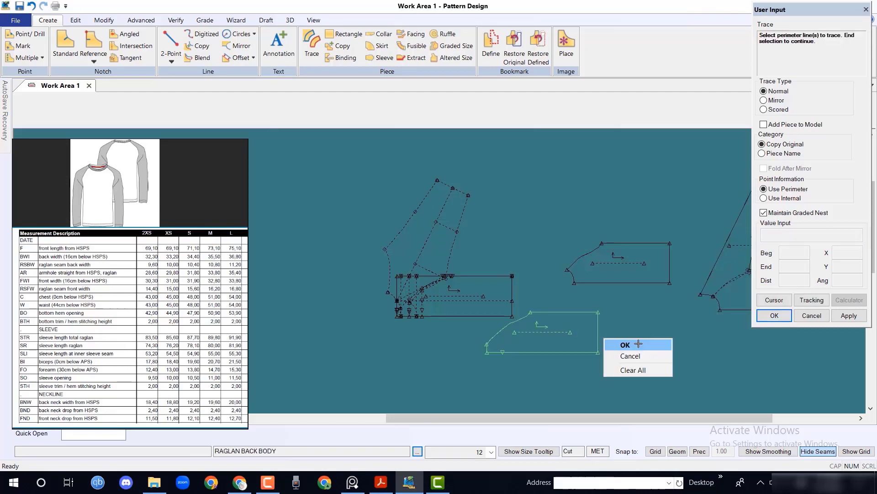
click(626, 344)
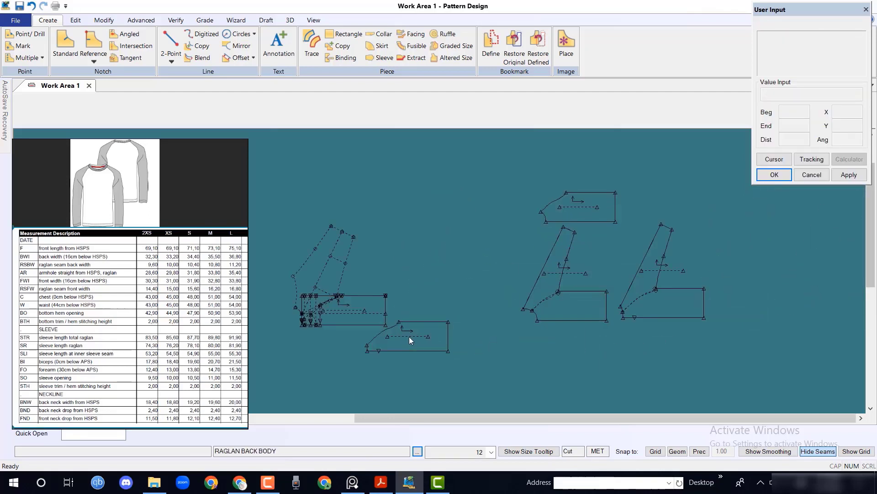
click(311, 45)
text(RAGLAN)
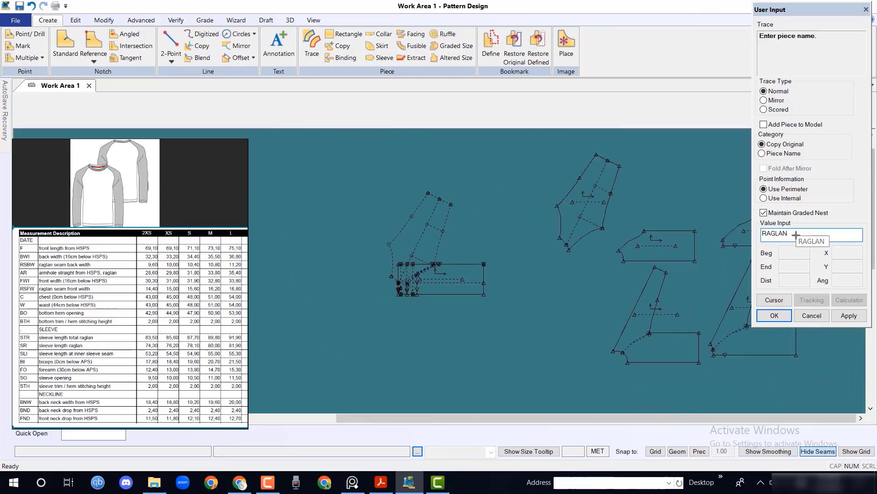
text(sleeve)
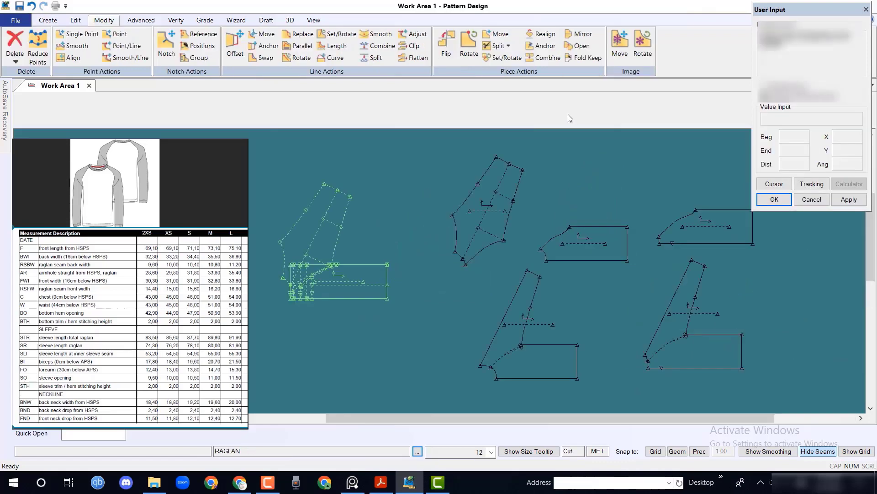
mouse_move(505, 57)
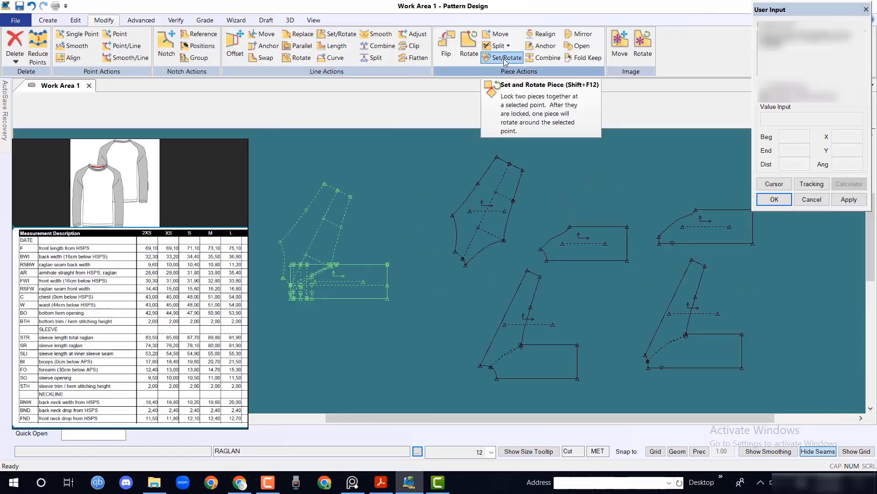
Rotate the RAGLAN sleeve about its match point and realign its grainline horizontal
click(508, 57)
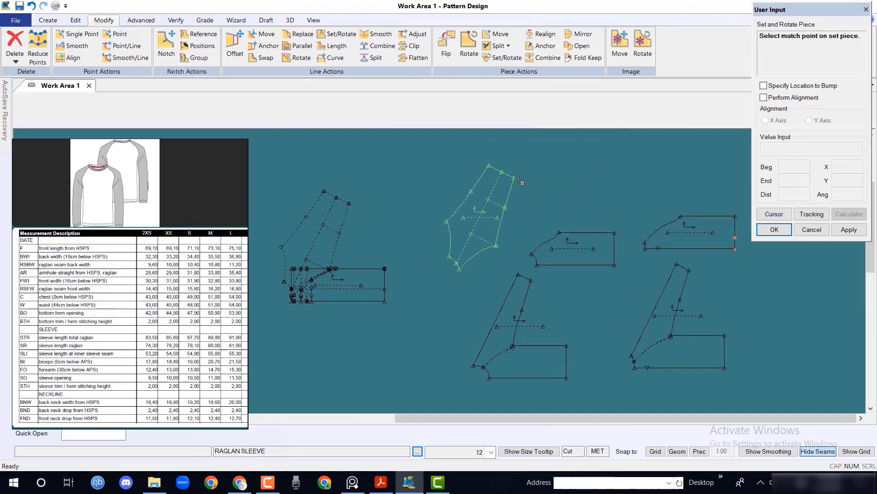
click(507, 171)
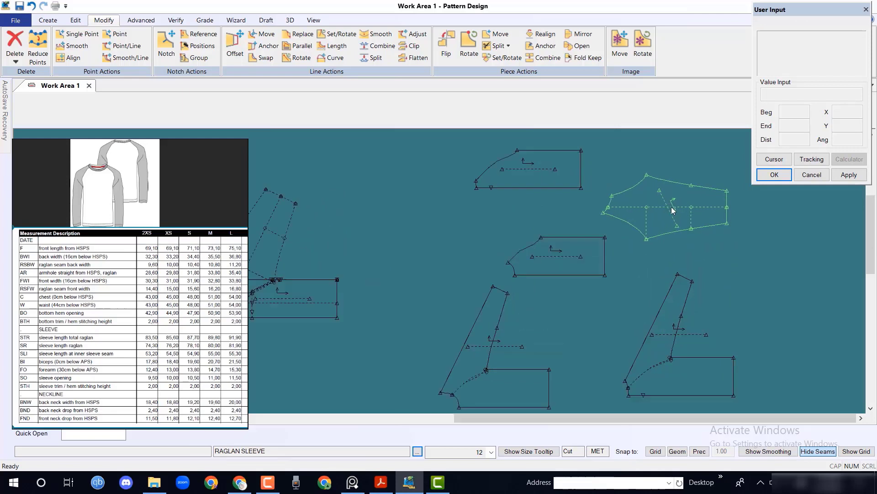
click(544, 34)
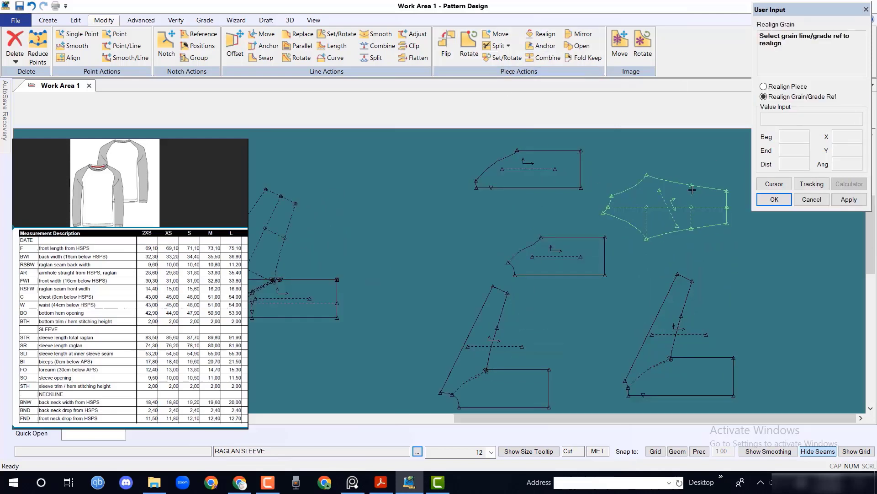
click(692, 190)
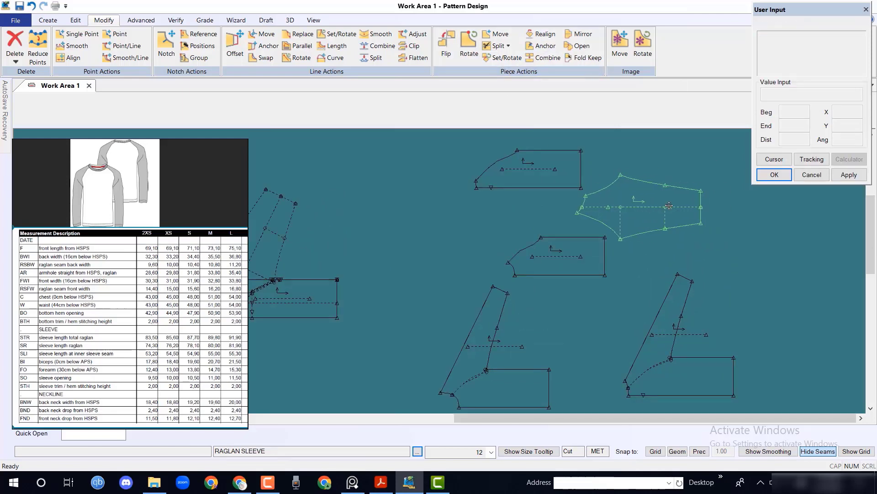
Begin adding a grade point on the back body neckline with Grade > Add Grade Point
click(204, 20)
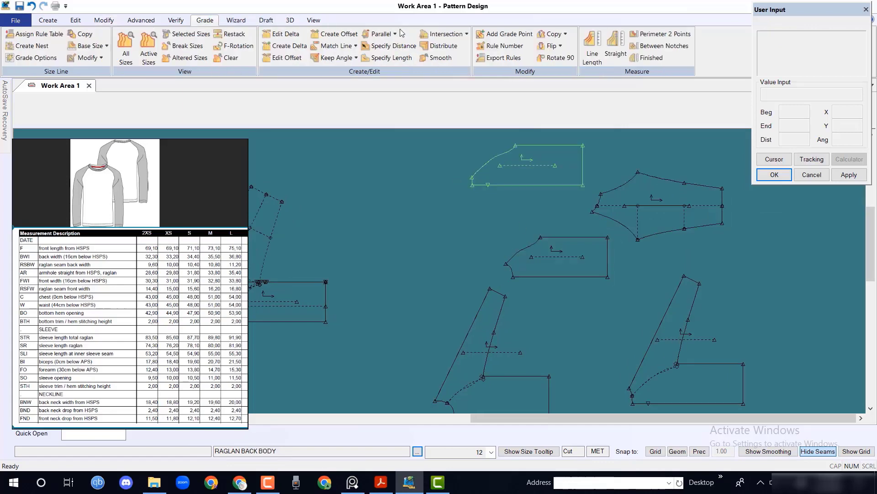
click(507, 34)
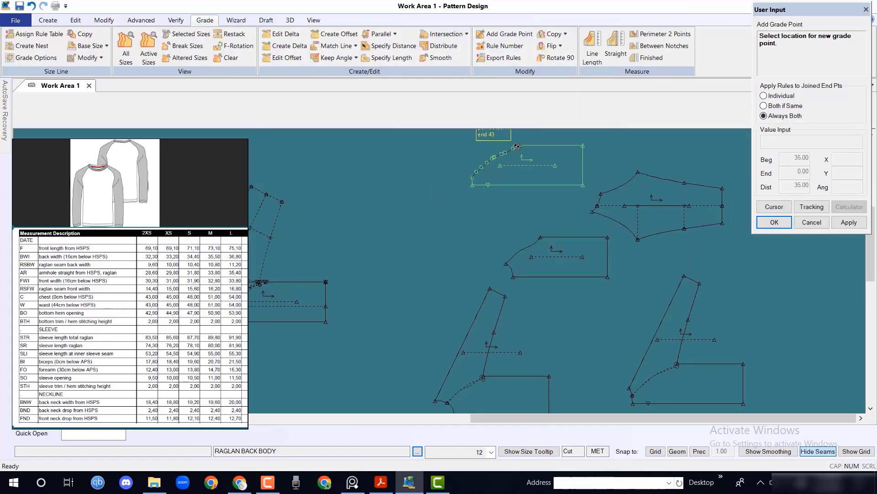